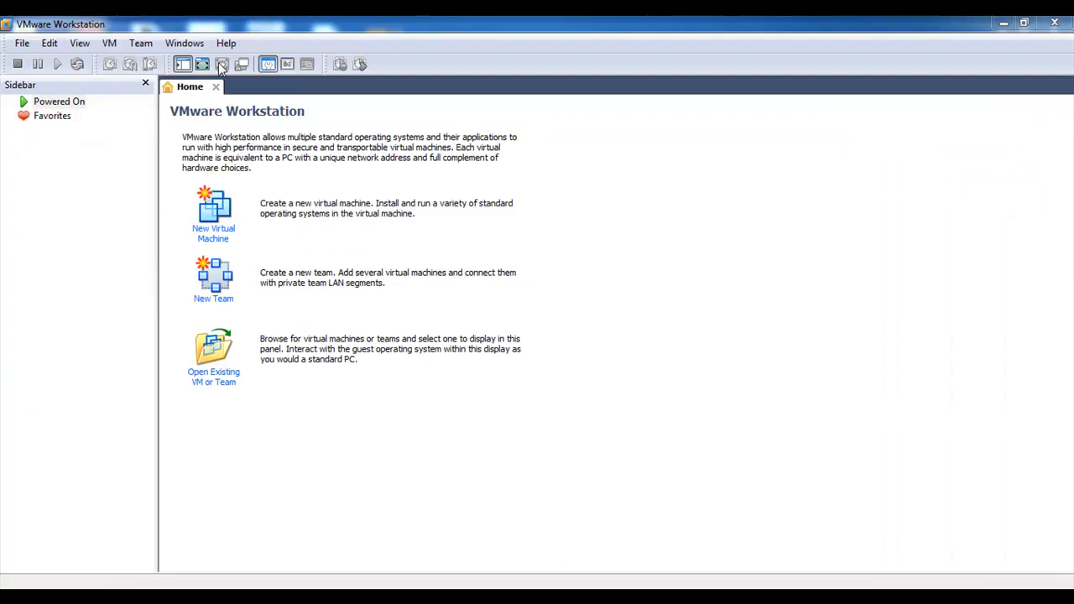
- Check VMware Workstation's product version in the About dialog and close it
click(225, 44)
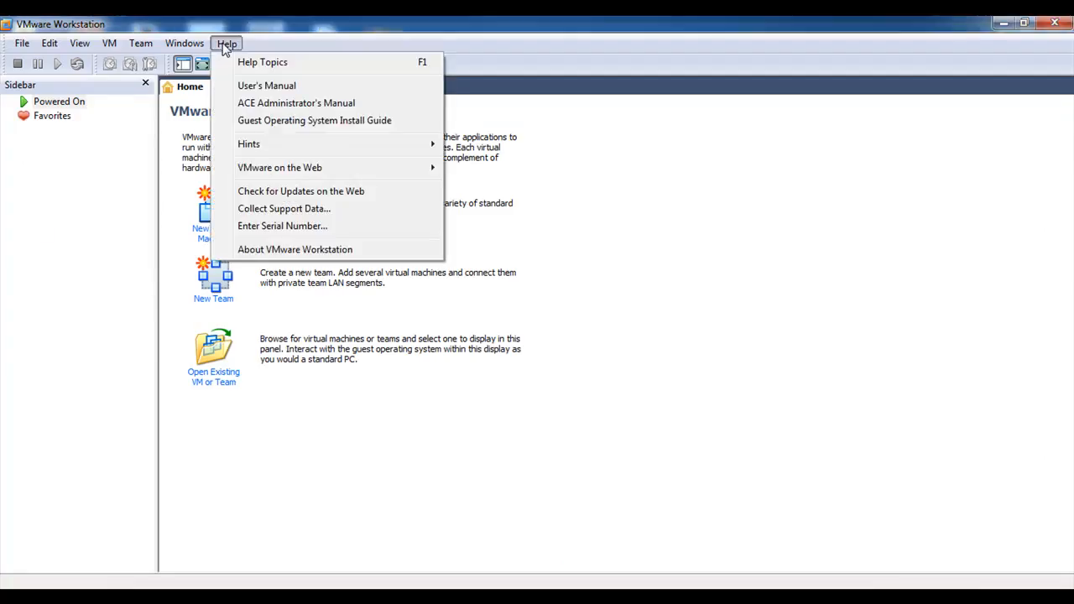
click(296, 248)
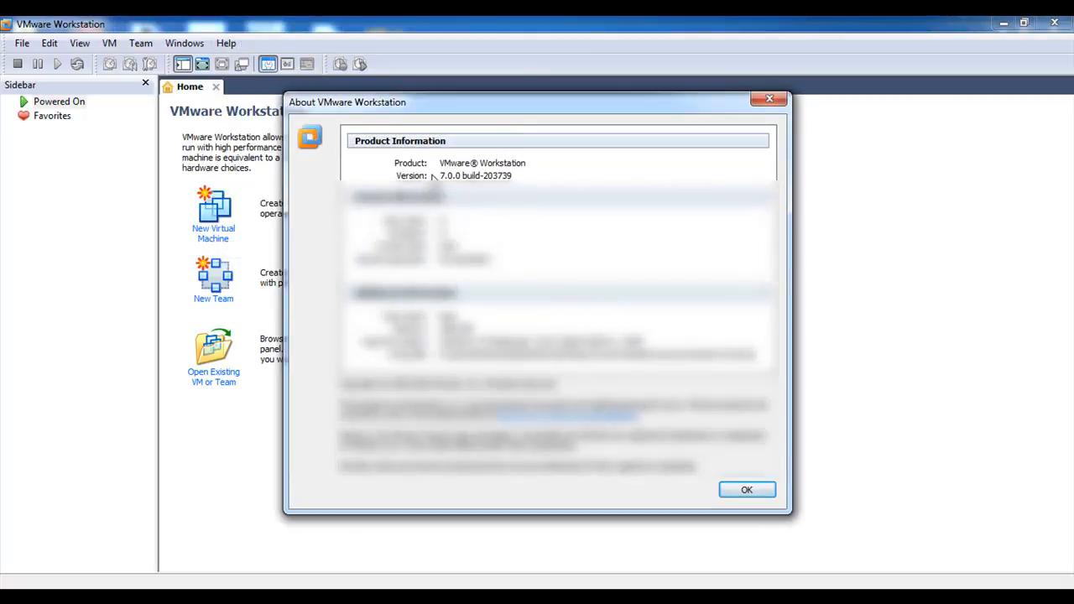
mouse_move(661, 217)
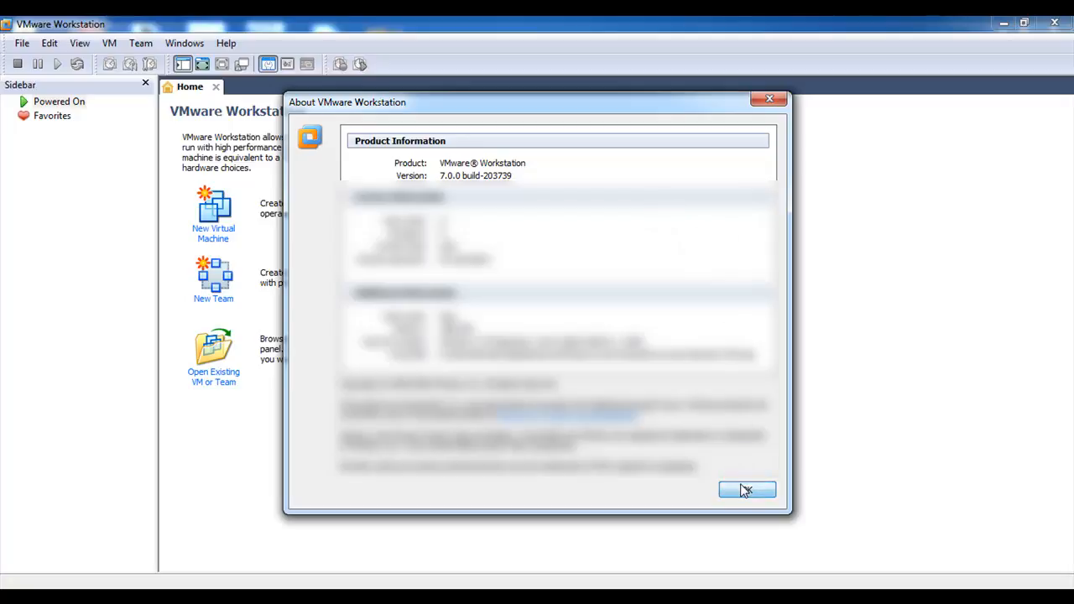
click(745, 490)
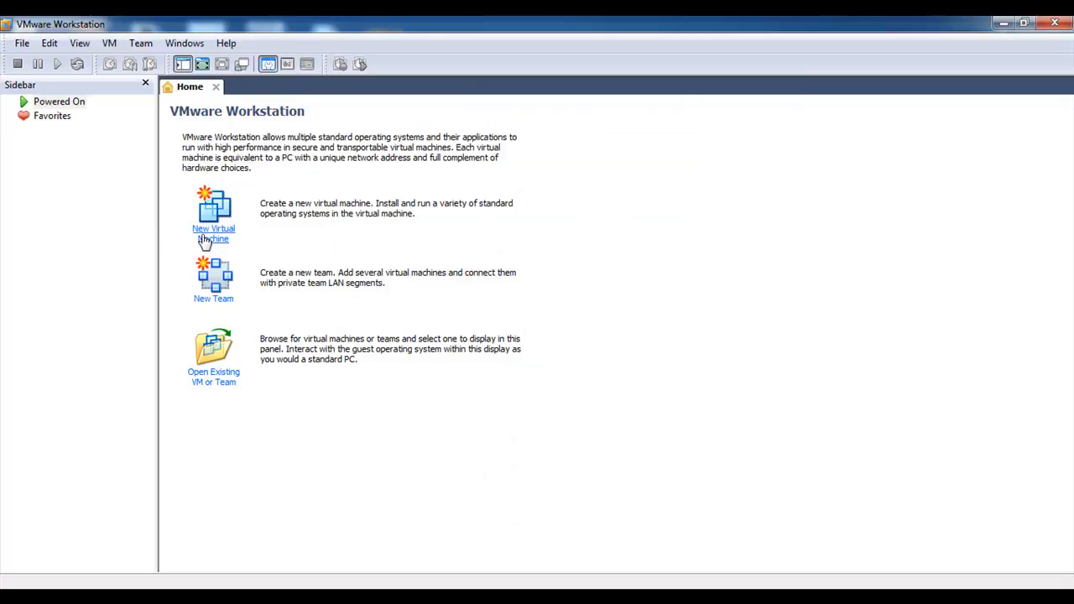
- Start a new Typical virtual machine from the SUSE ISO, keeping the default name and location
click(213, 215)
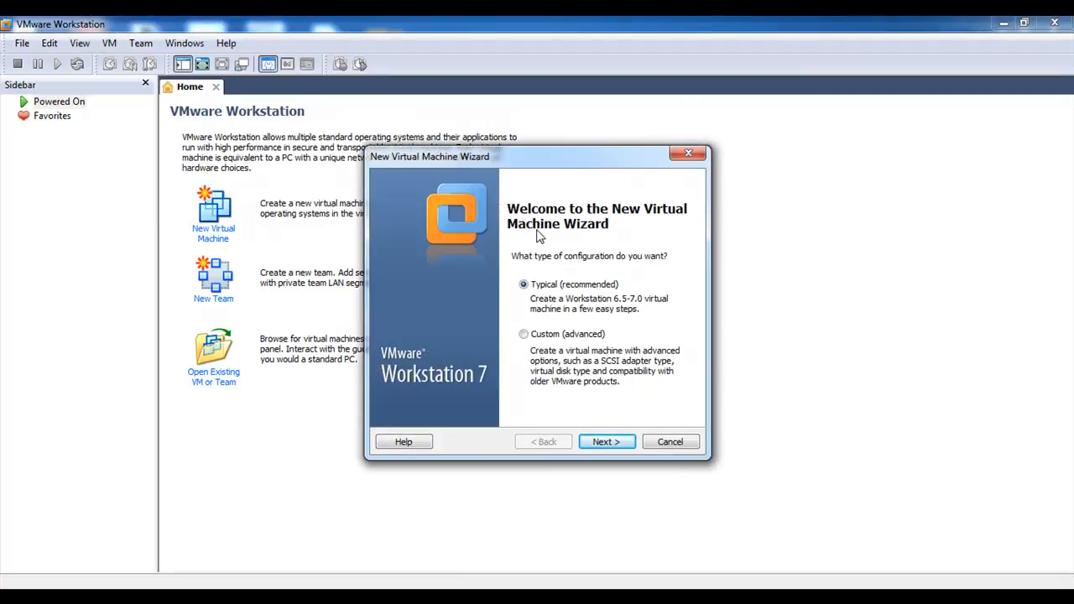
mouse_move(577, 383)
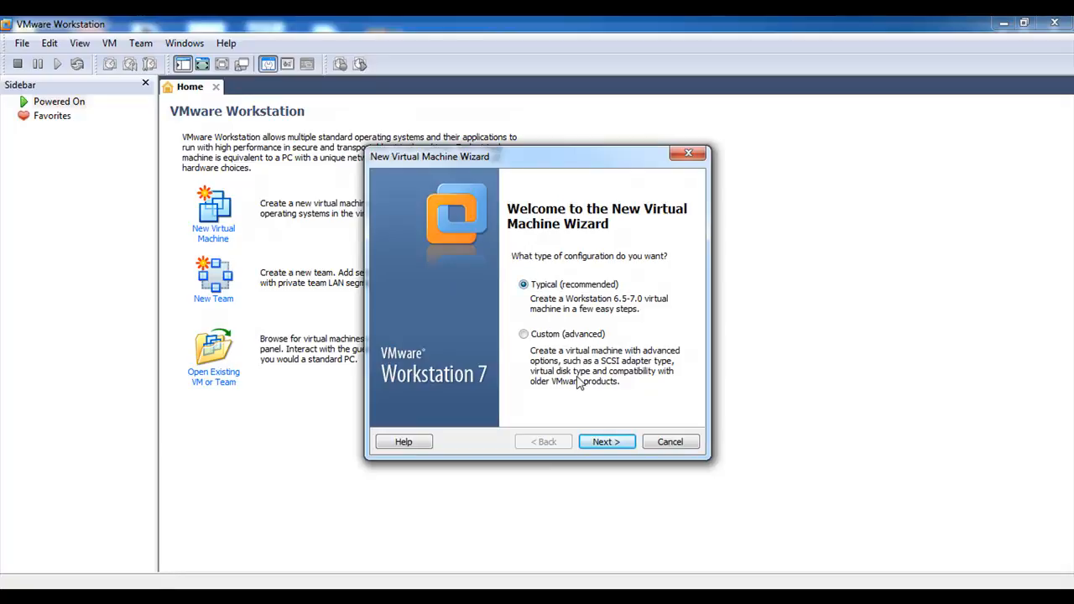
click(605, 442)
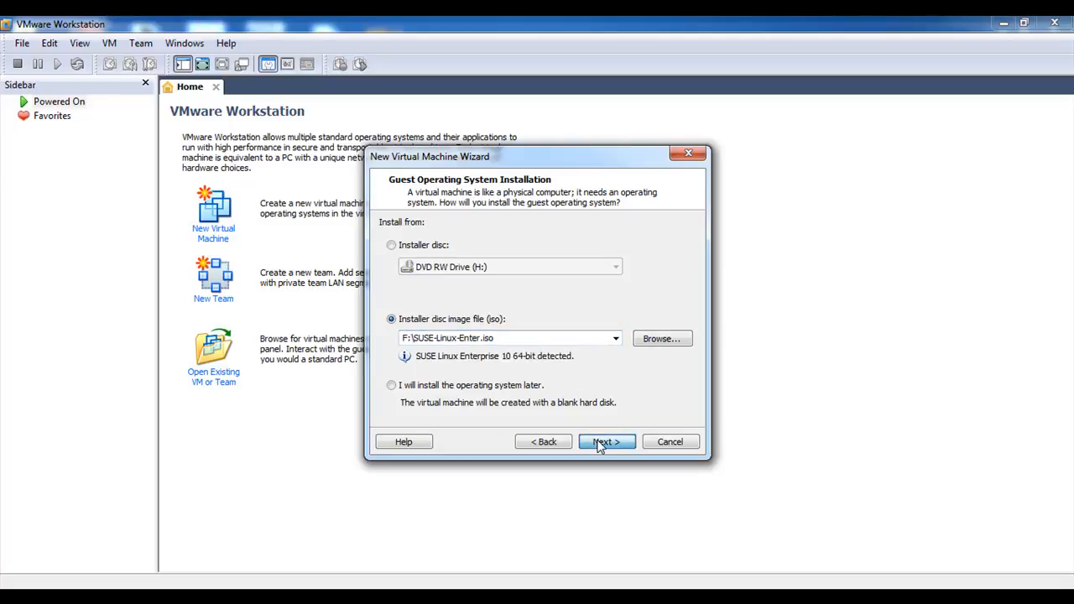
click(606, 442)
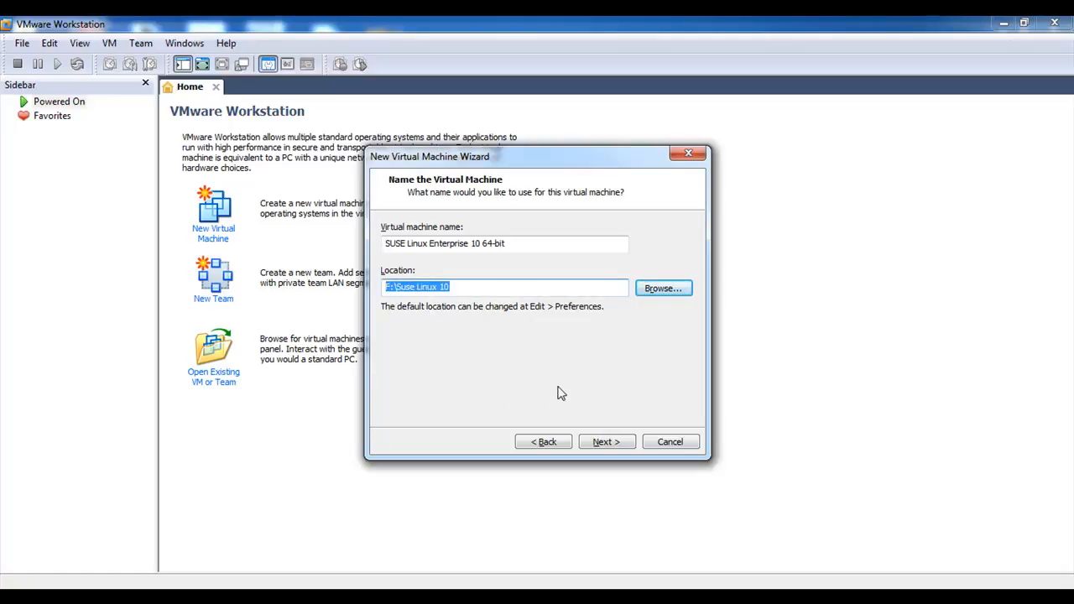
click(606, 441)
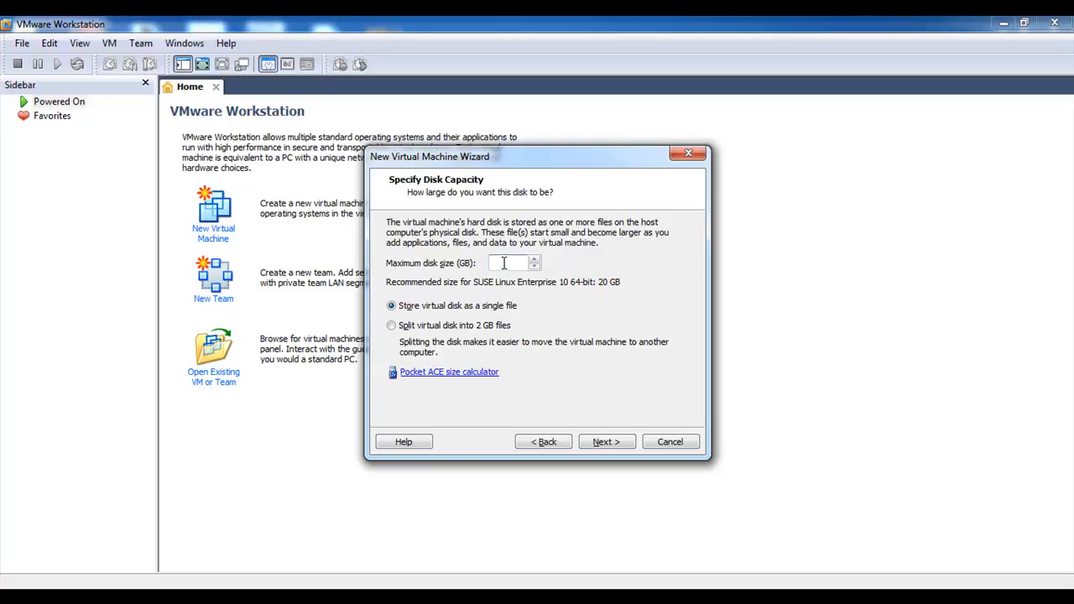
- Give the machine a 950 GB disk and finish creating it with the shown settings
text(950)
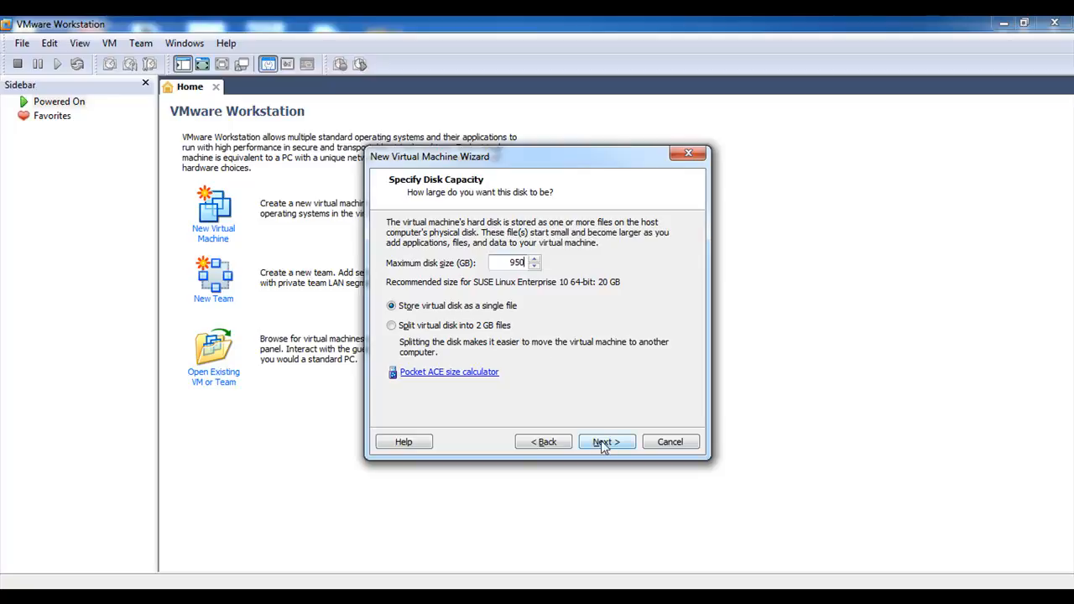
click(606, 443)
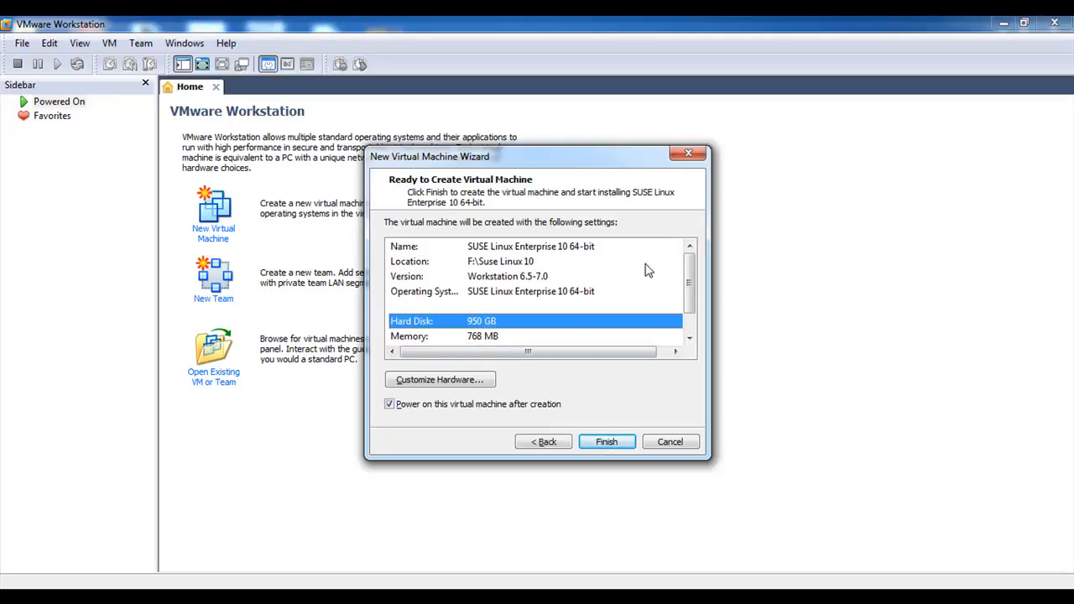
scroll(down, 3)
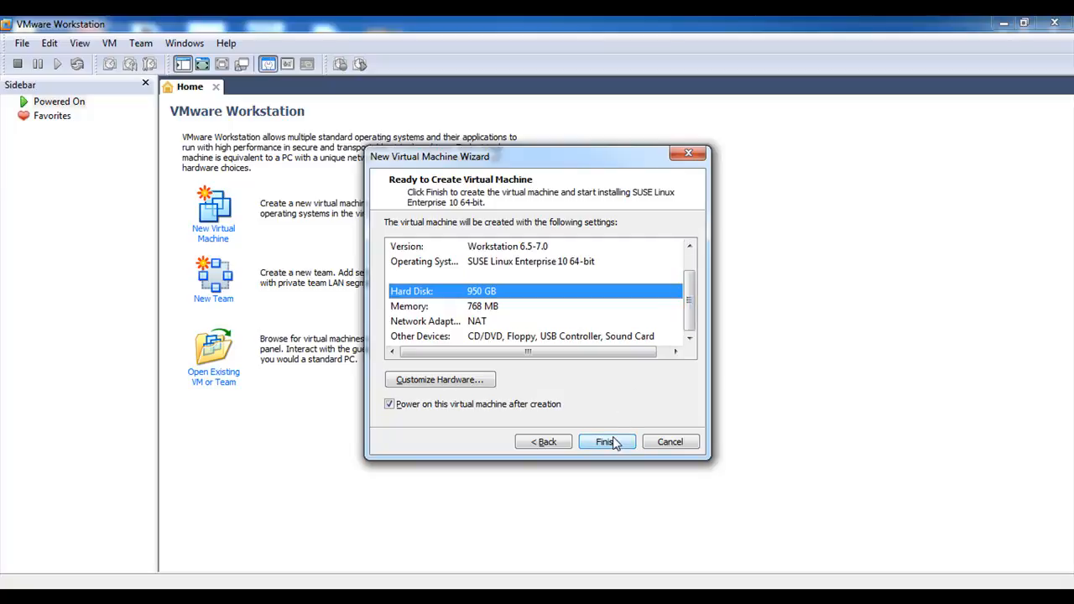
click(606, 442)
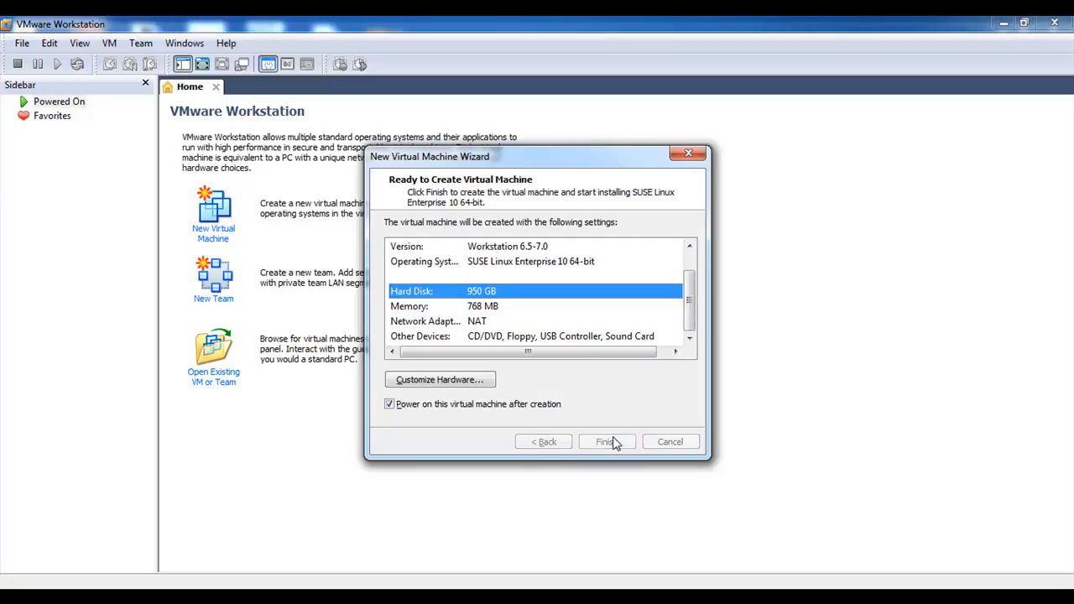
- Dismiss the removable devices notice and select Installation in the VM's boot menu
click(605, 441)
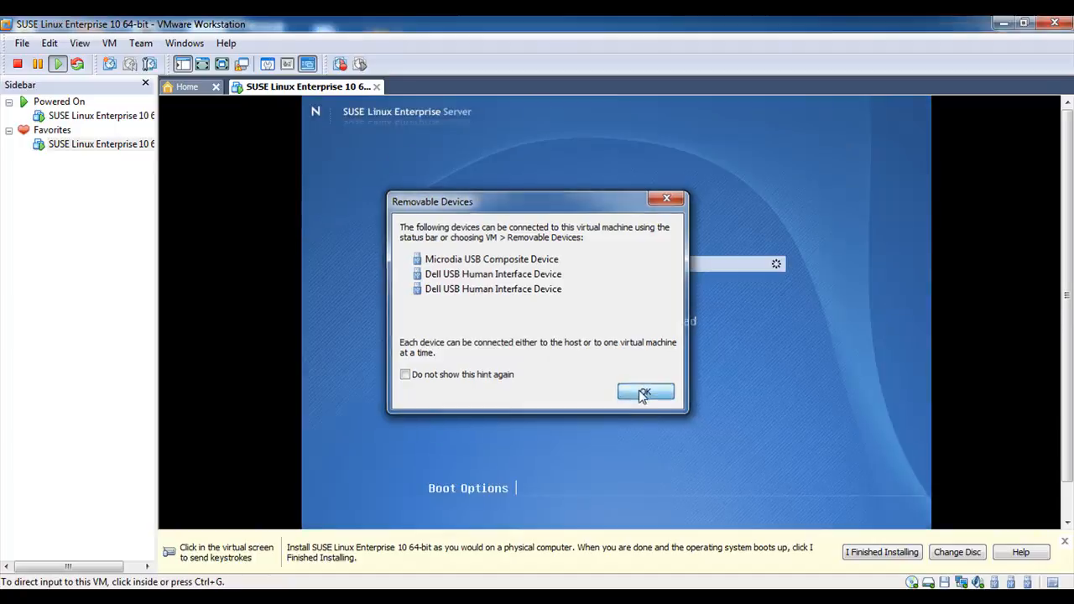
click(644, 393)
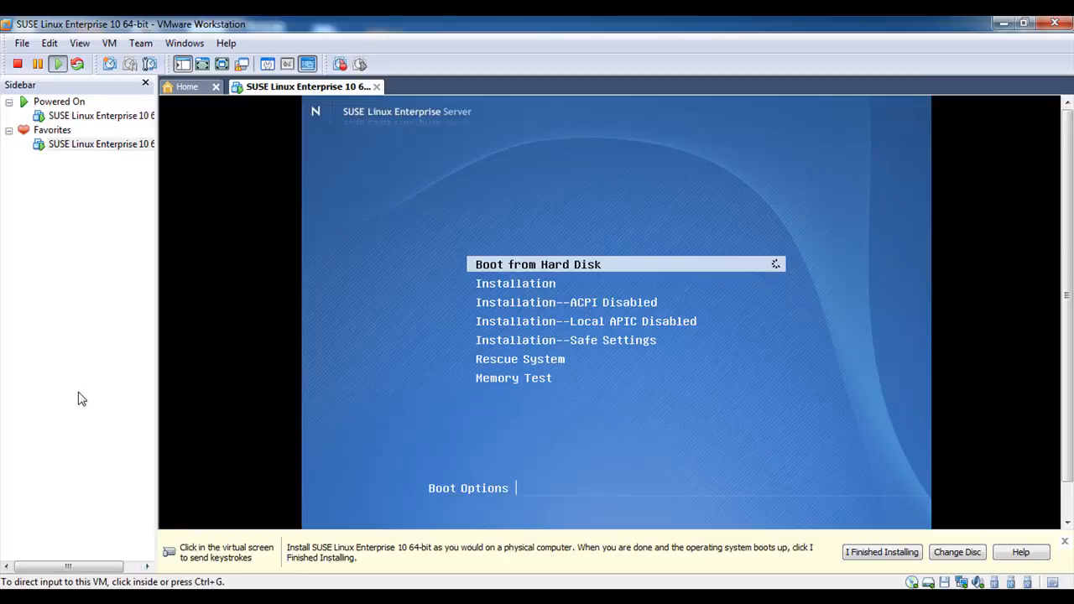
click(101, 144)
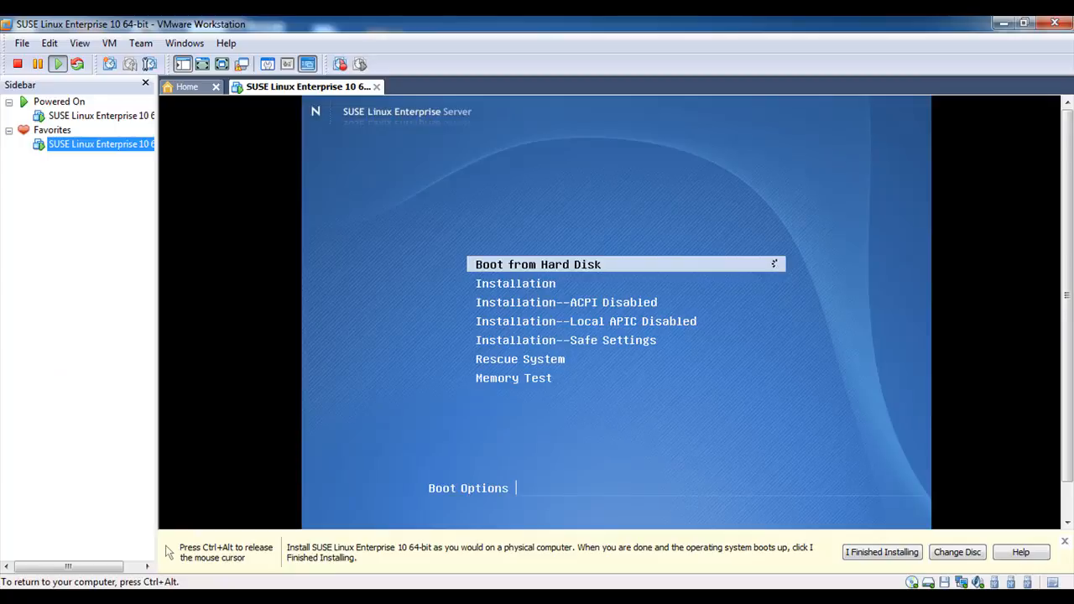
key(Down)
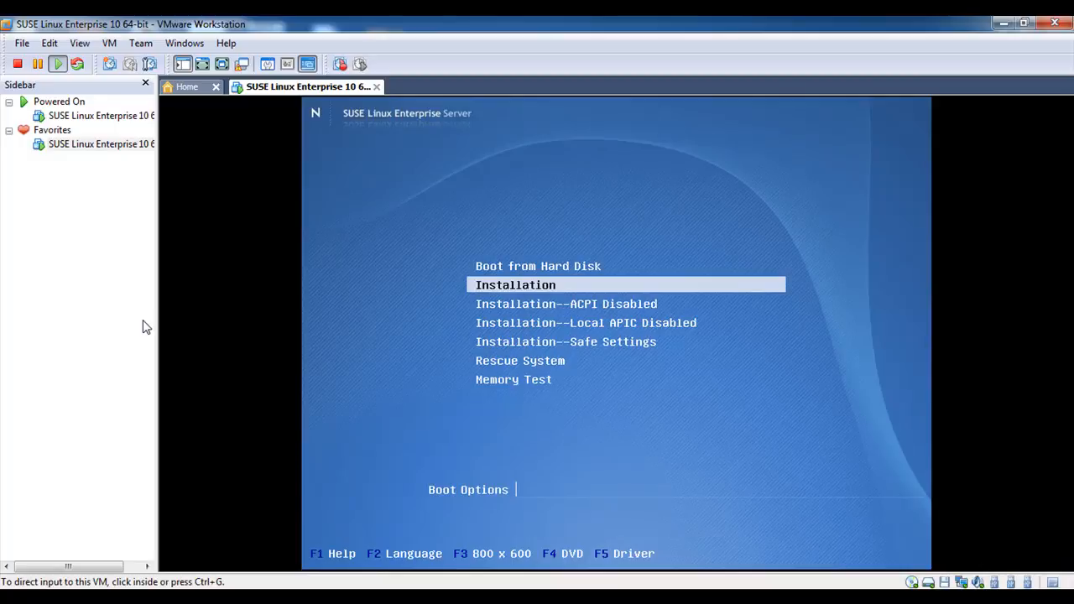
- Start the SUSE installation and continue with English (US) as language
click(101, 145)
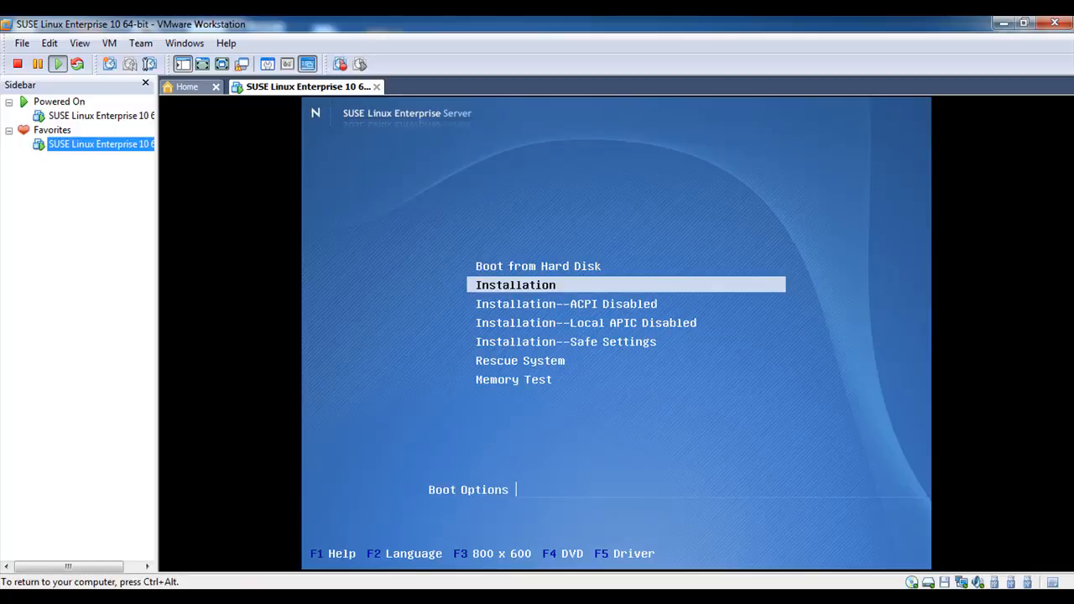
key(enter)
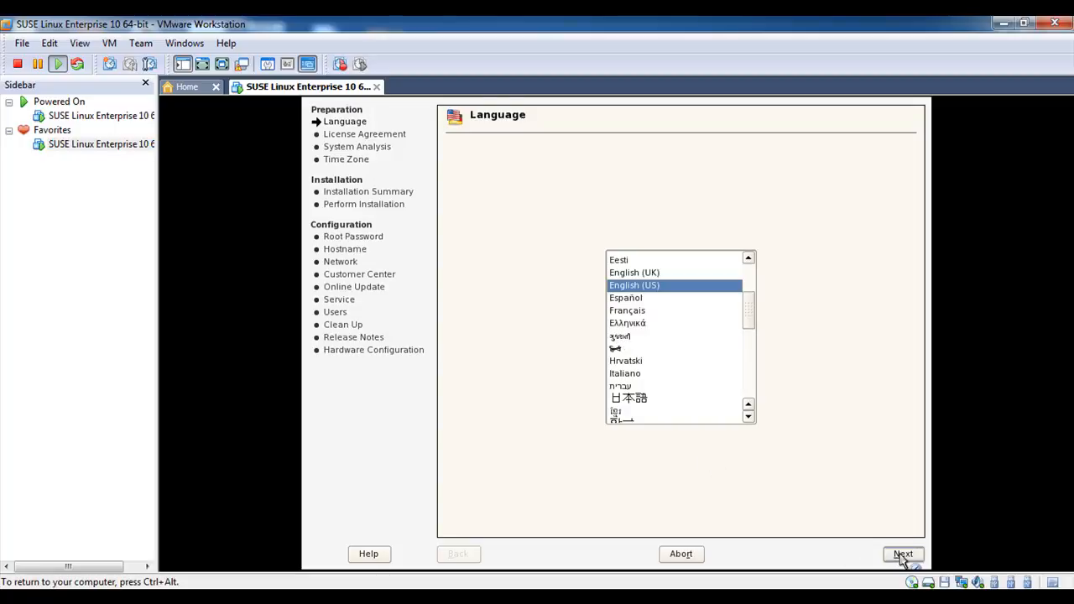
click(902, 554)
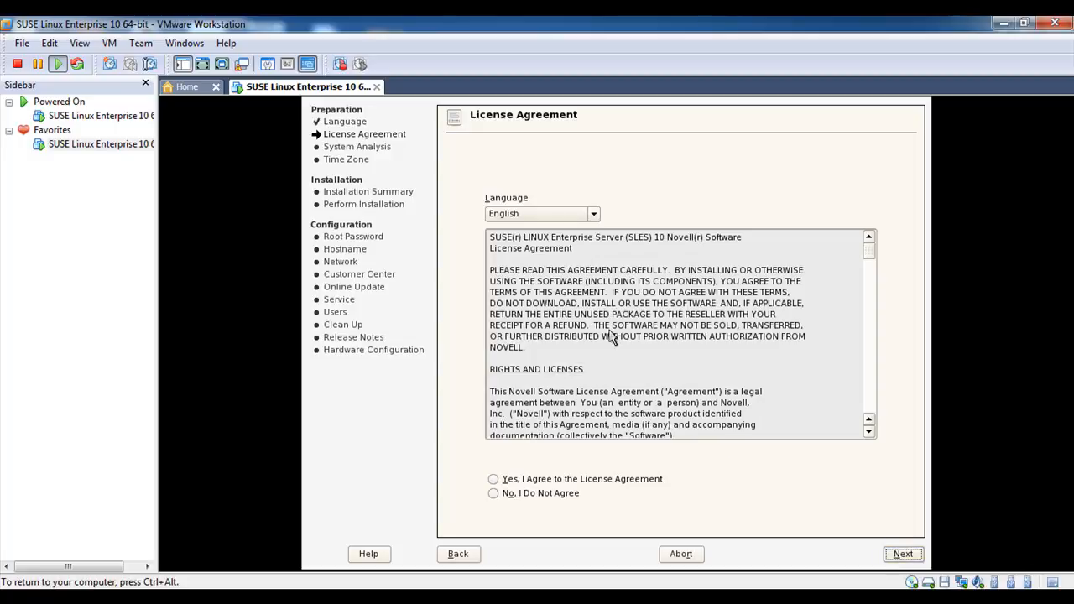
- Agree to the license agreement and continue with New Installation mode
click(493, 478)
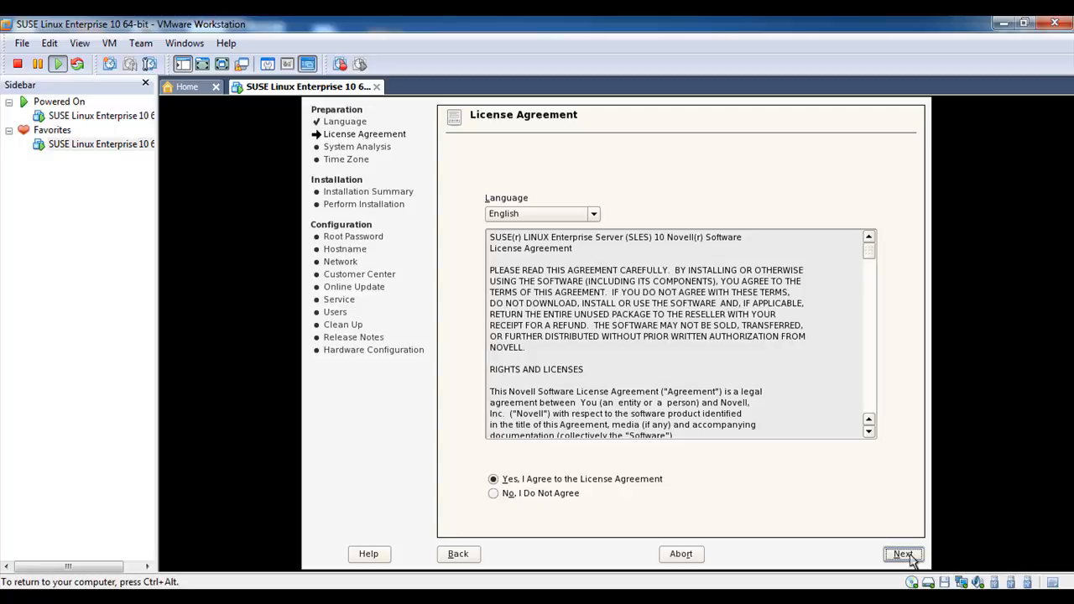
click(902, 554)
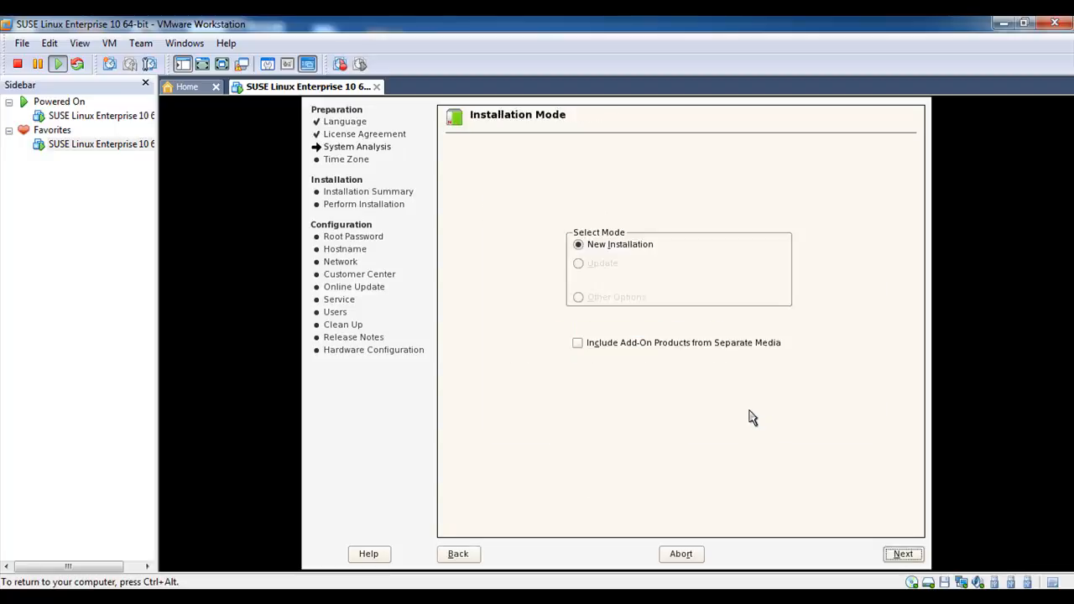
mouse_move(577, 321)
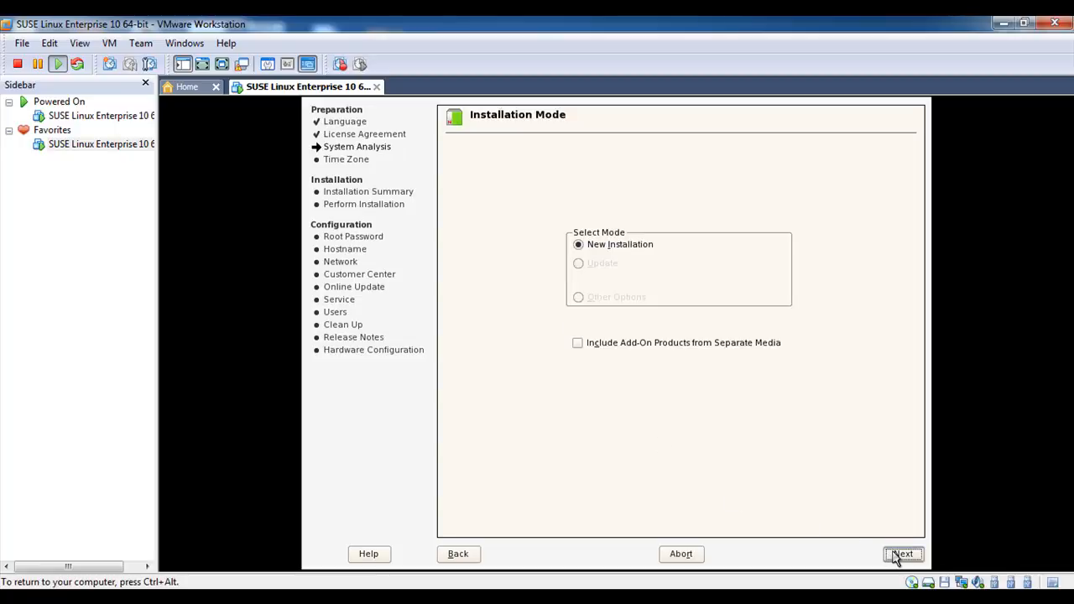
click(903, 554)
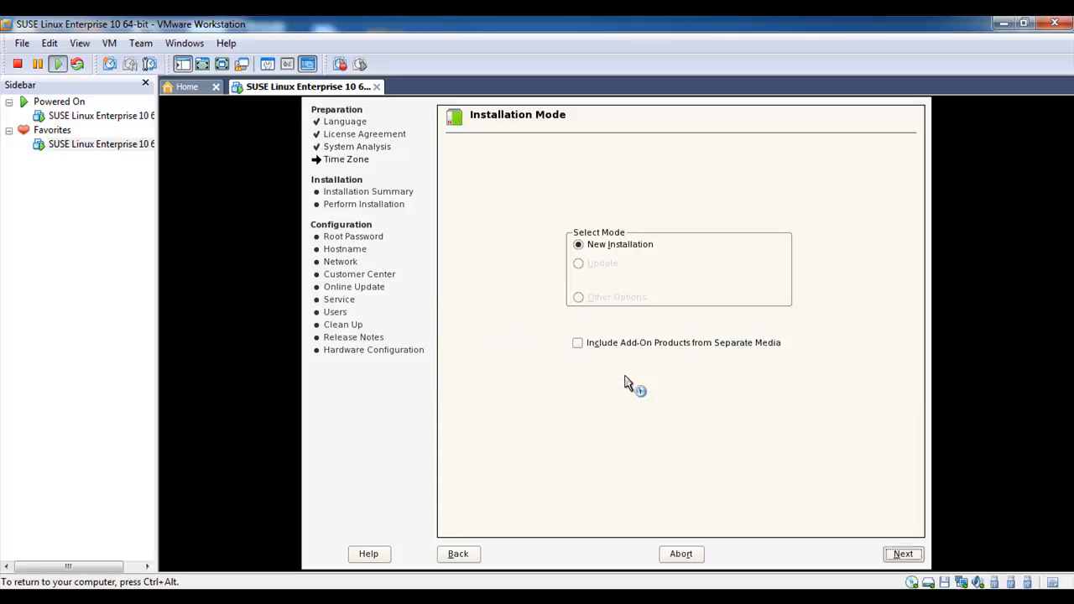
- Set the time zone to Asia/Calcutta and continue to the Installation Settings summary
click(903, 553)
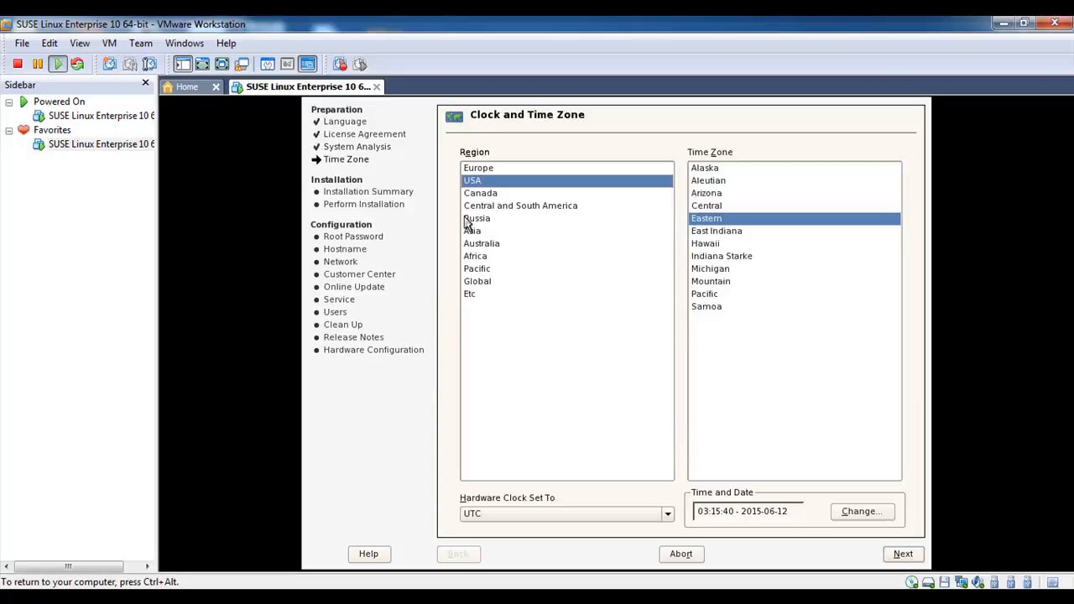
click(473, 231)
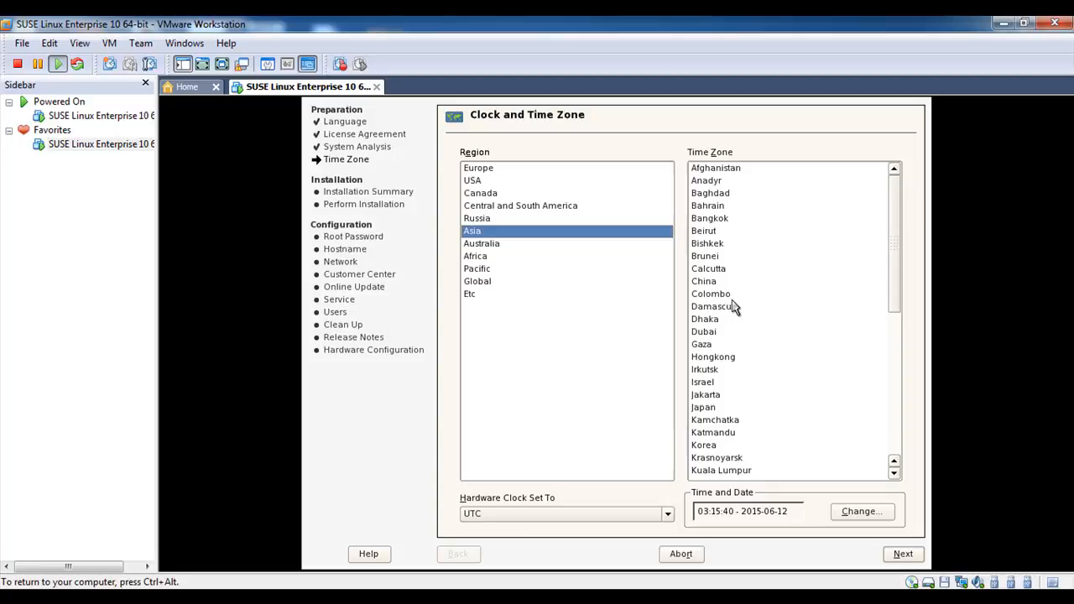
click(709, 269)
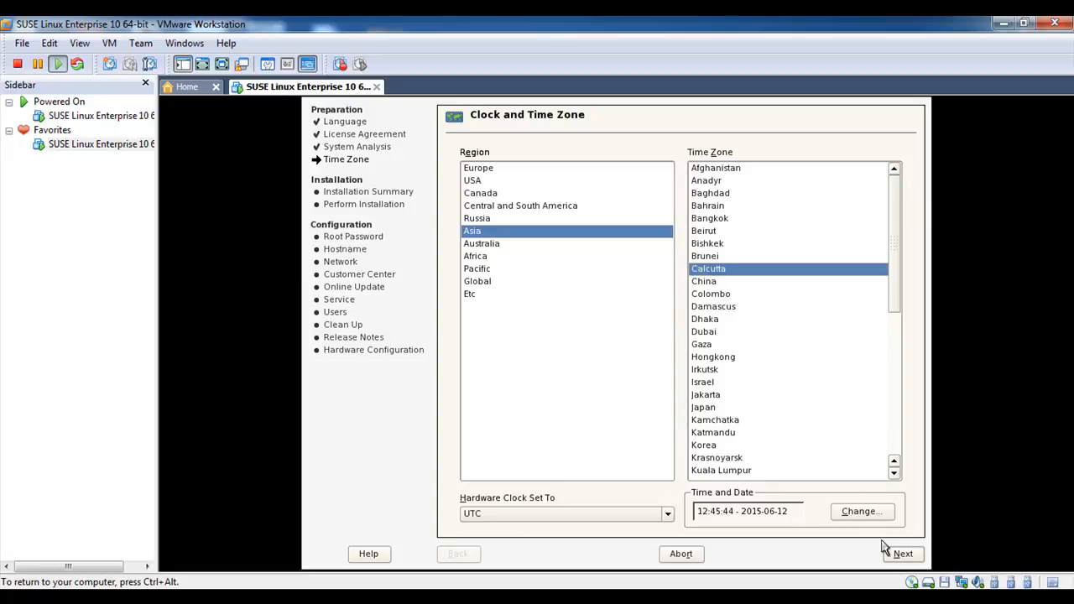
click(903, 554)
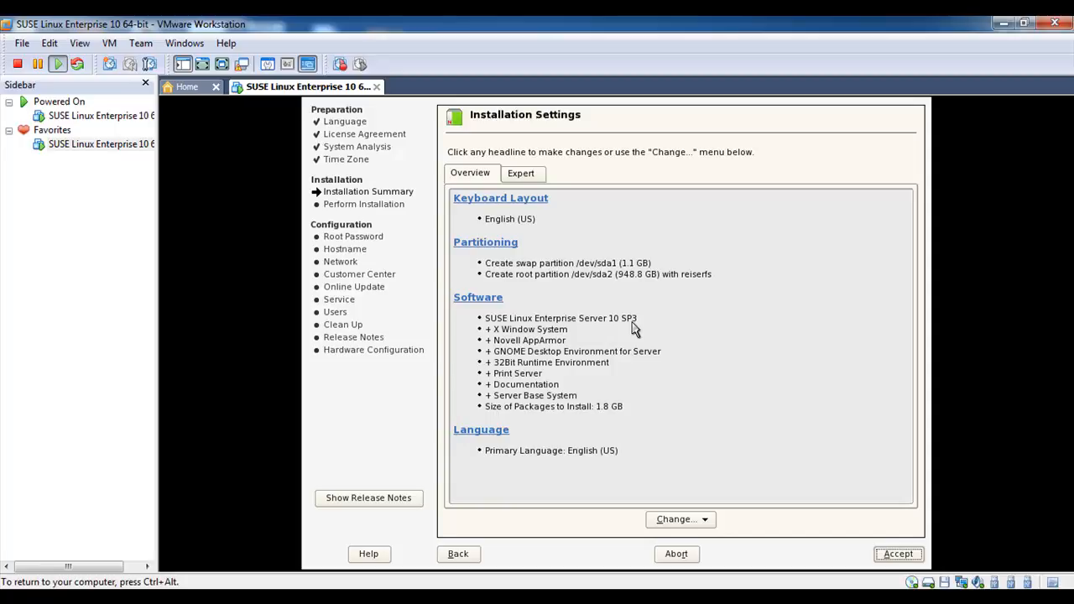
mouse_move(490, 205)
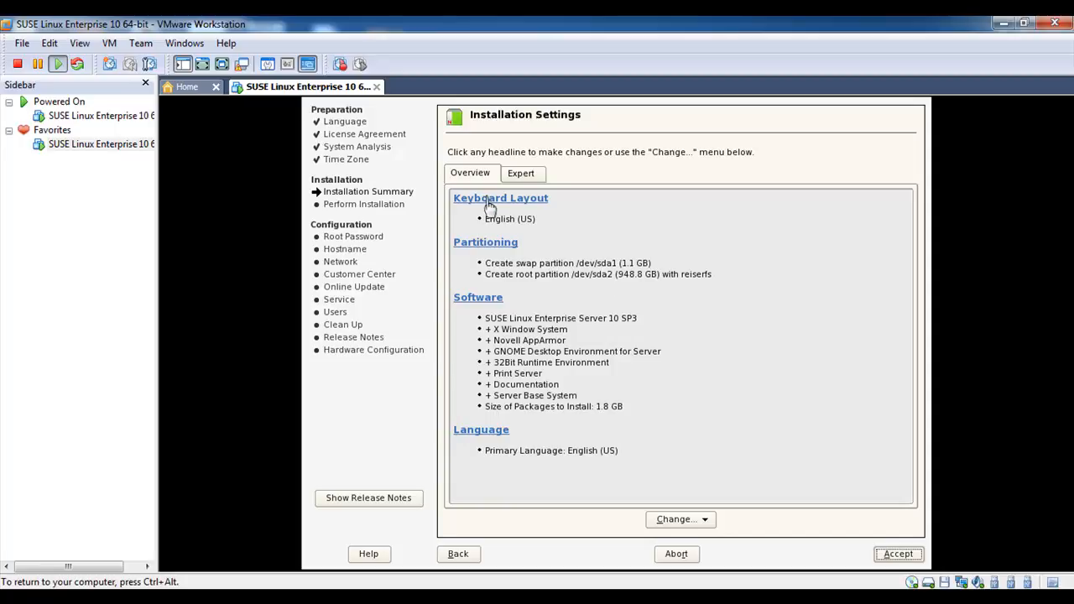
mouse_move(490, 262)
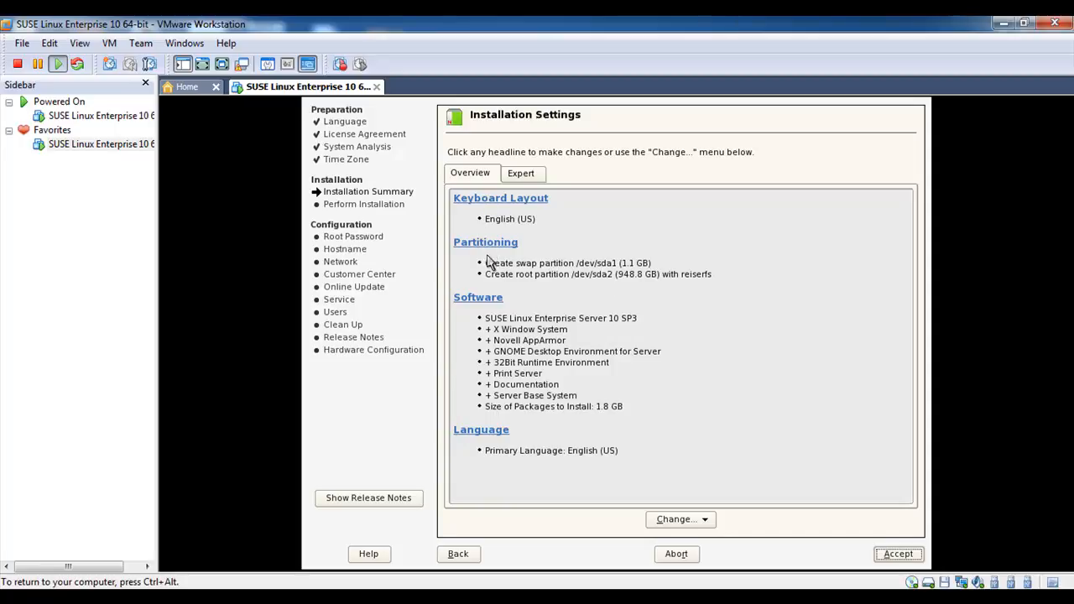
mouse_move(483, 304)
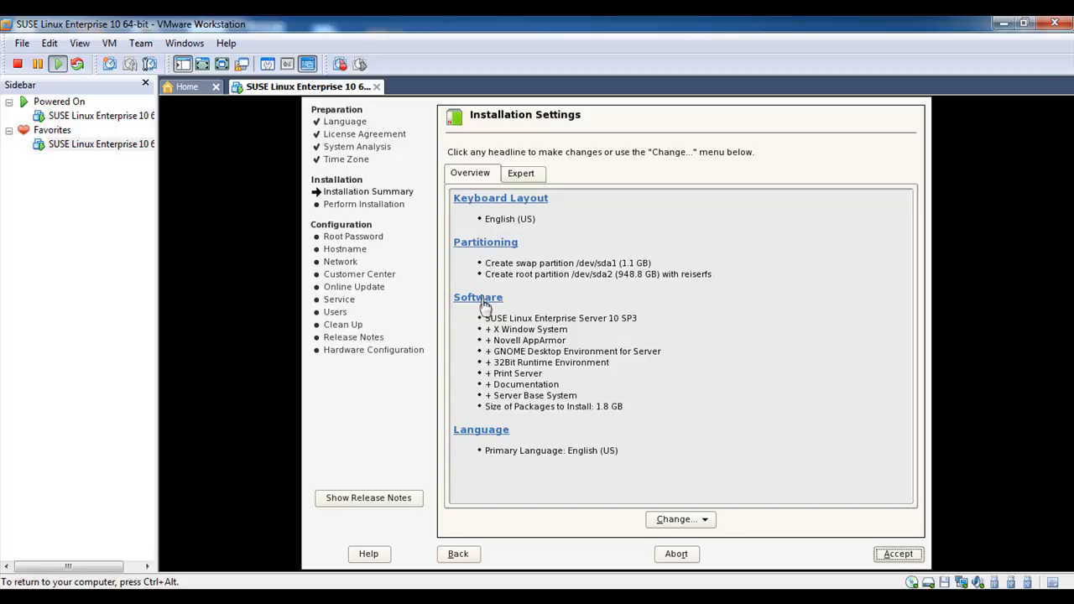
mouse_move(480, 443)
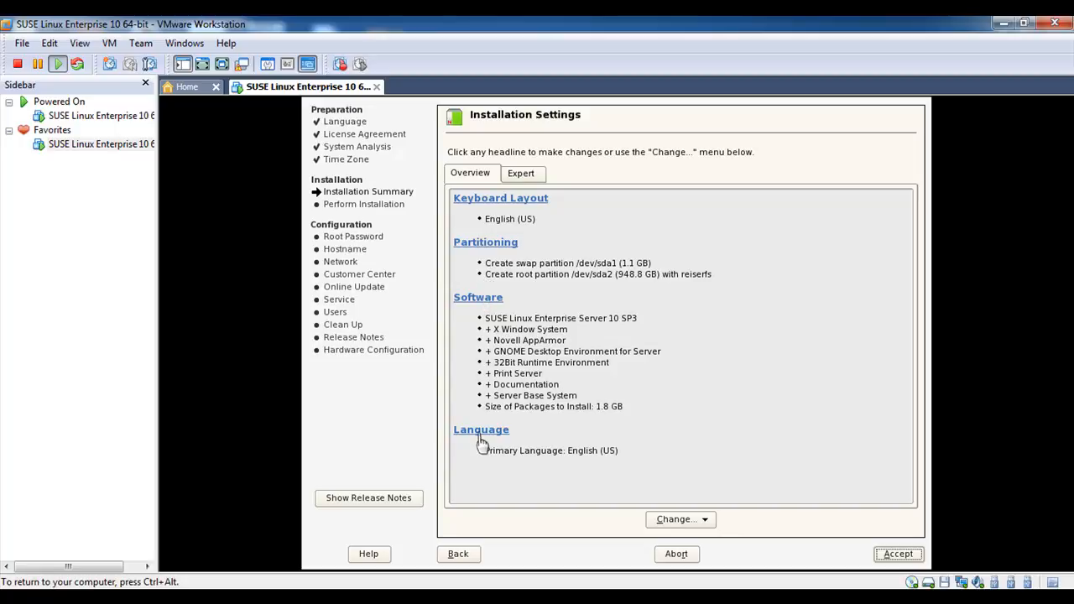
mouse_move(584, 282)
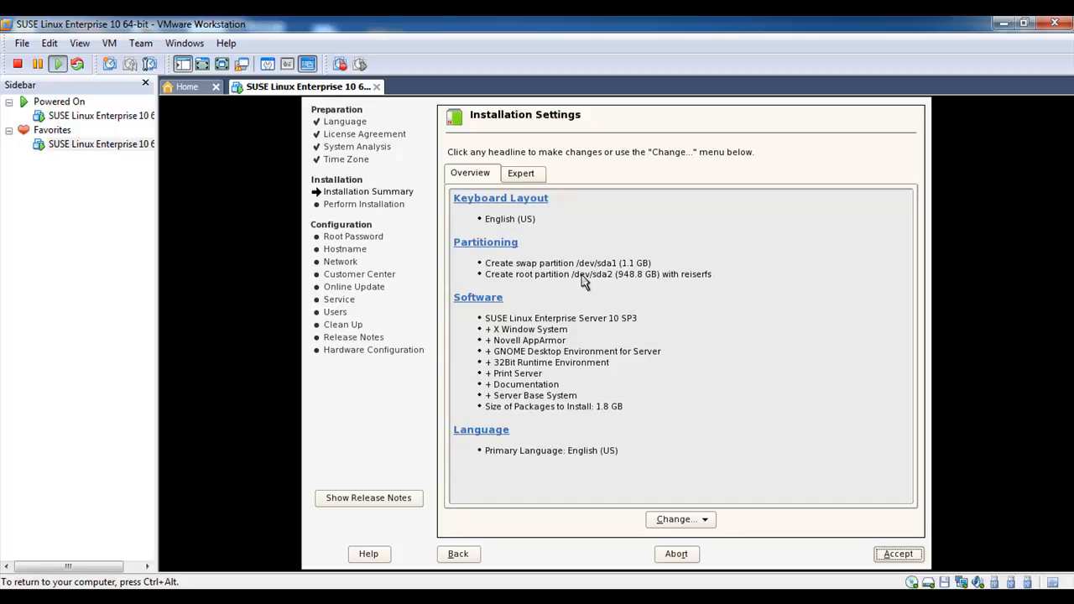
mouse_move(500, 248)
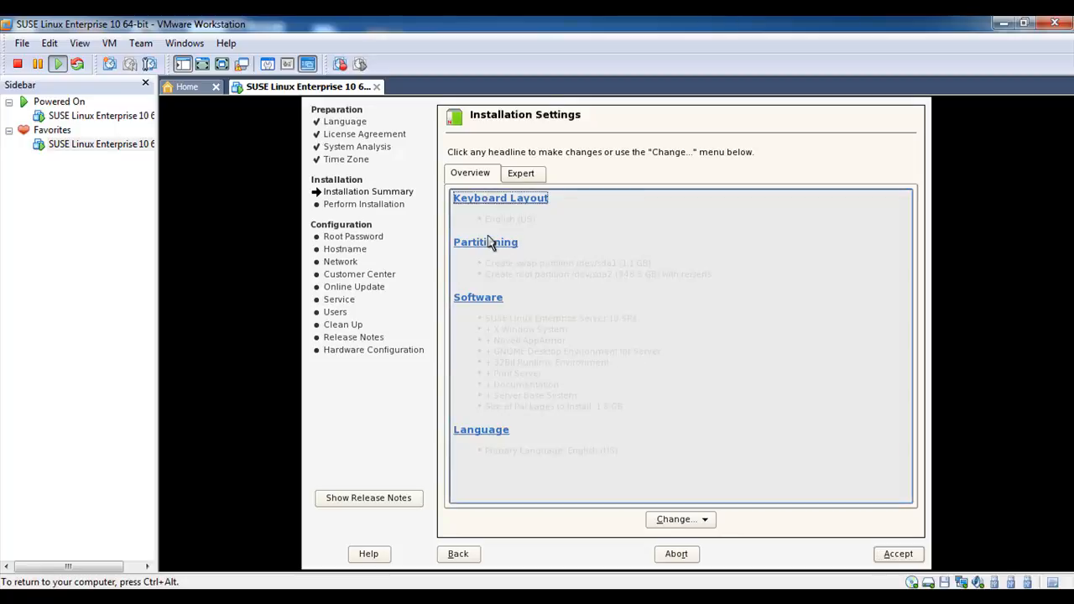
- Enter Partitioning with Base Partition Setup on This Proposal, reaching the expert partitioner
click(485, 242)
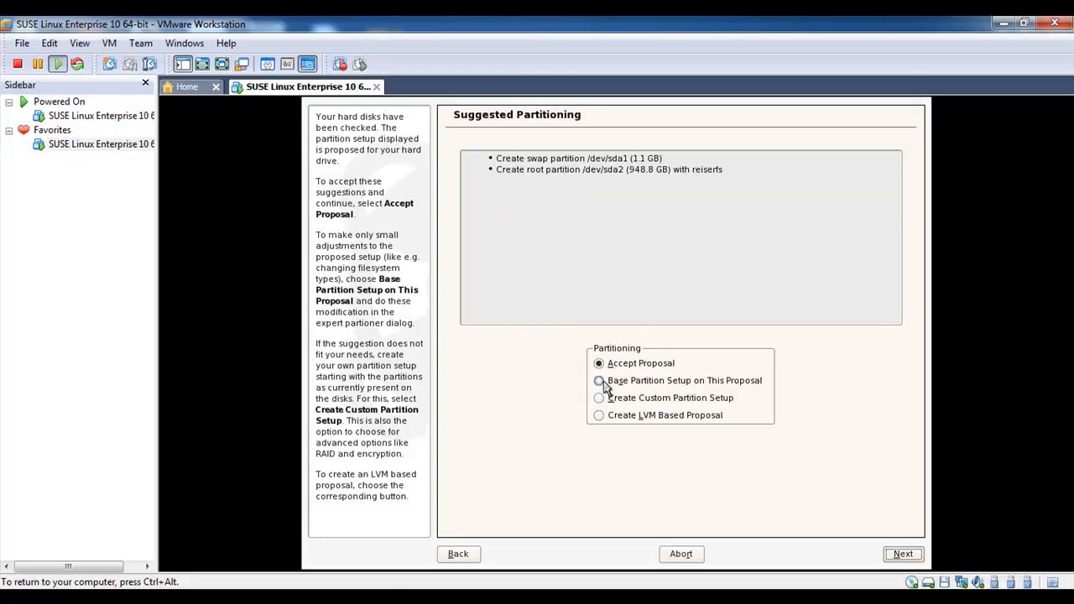
click(597, 379)
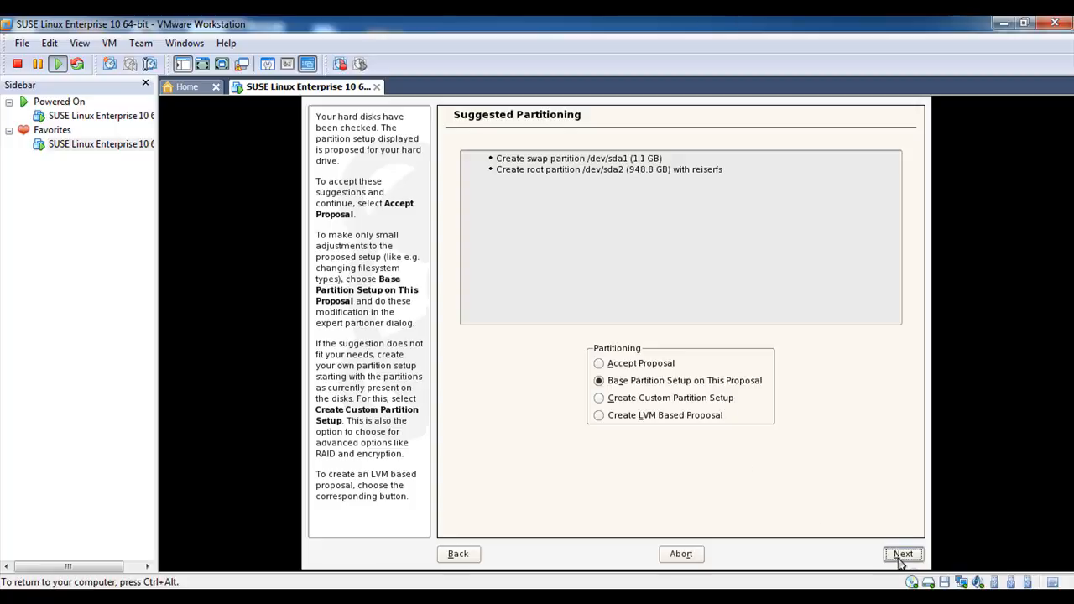
click(903, 554)
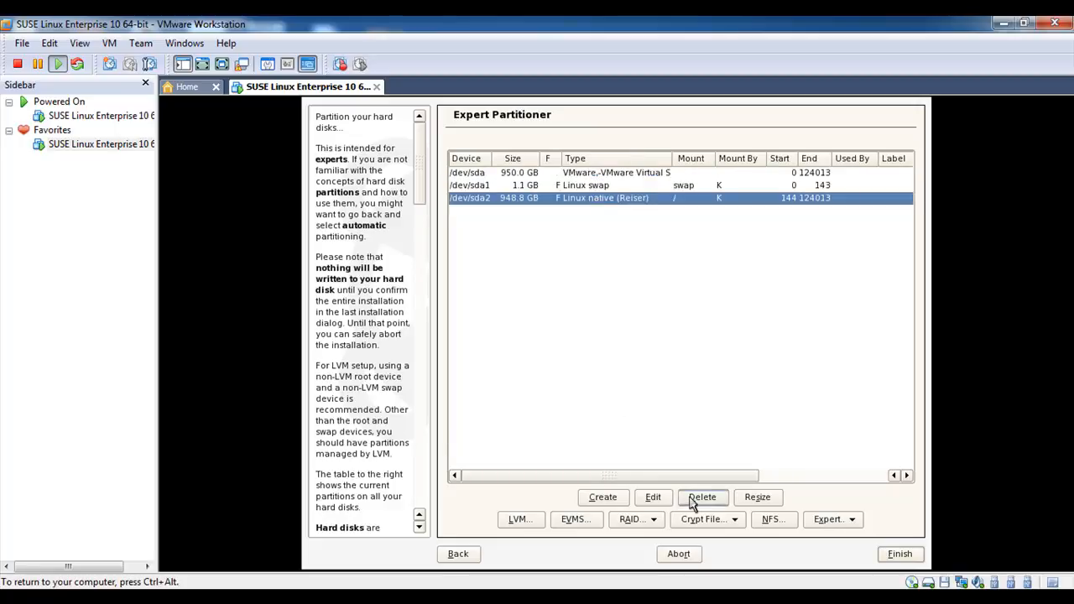
- Delete the proposed /dev/sda2 root and /dev/sda1 swap partitions and start creating a new one
click(702, 496)
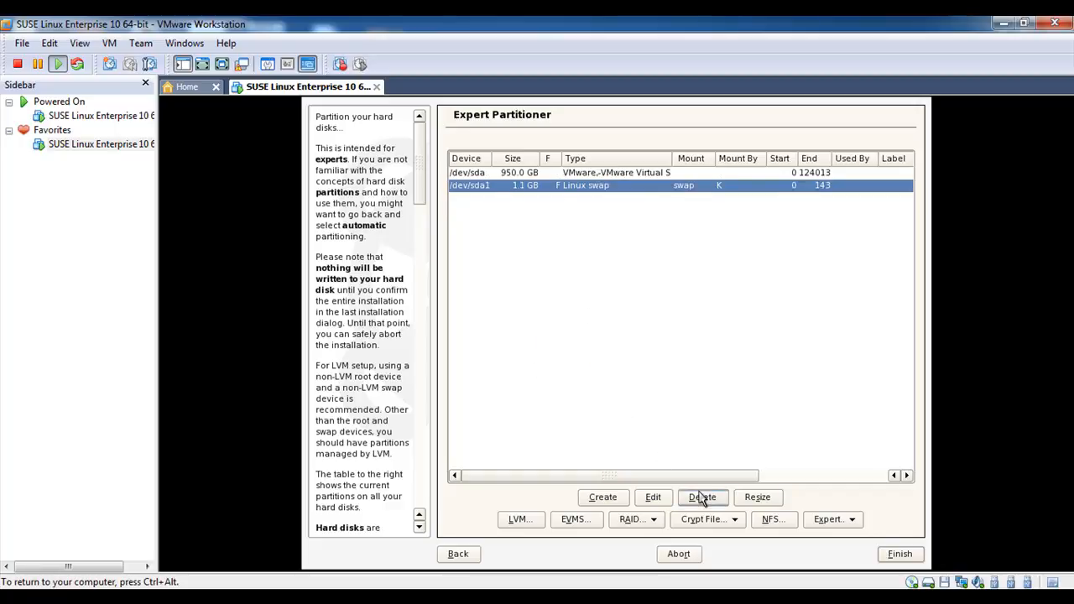
click(701, 497)
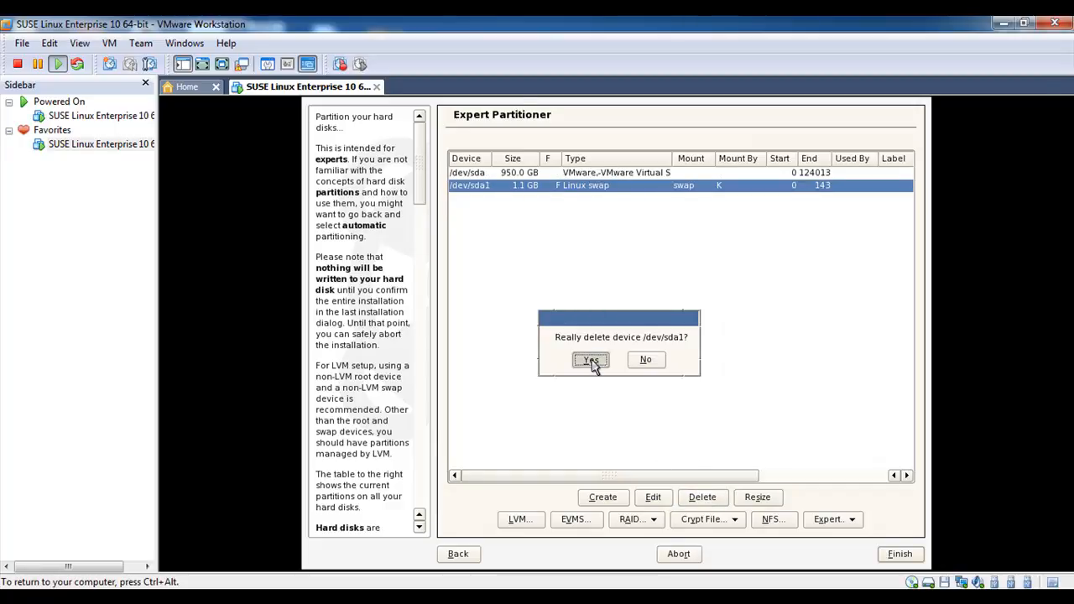
click(591, 359)
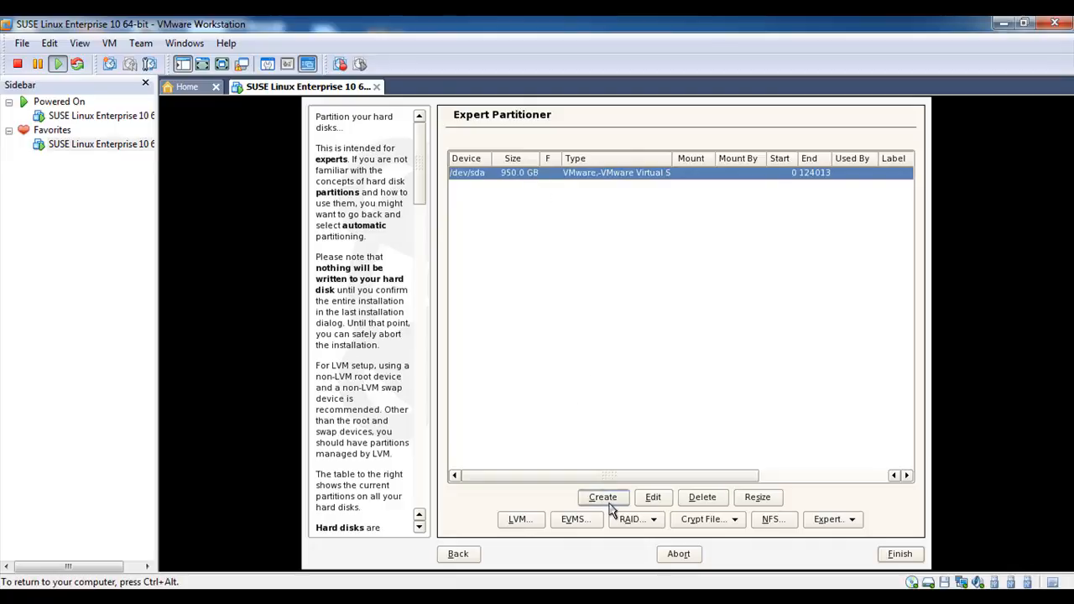
click(602, 497)
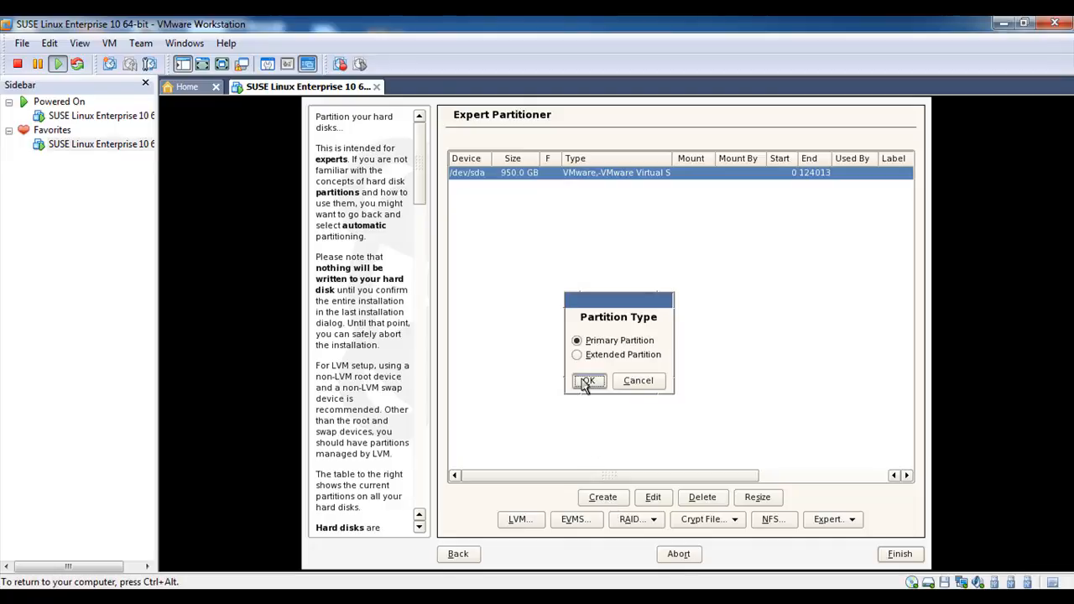
- Create a primary swap partition /dev/sda1 ending at cylinder 3000
click(587, 379)
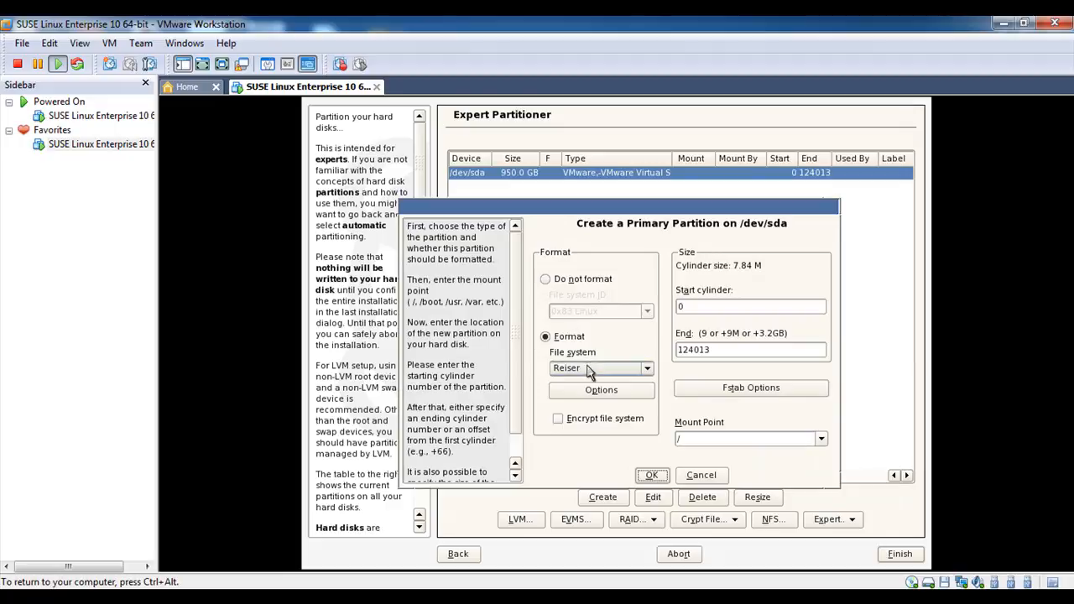
click(646, 369)
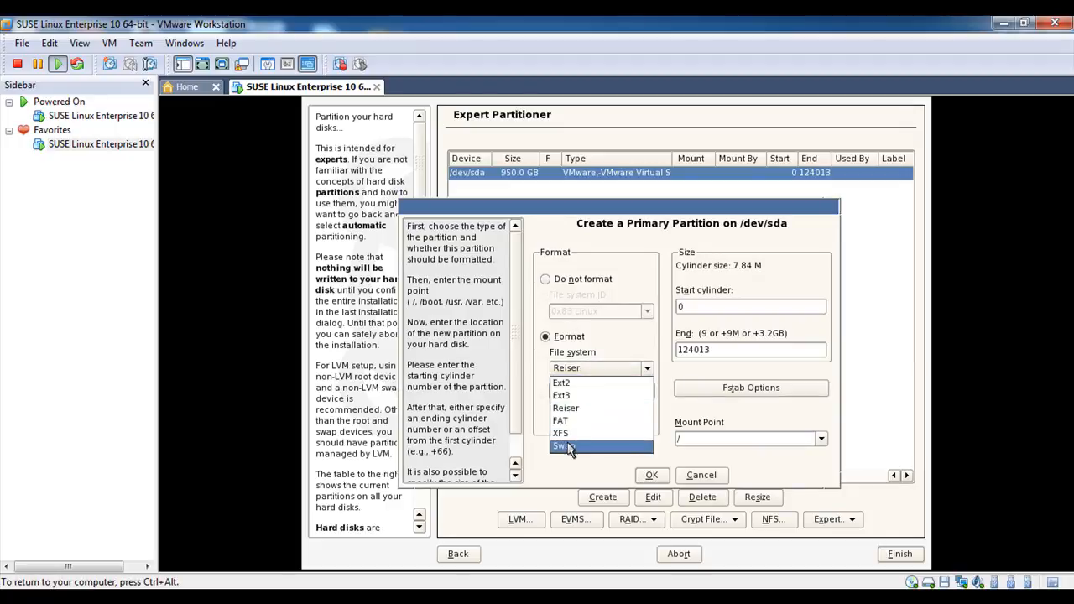
click(563, 446)
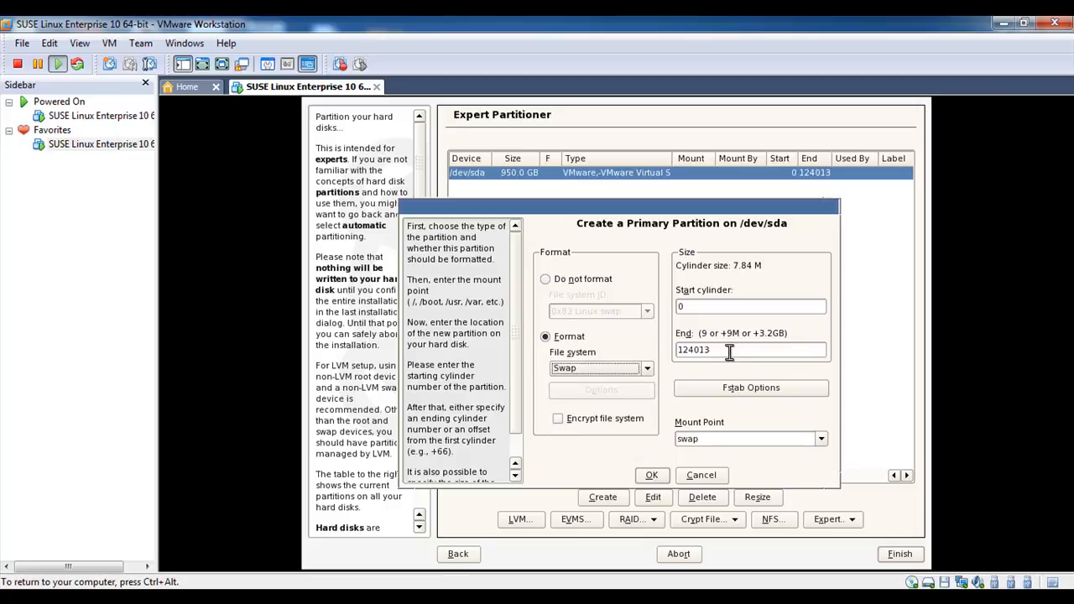
text(3)
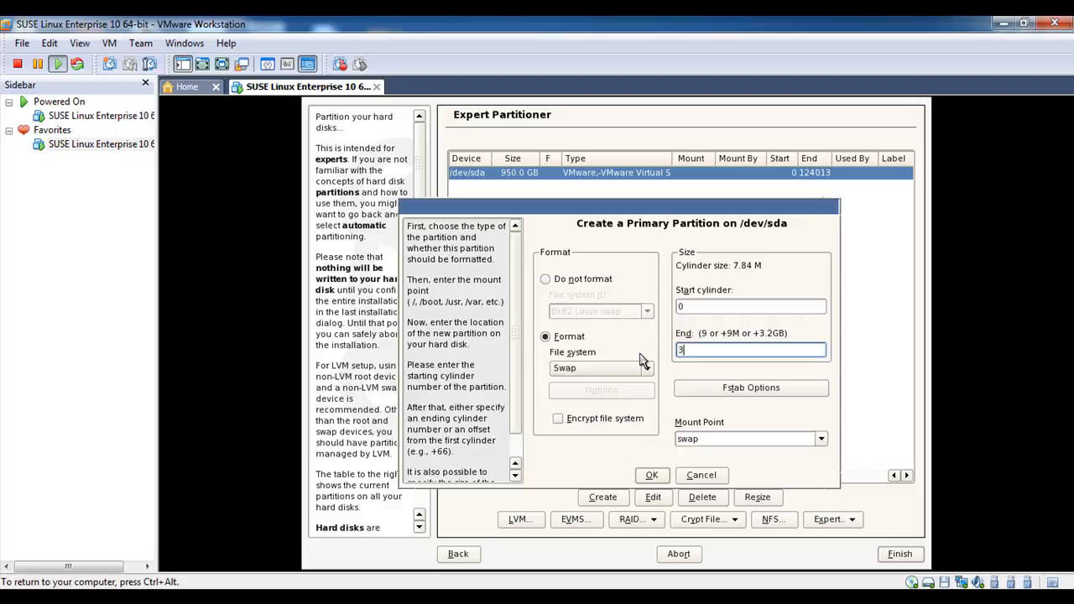
text(000)
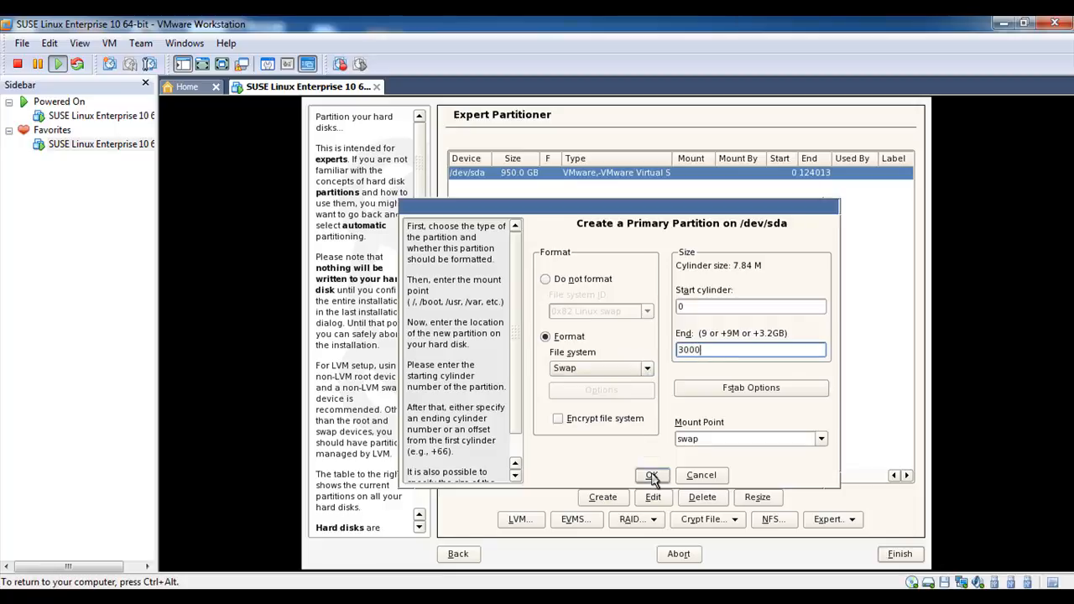
click(653, 475)
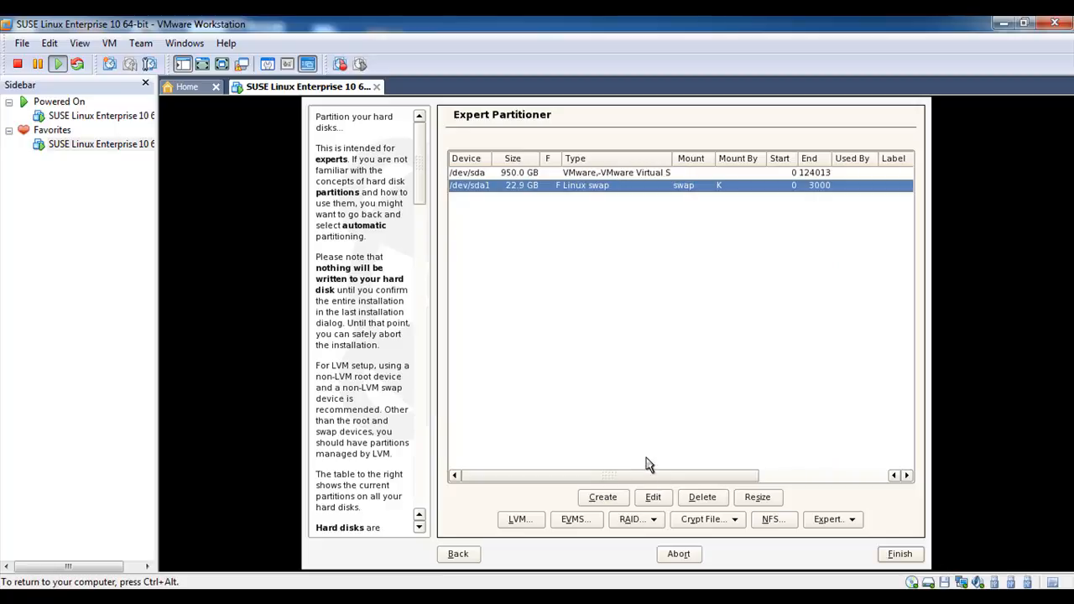
mouse_move(513, 198)
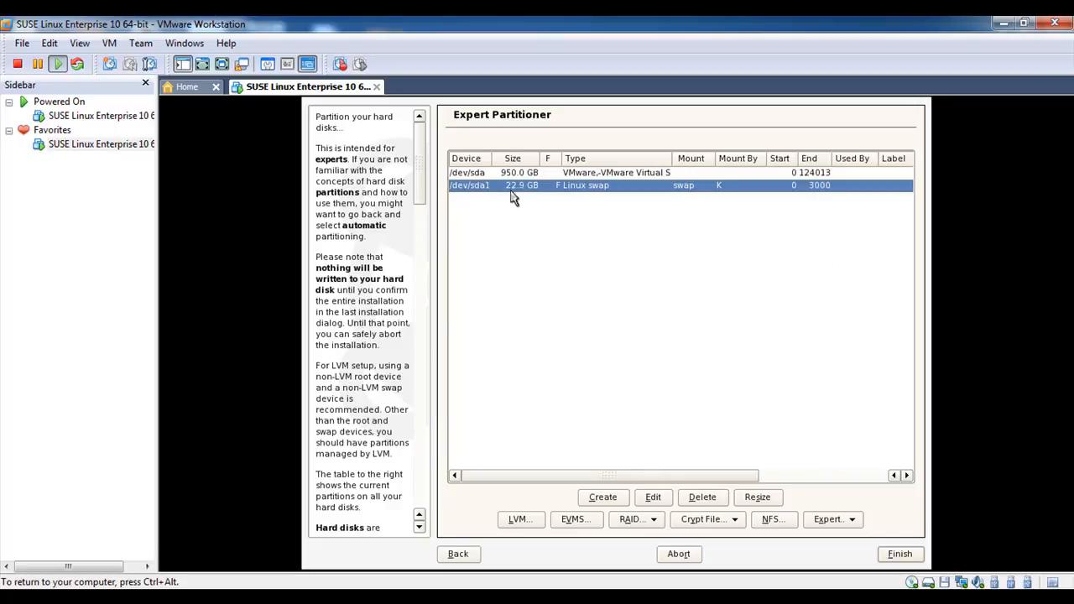
mouse_move(571, 328)
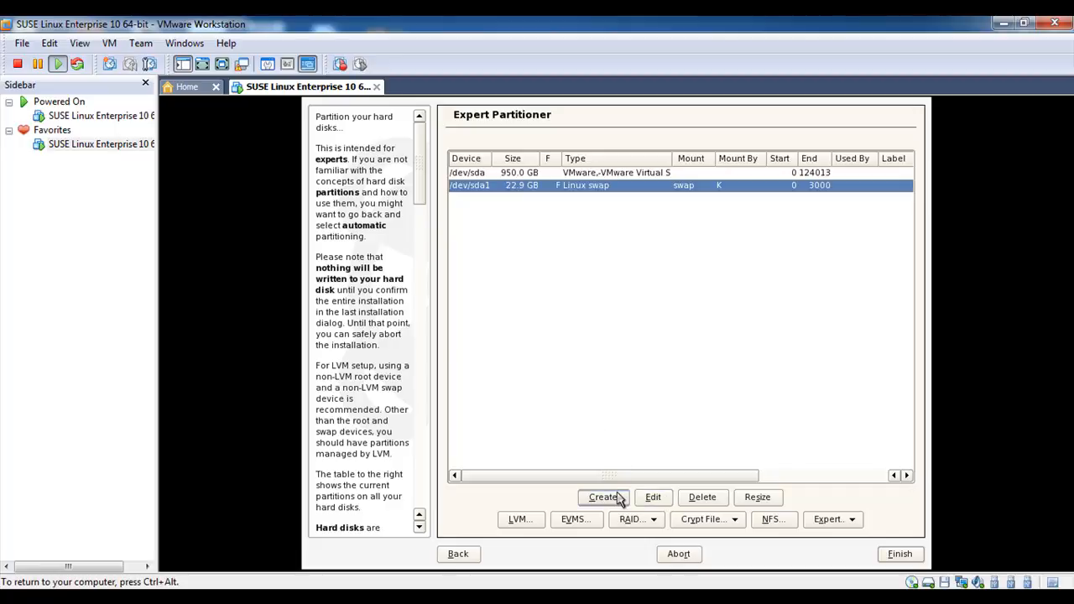
- Create a primary Reiser root partition /dev/sda2 ending at cylinder 10000 and return to the summary
click(603, 497)
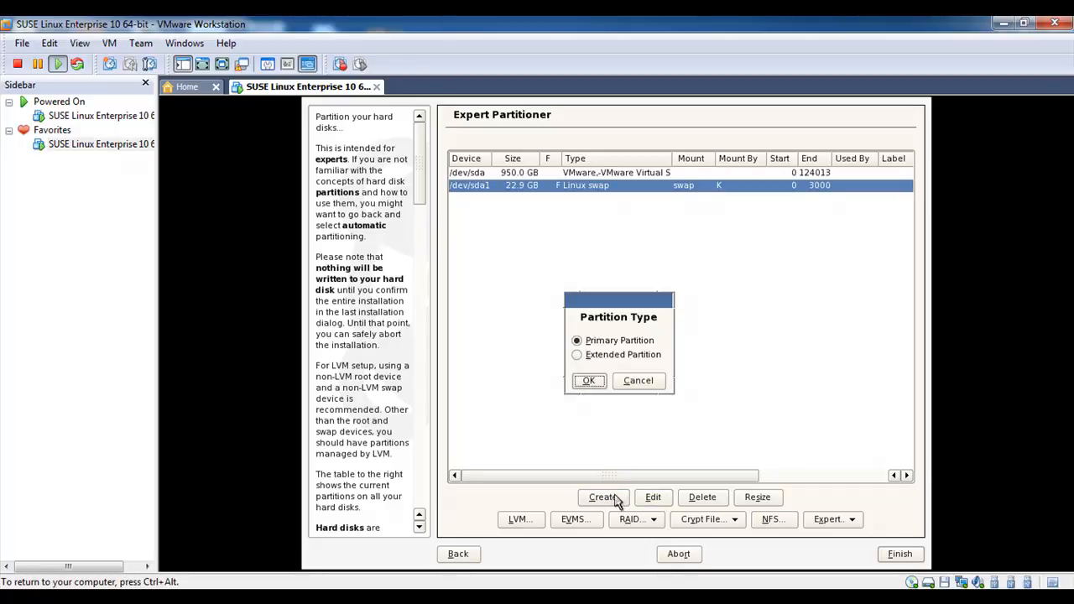
mouse_move(597, 371)
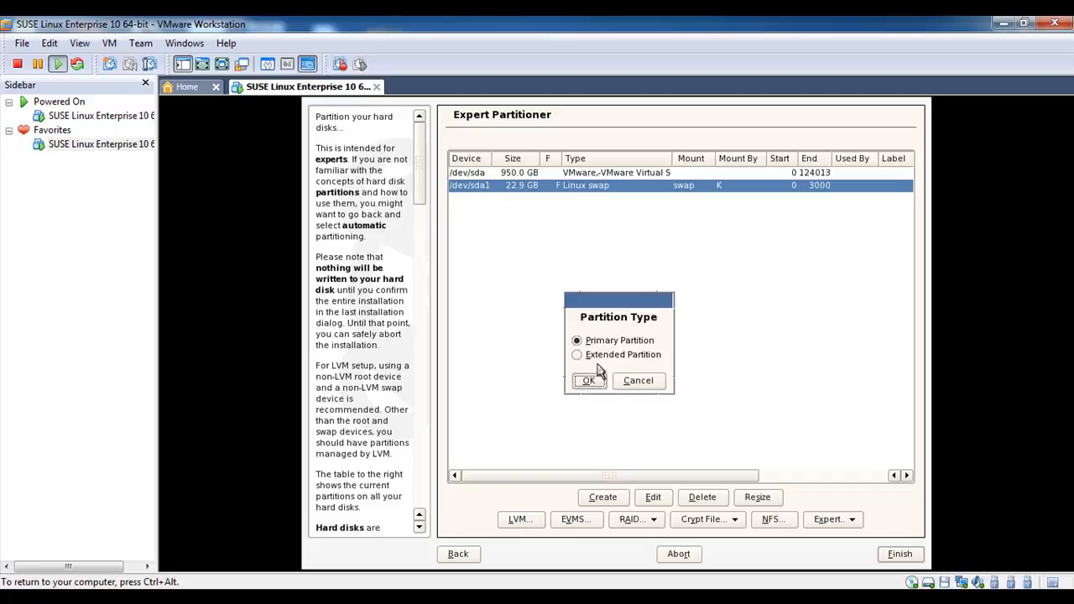
click(587, 379)
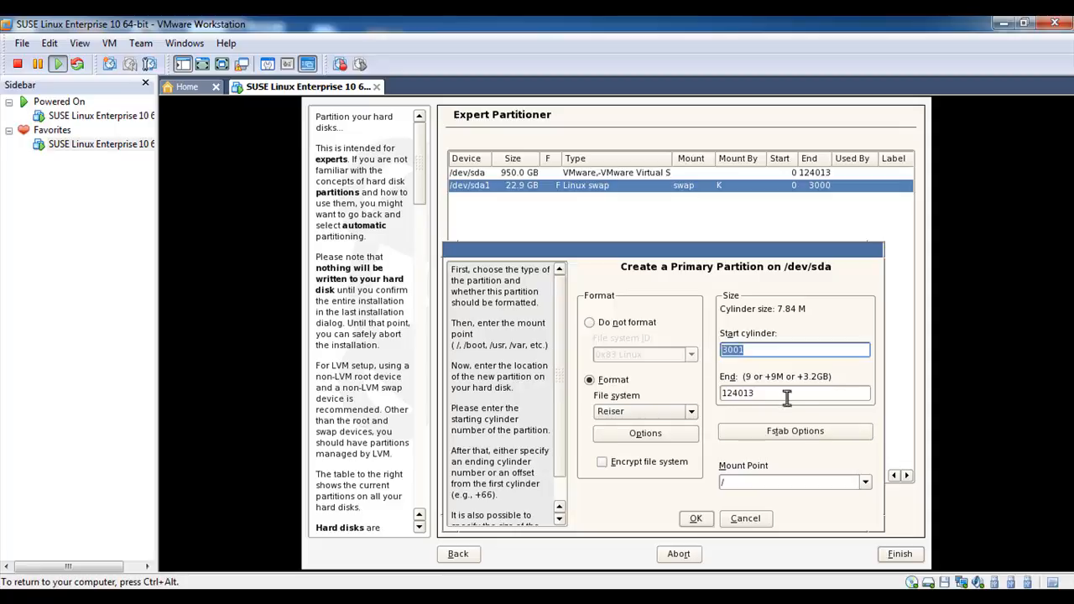
click(795, 392)
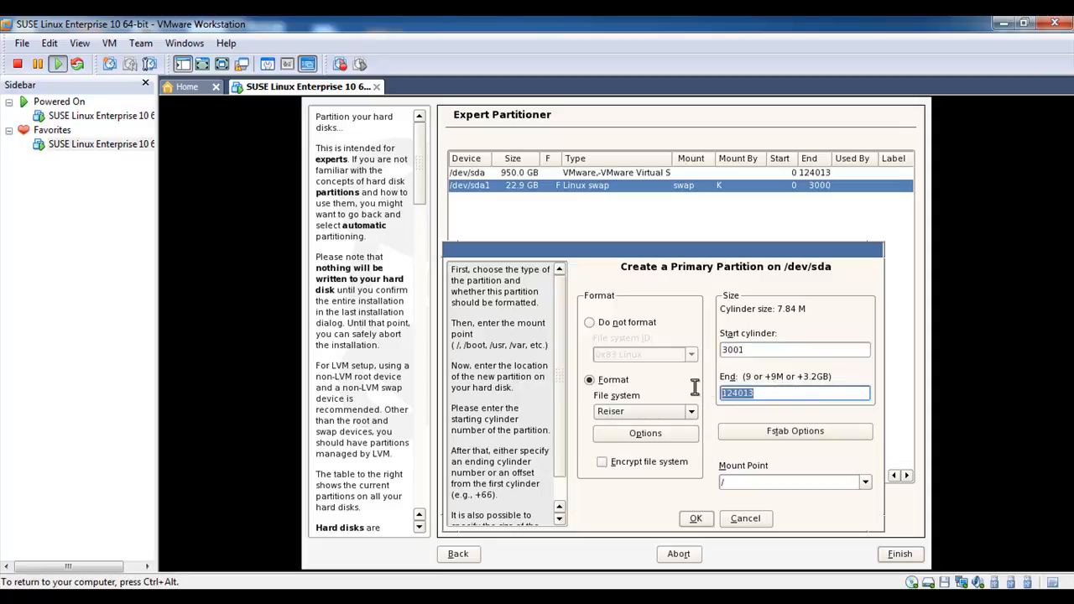
text(100)
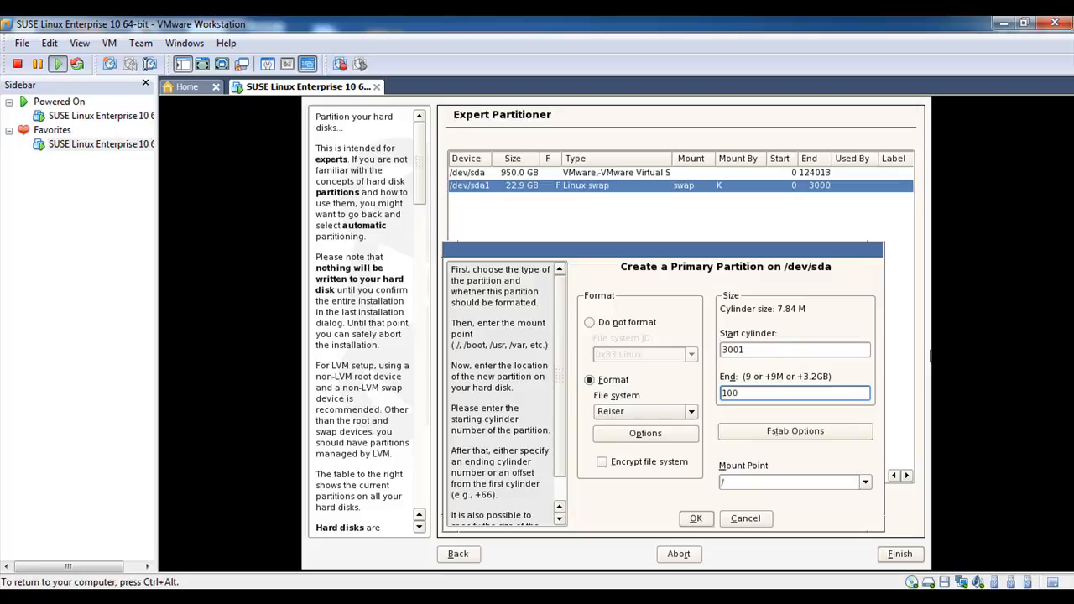
text(10000)
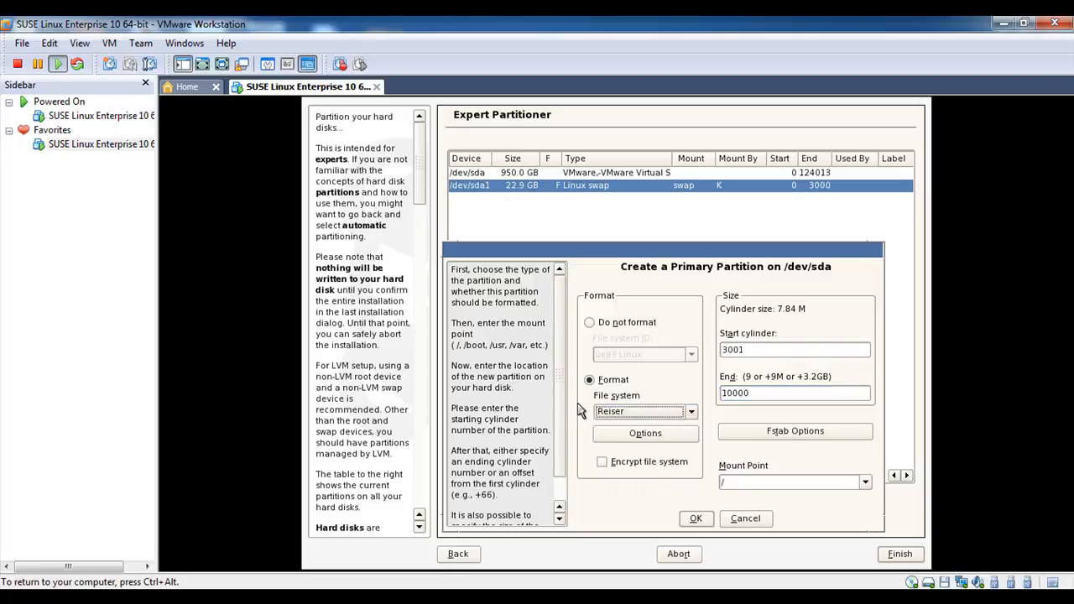
mouse_move(720, 520)
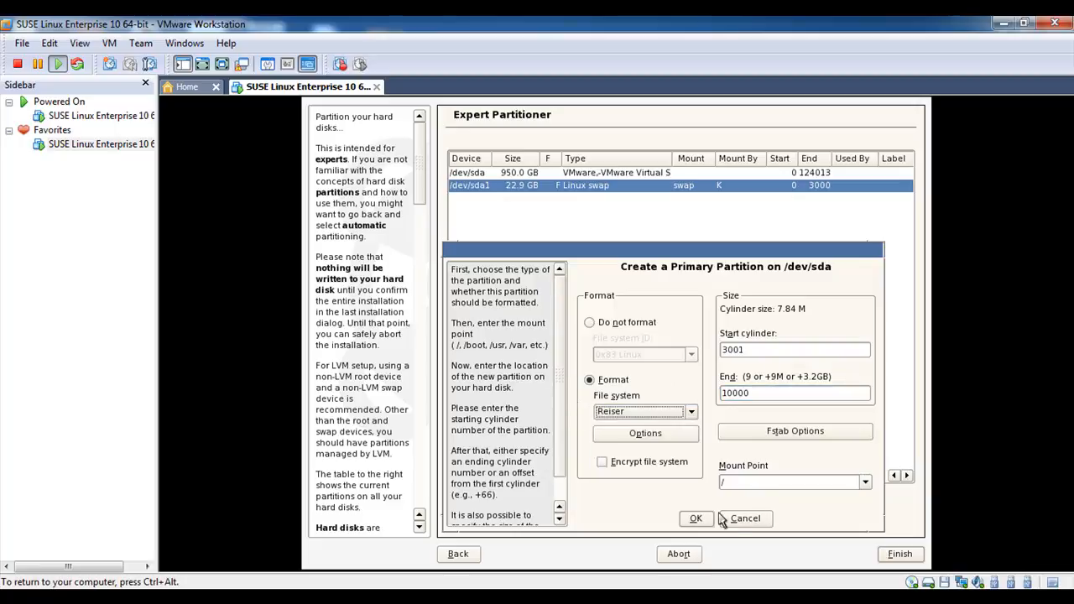
click(695, 517)
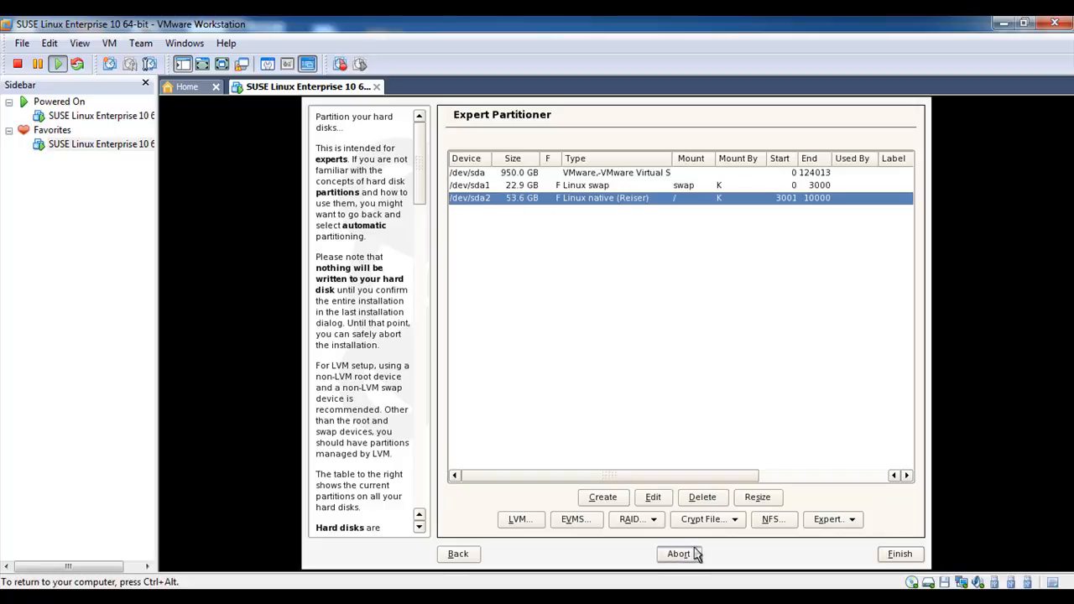
click(680, 554)
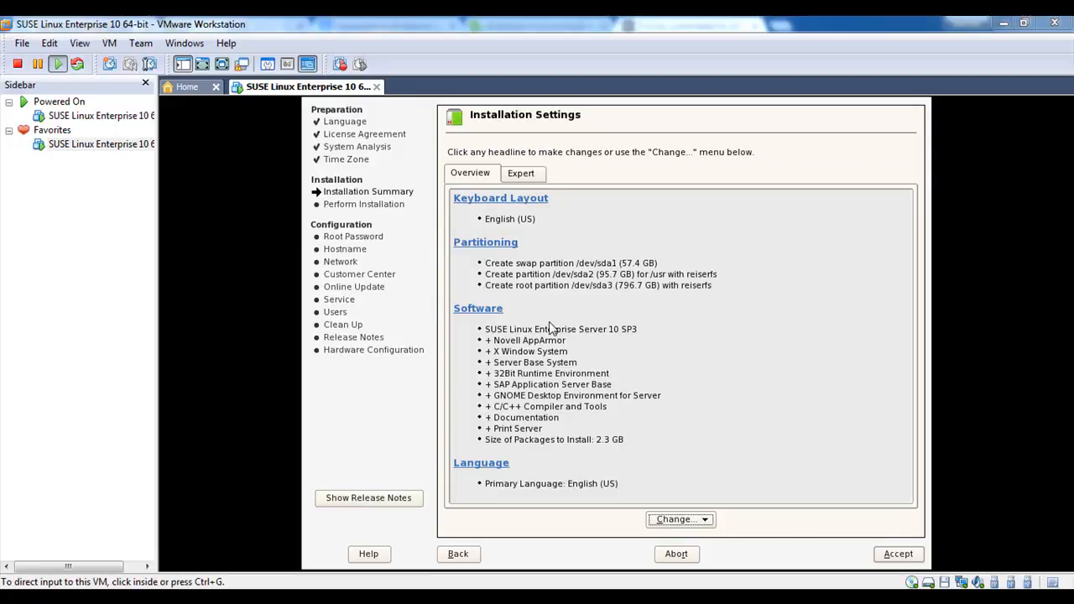
mouse_move(520, 218)
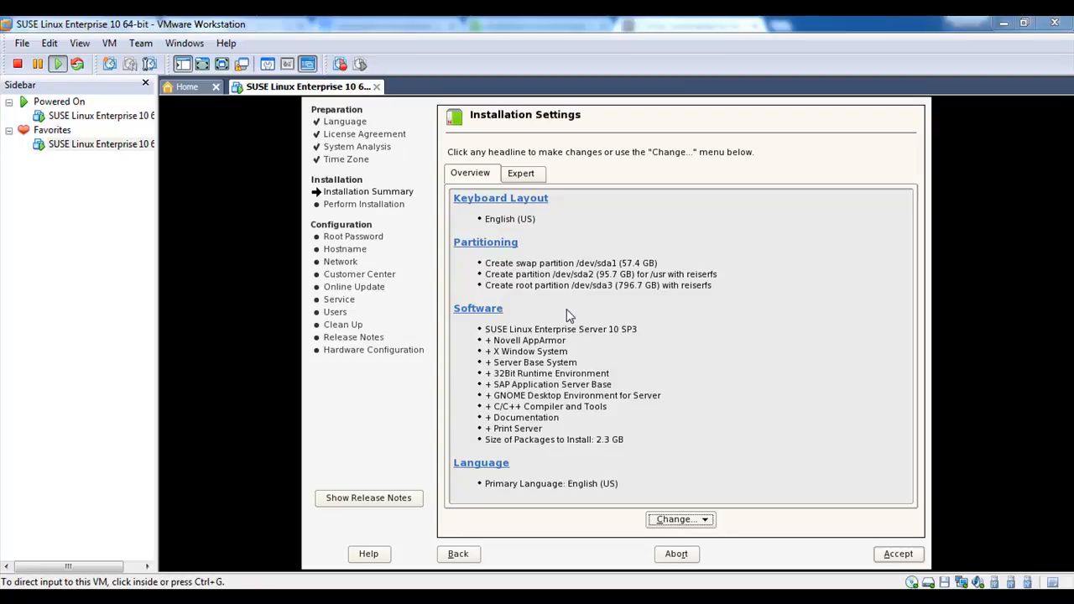
mouse_move(584, 314)
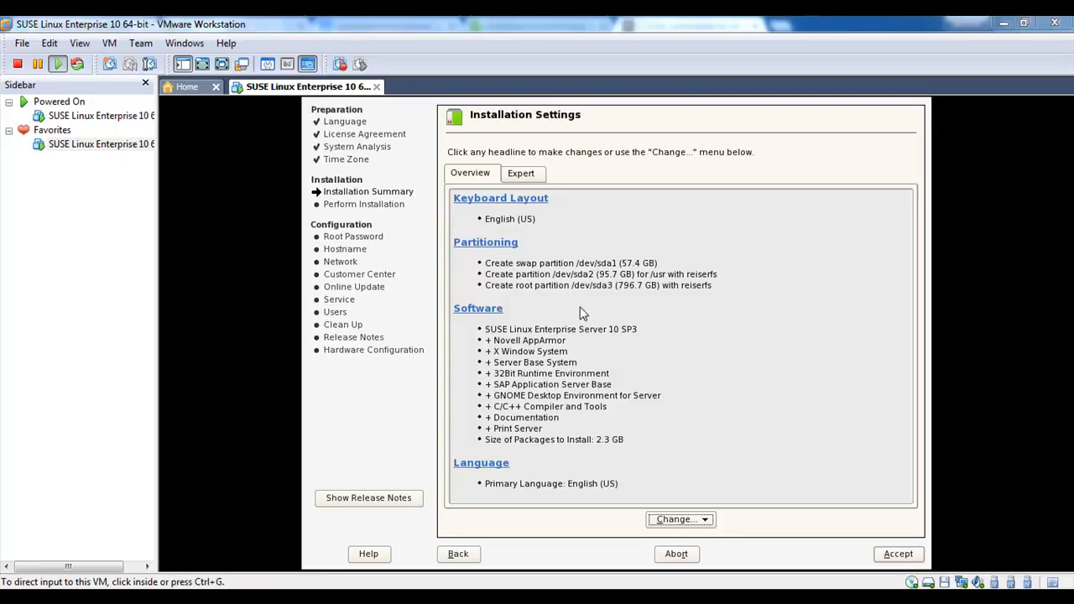
mouse_move(601, 301)
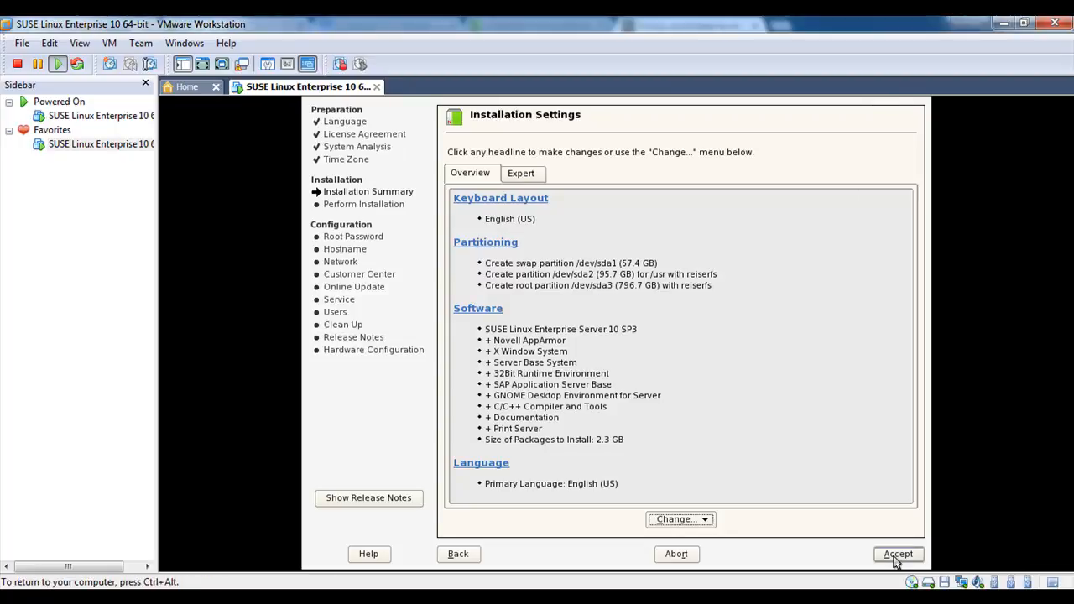
- Accept the Installation Settings overview
click(897, 554)
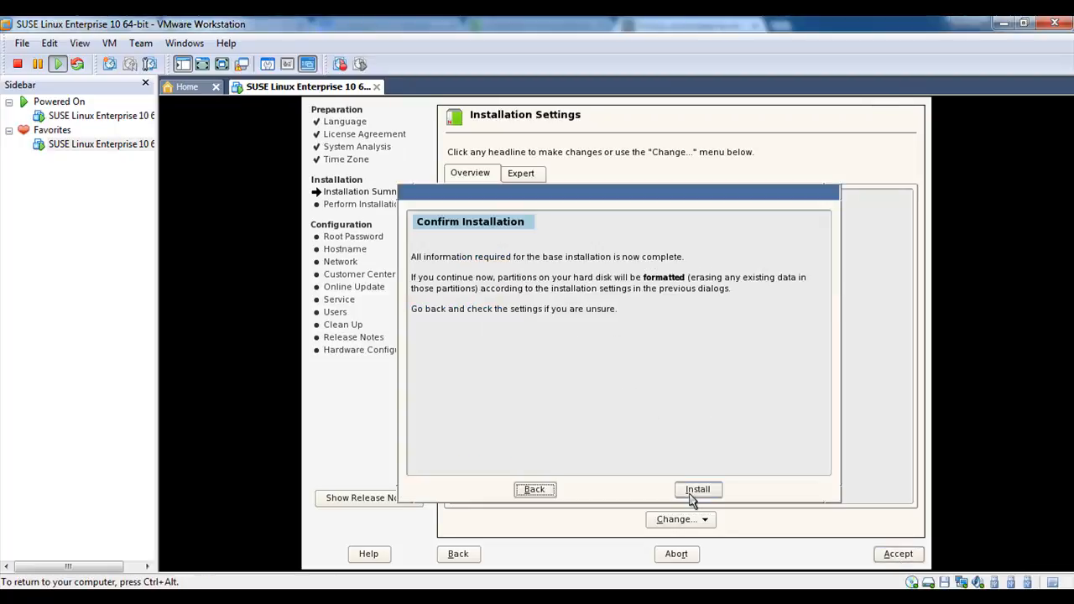
- Confirm Install so the partitions are formatted and installation begins
click(698, 490)
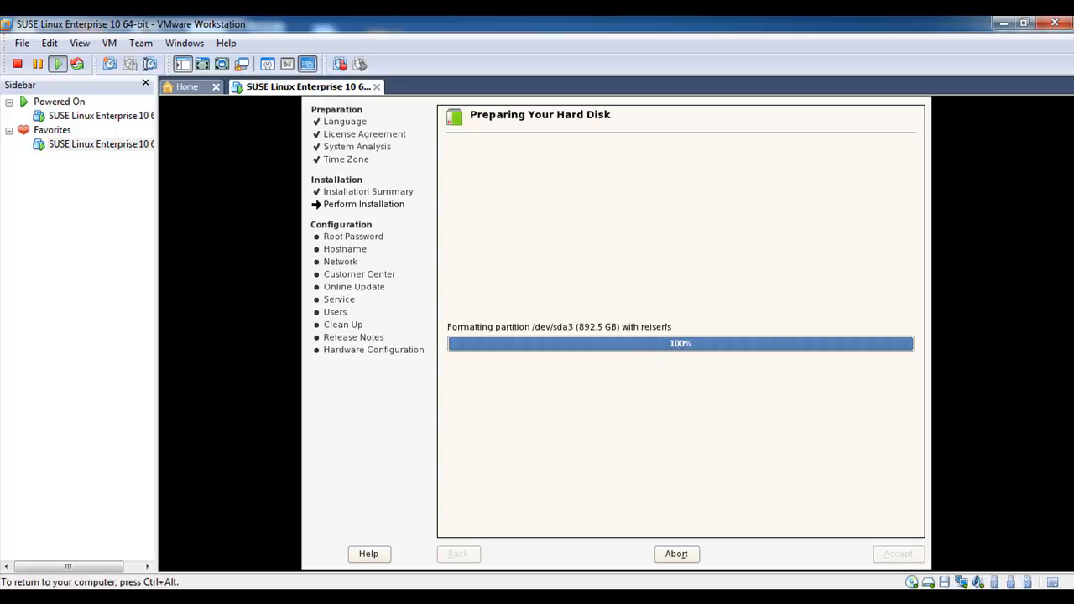
mouse_move(658, 363)
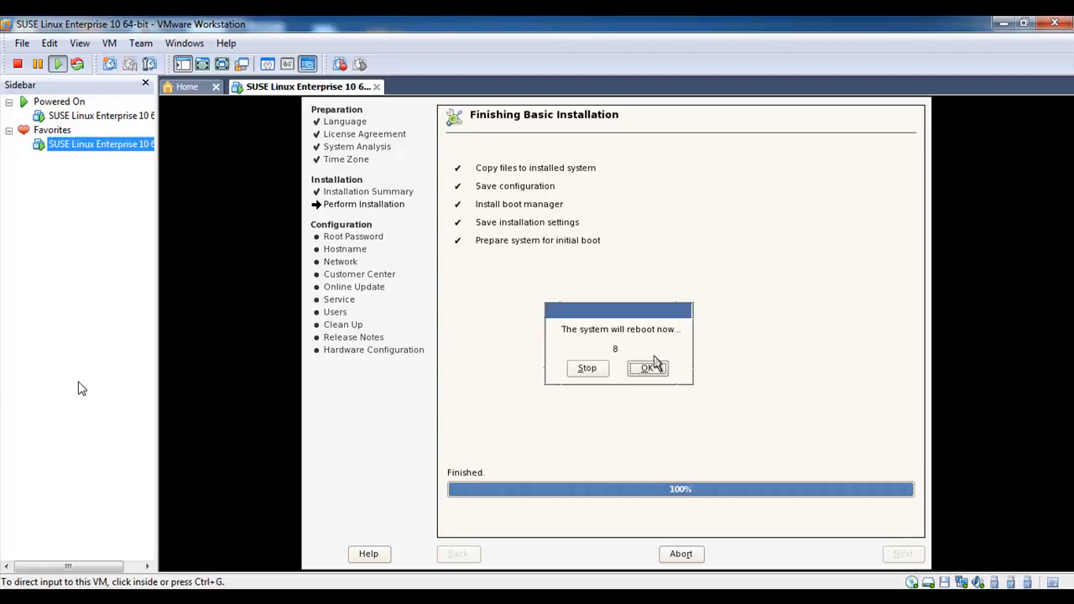
mouse_move(148, 408)
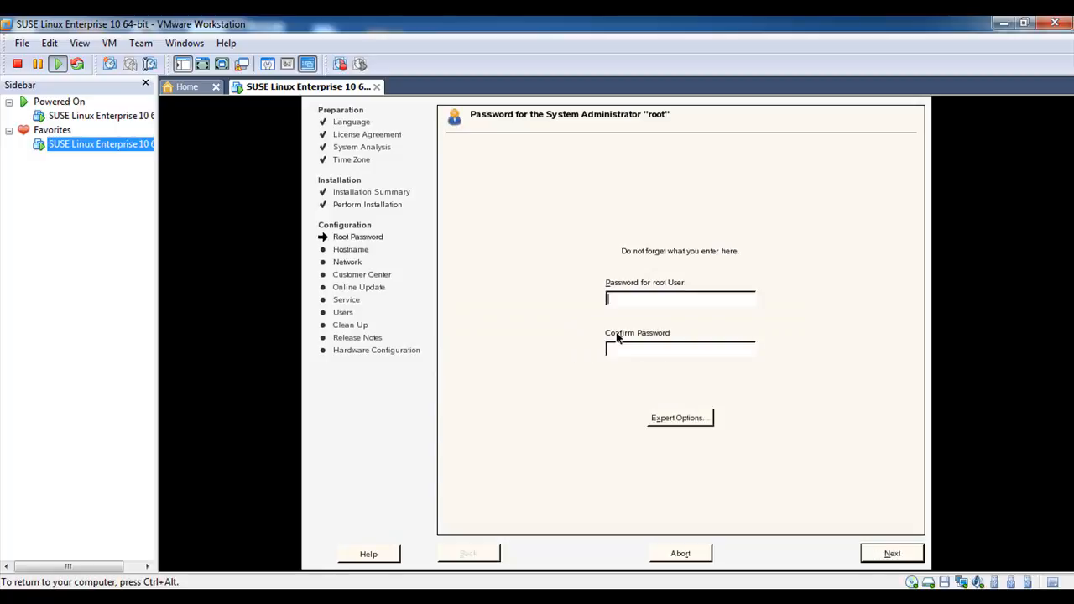
- Enter and confirm the root password, then continue to the hostname step
text(*)
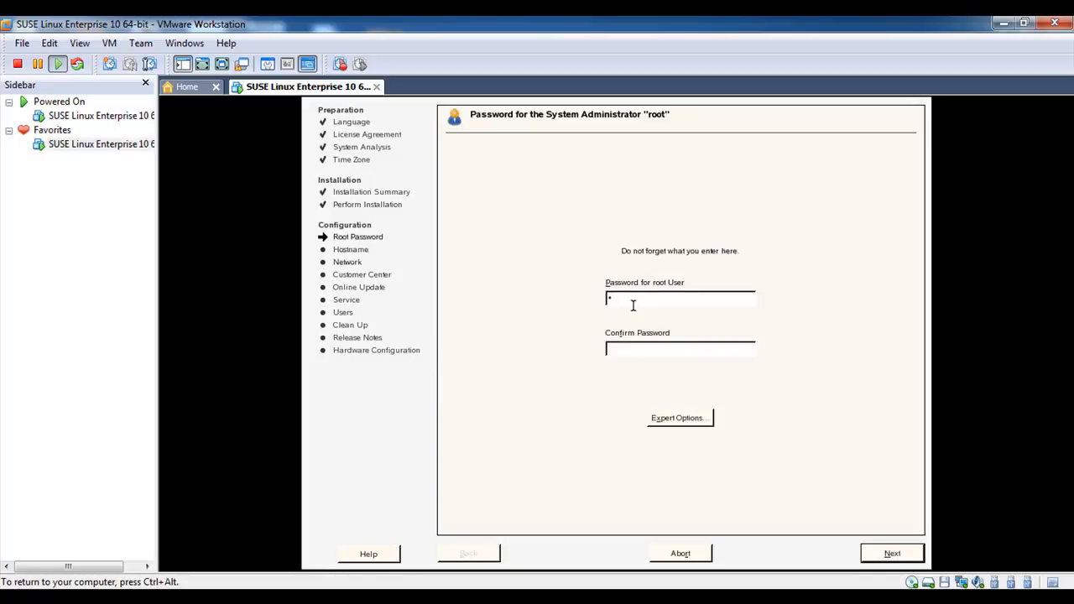
text(password)
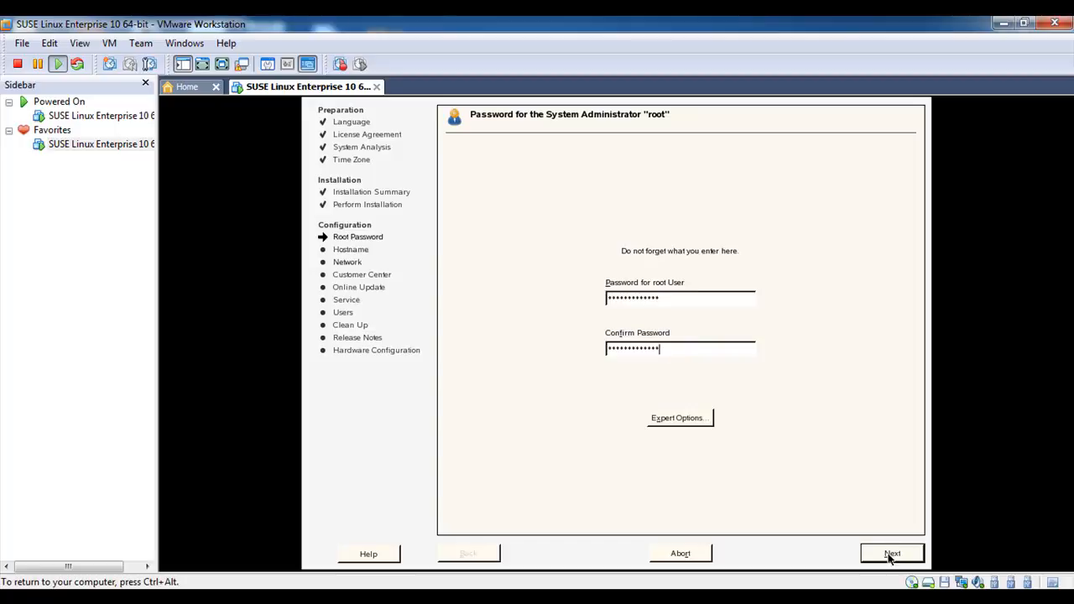
click(893, 554)
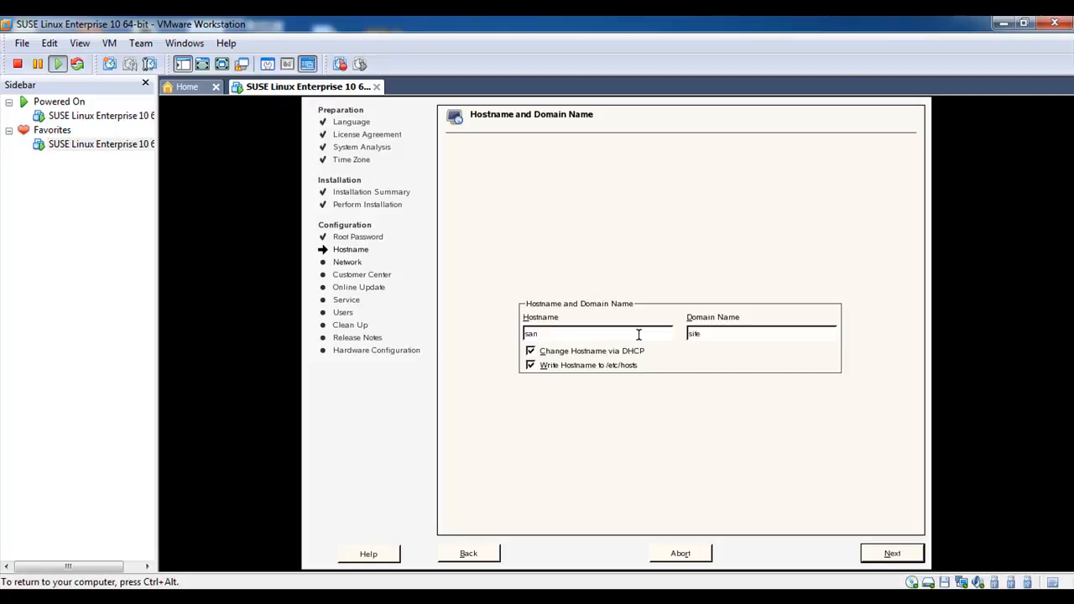
- Set hostname sandbox and domain sapbasis.com and proceed to Network Configuration
key(Backspace)
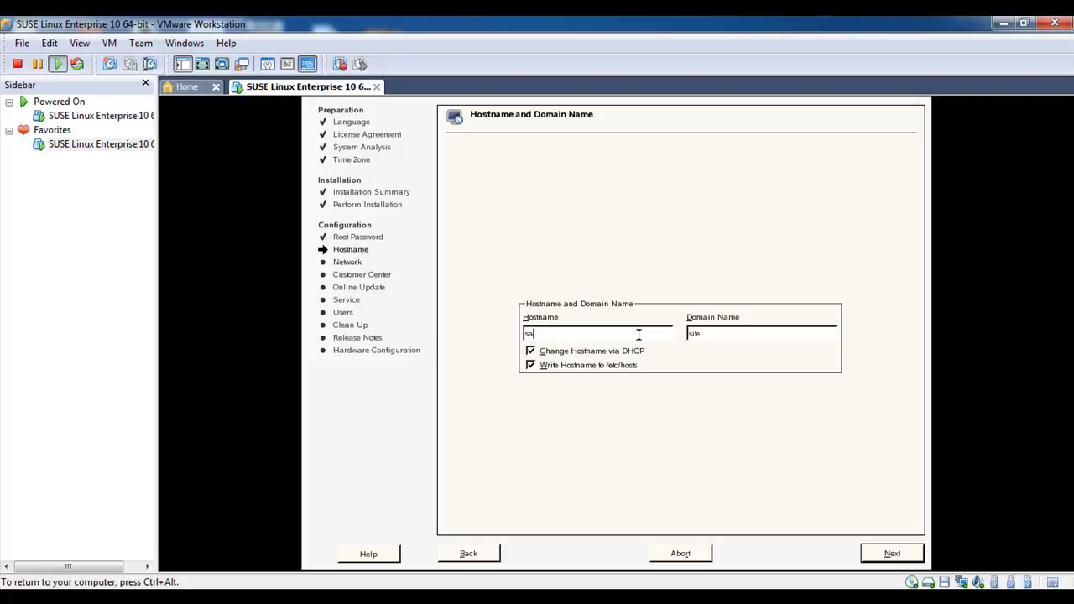
text(ndbox)
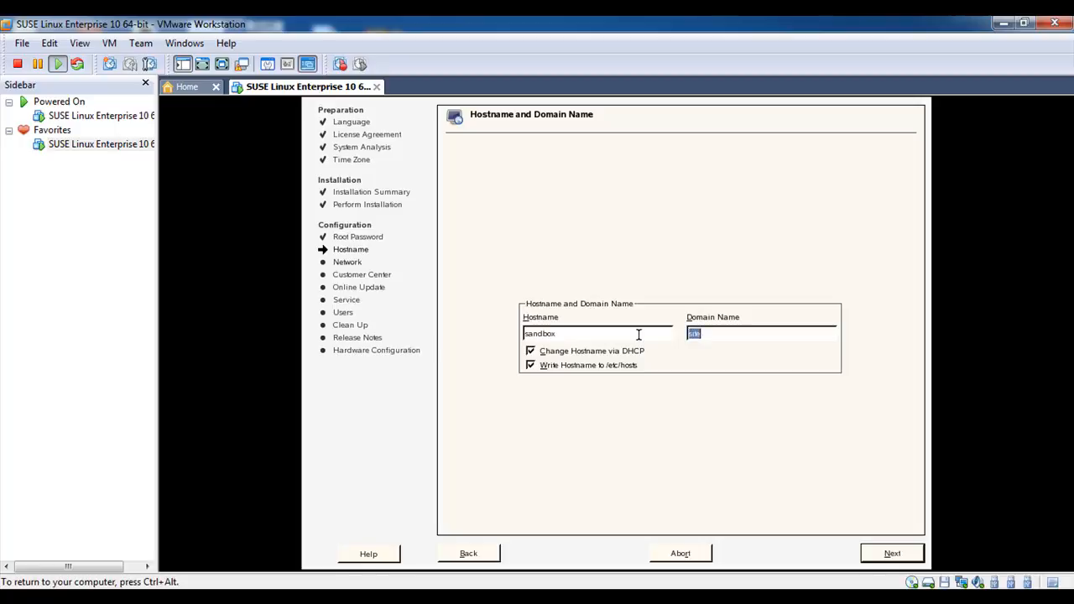
text(sapbasis)
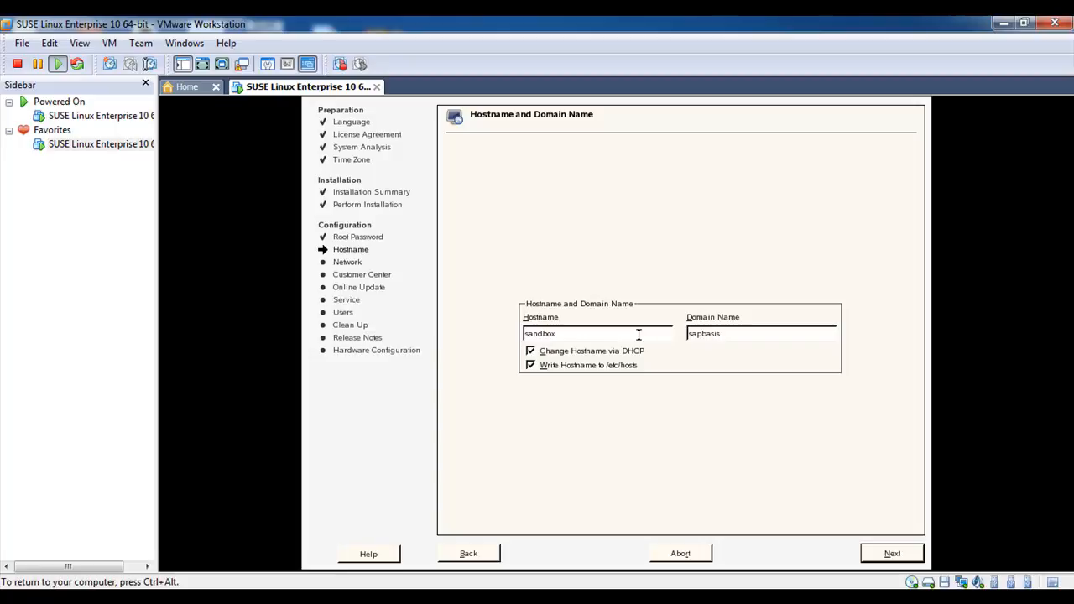
text(.com)
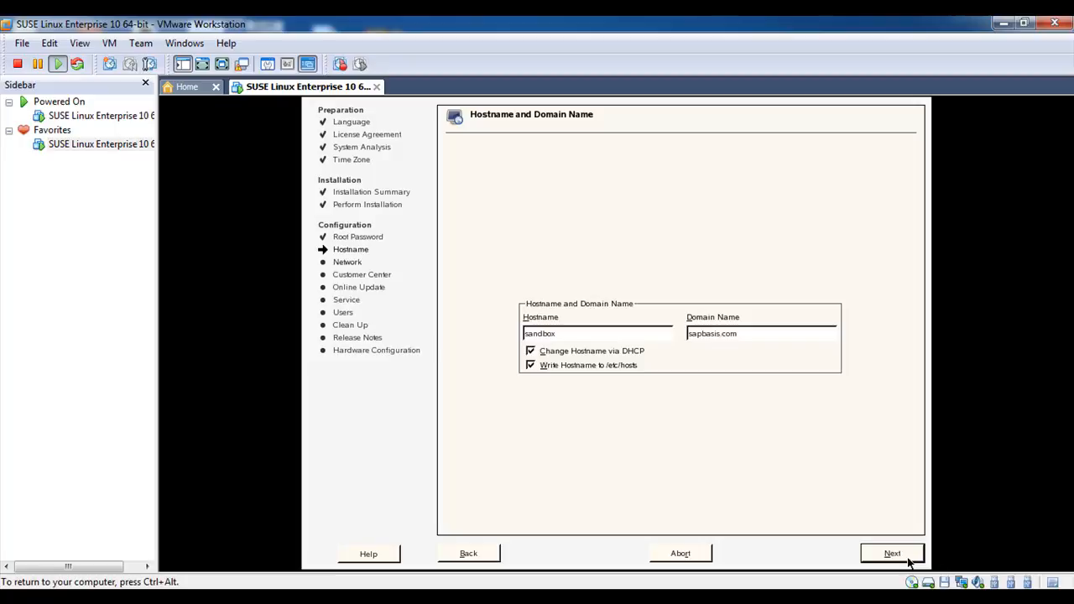
click(893, 554)
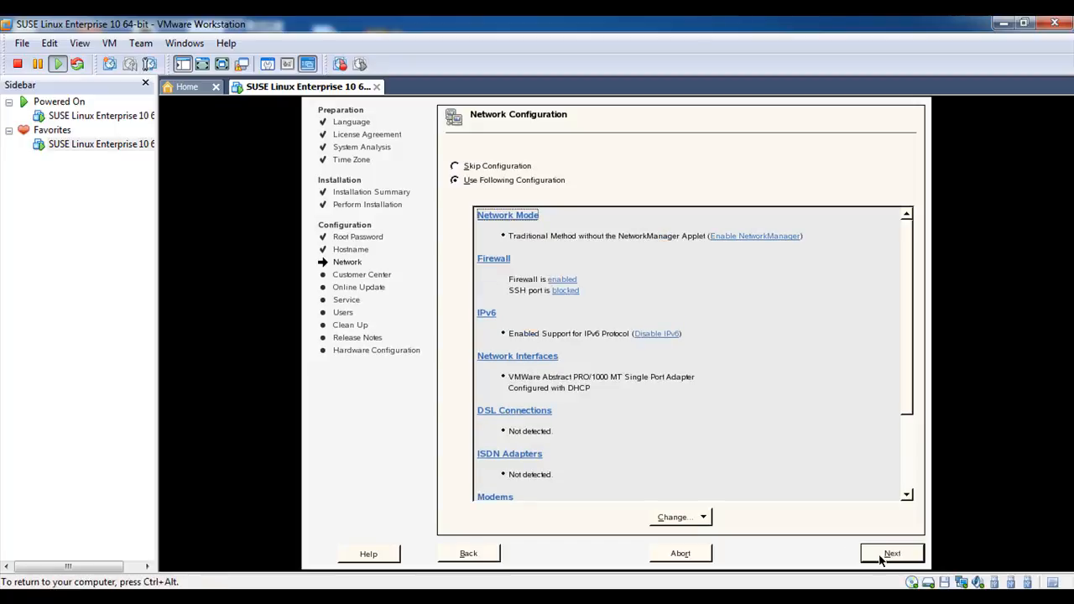
- Accept network settings, choose No, Skip This Test, and continue past Customer Center
click(891, 553)
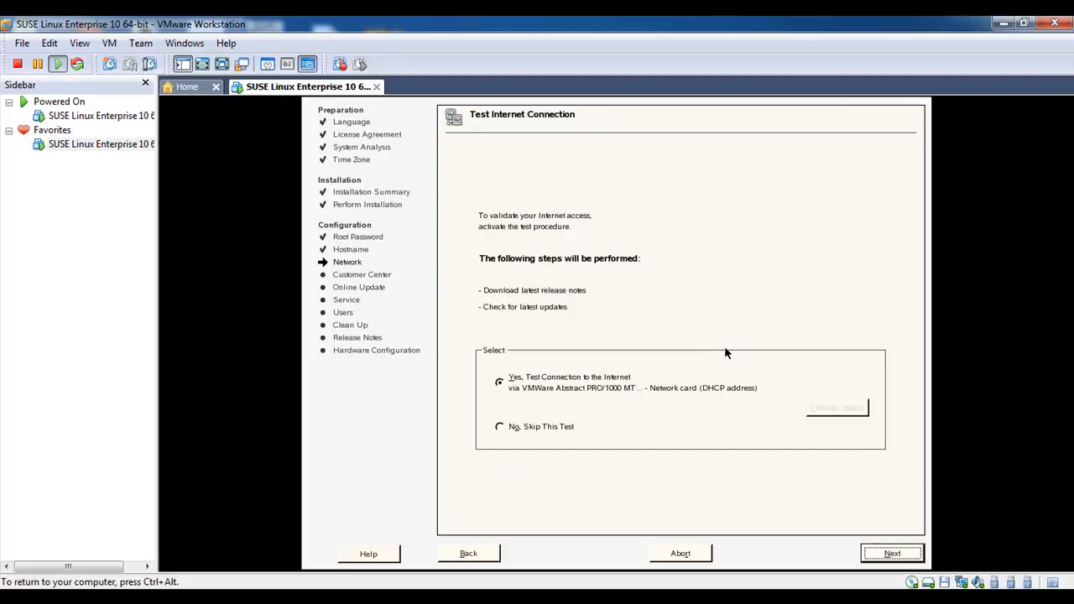
click(500, 426)
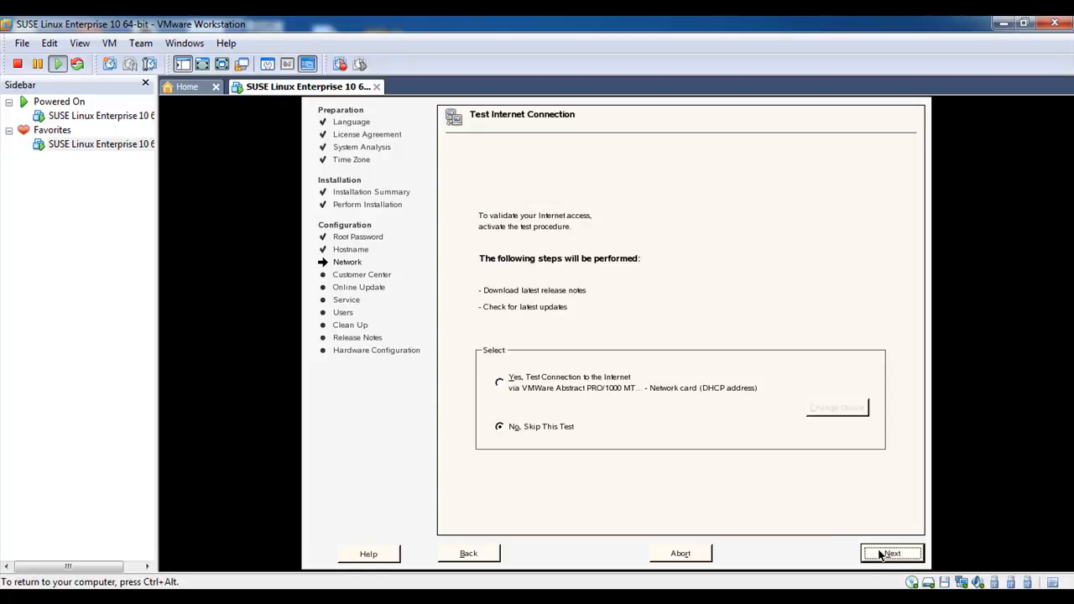
click(891, 554)
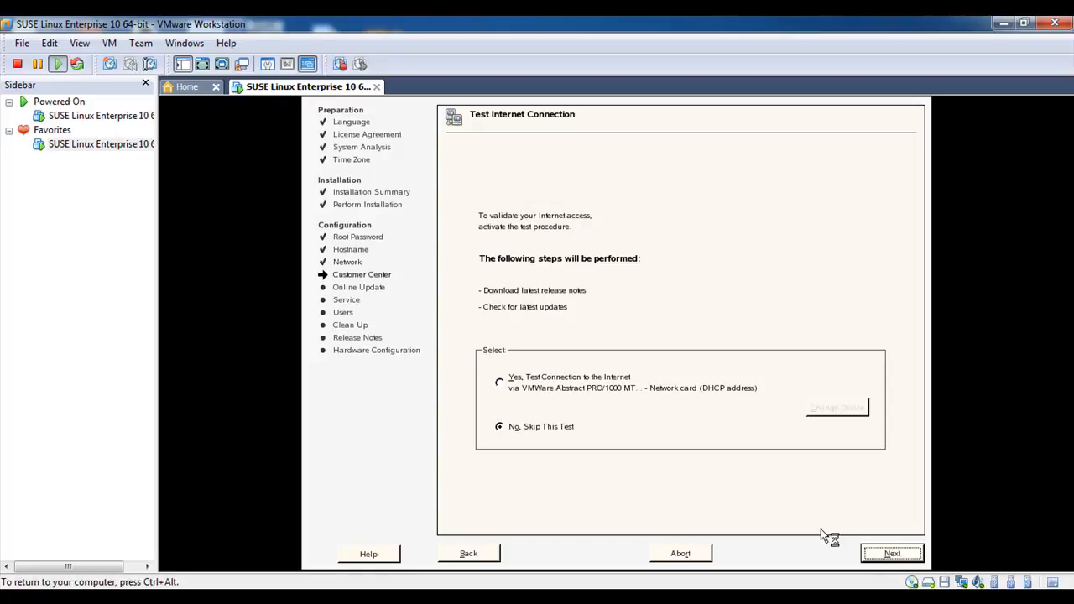
click(893, 553)
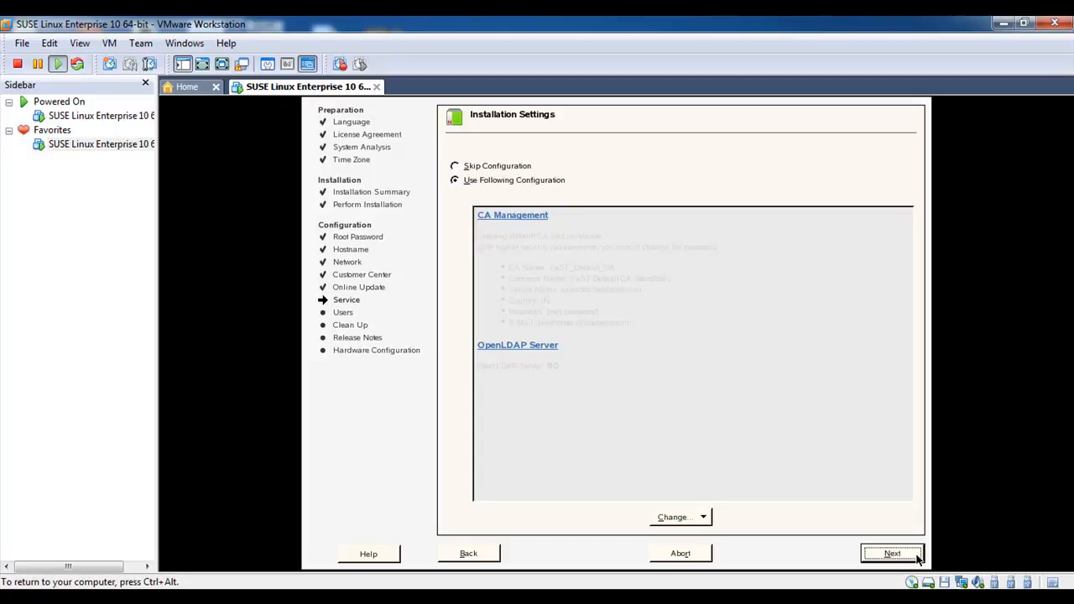
- Accept services, choose Local (/etc/passwd) authentication and create local user sapbasis
click(893, 554)
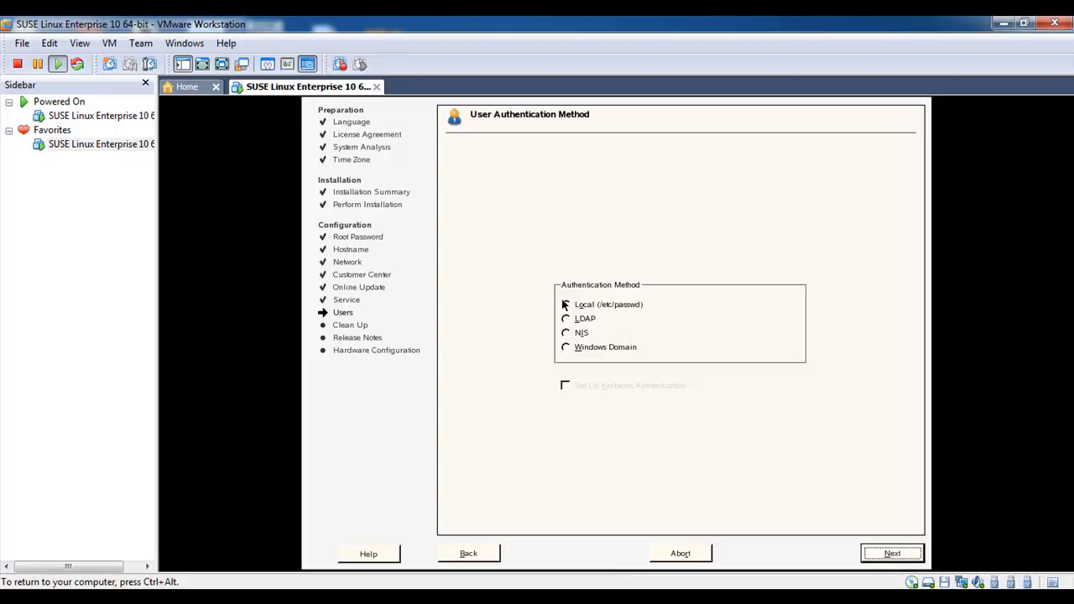
click(565, 303)
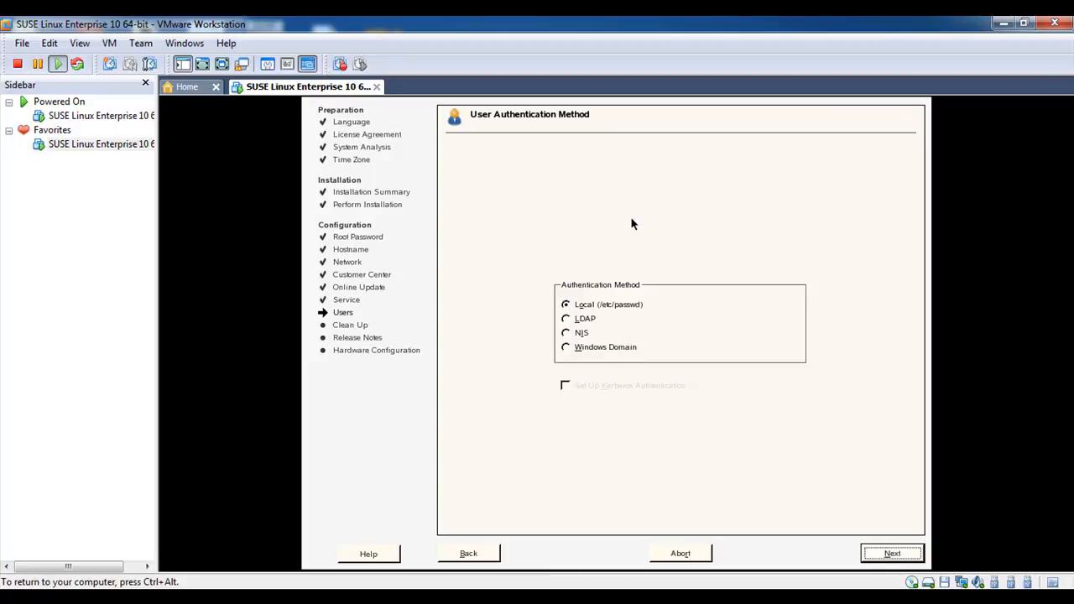
click(891, 554)
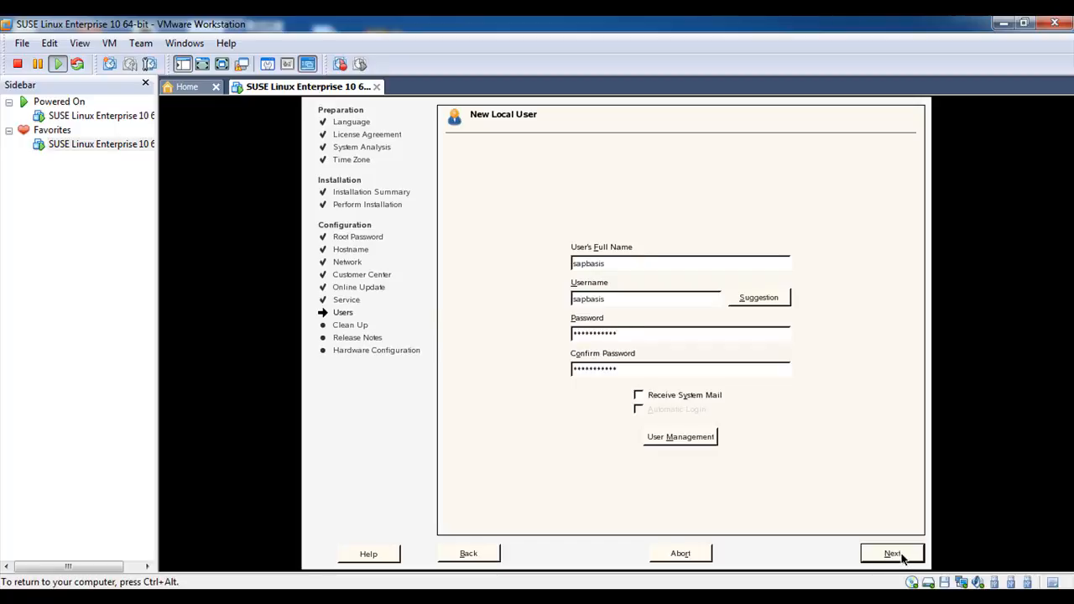
click(891, 553)
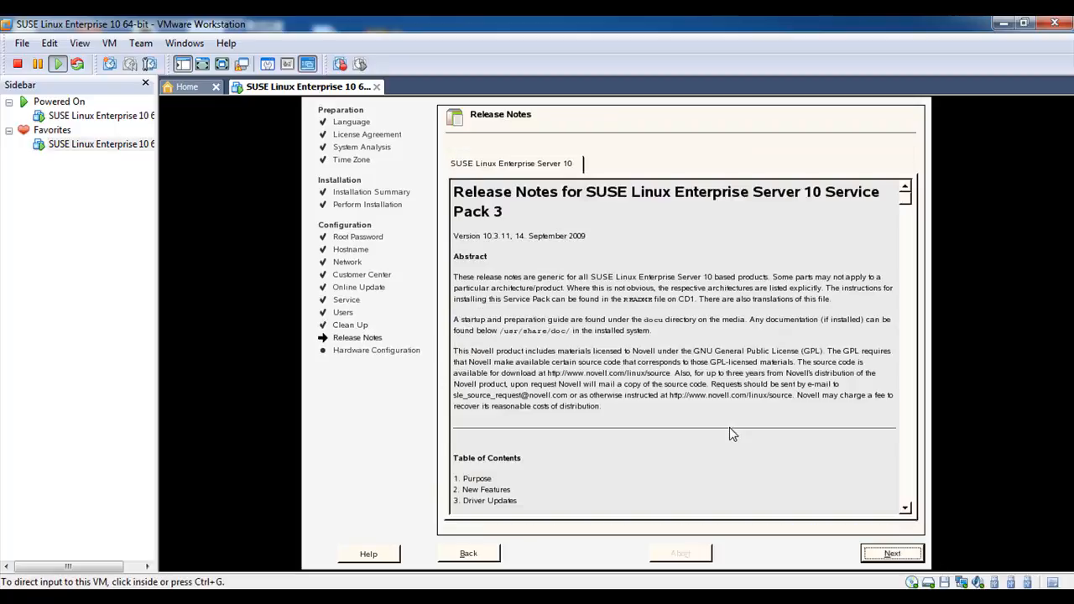
mouse_move(803, 487)
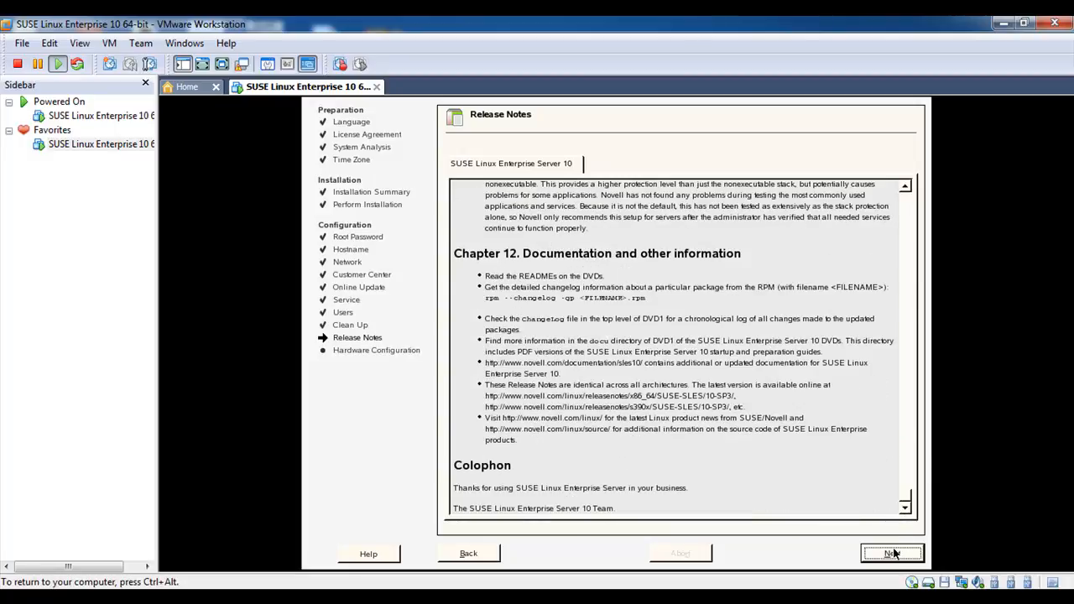
- Continue past Release Notes and Hardware Configuration to Installation Completed
click(892, 554)
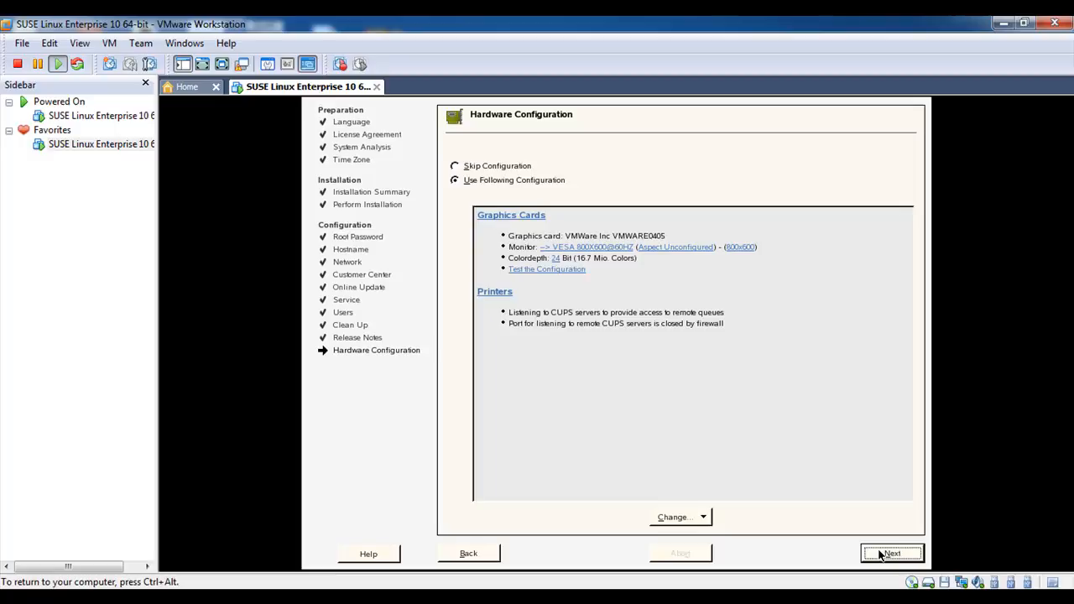
click(891, 553)
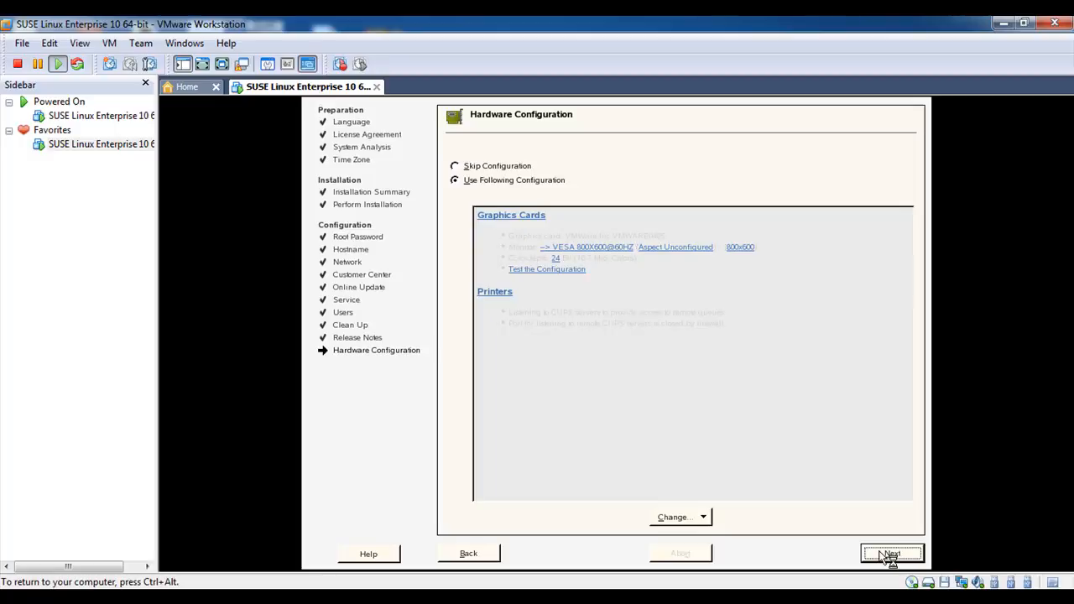
click(889, 554)
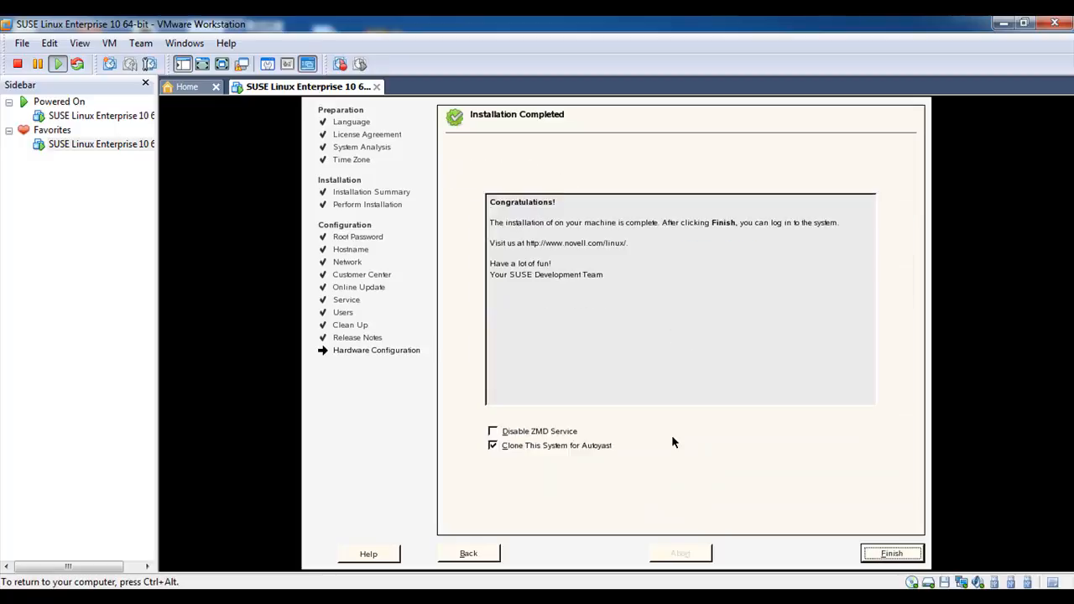
- Uncheck 'Clone This System for Autoyast' and finish the SUSE installation
click(493, 447)
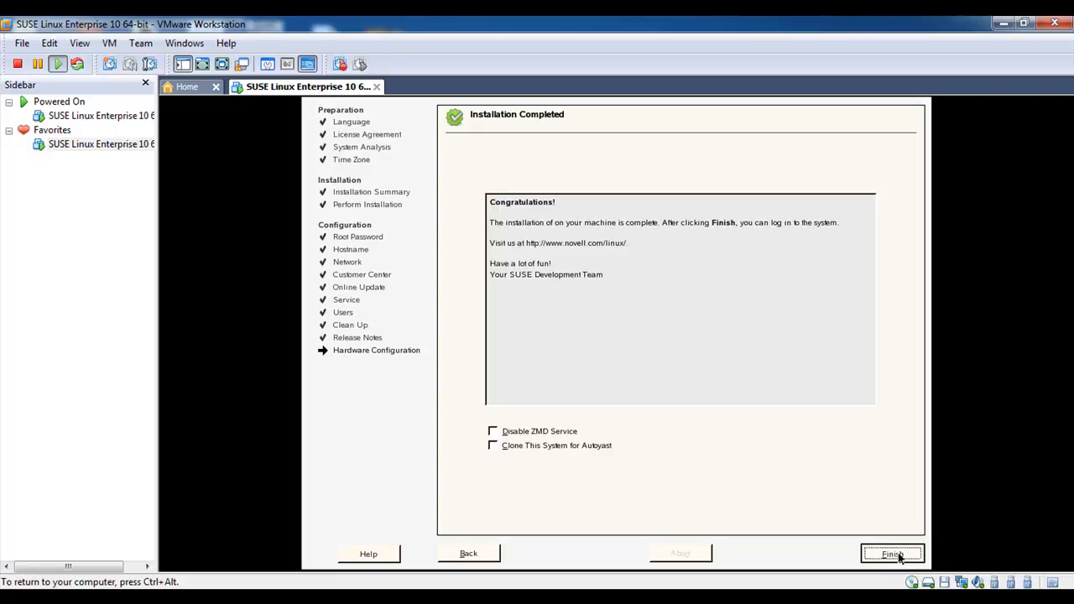
click(891, 554)
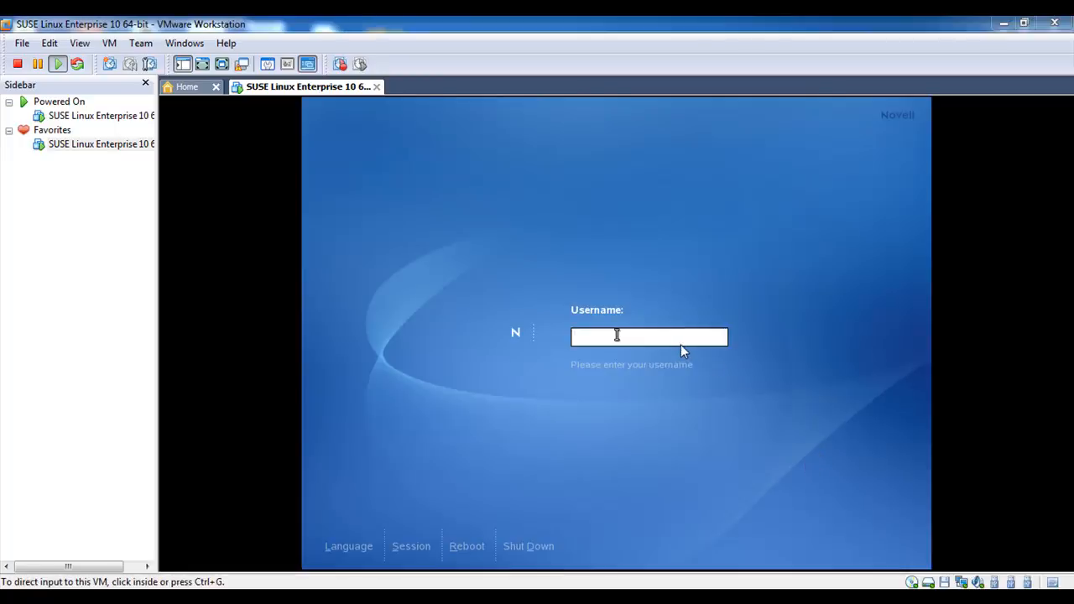
- Log into the SUSE guest as root with its password, reaching the desktop
click(647, 335)
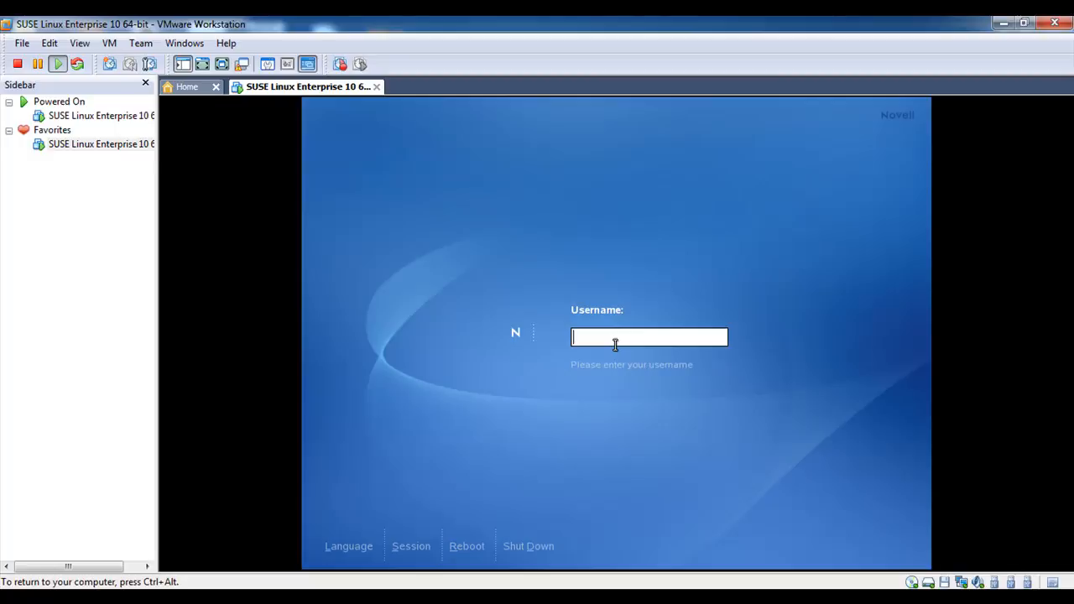
text(roo)
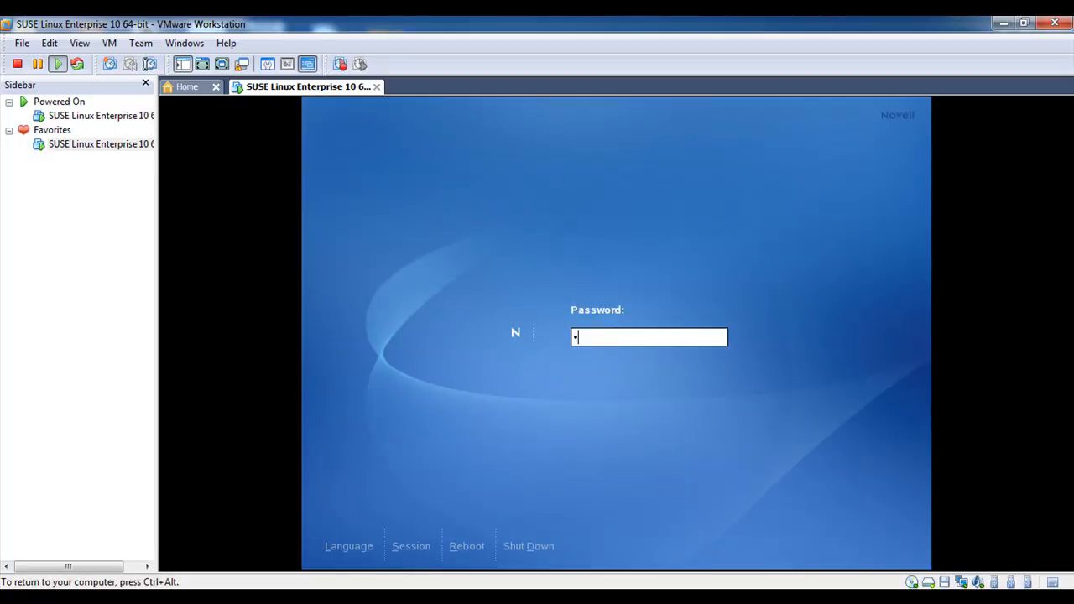
text(password)
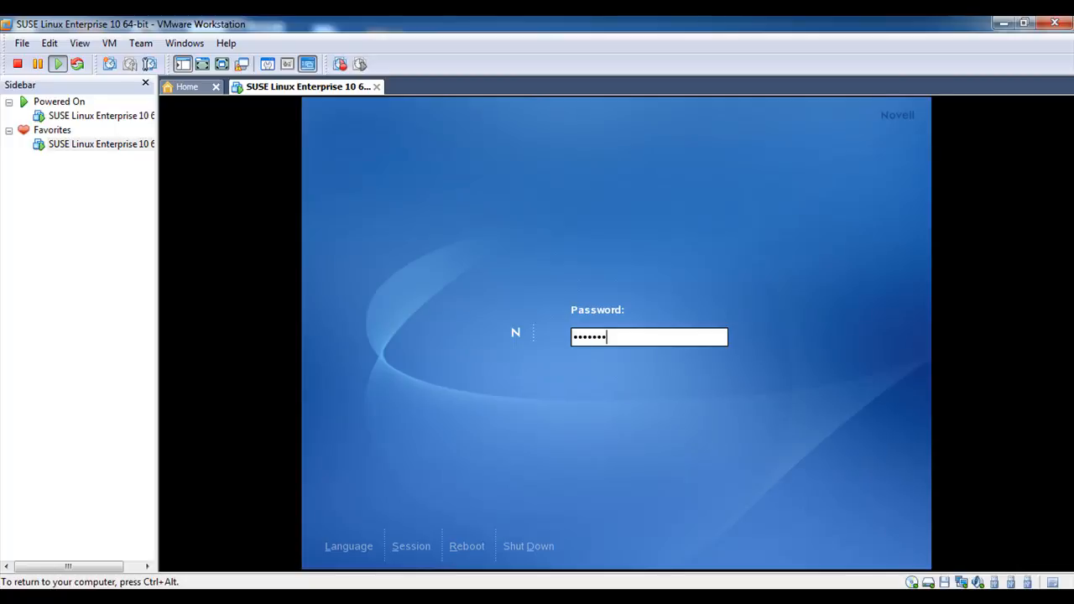
text(*)
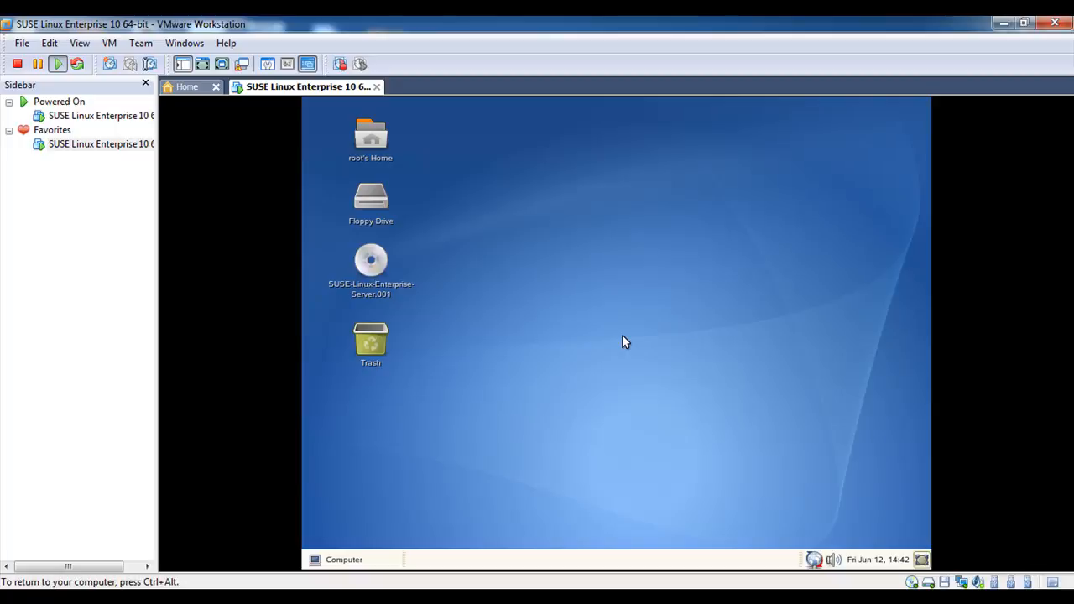
mouse_move(322, 553)
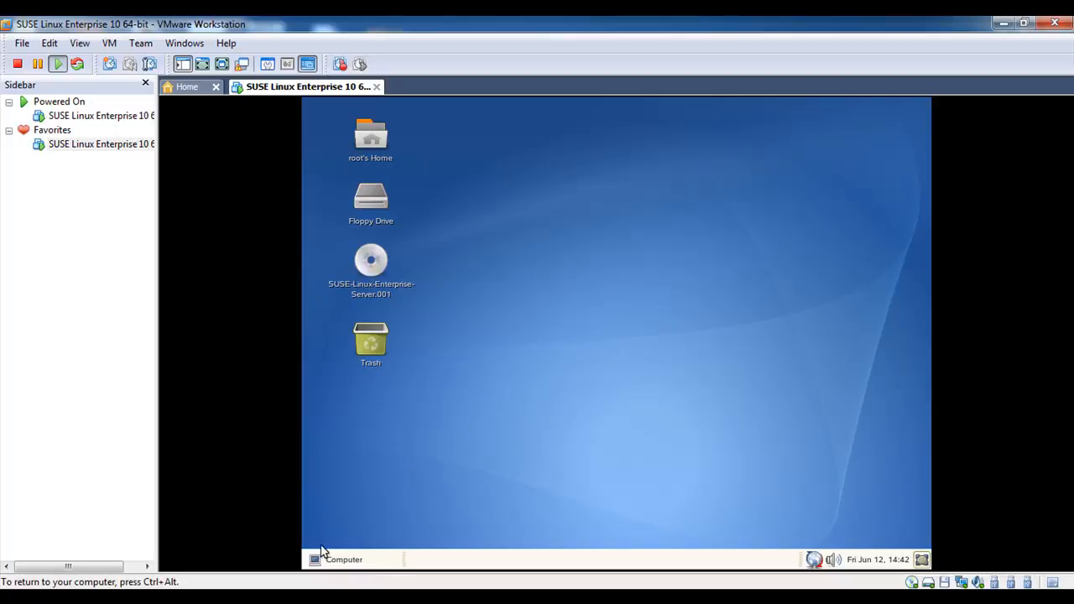
click(335, 561)
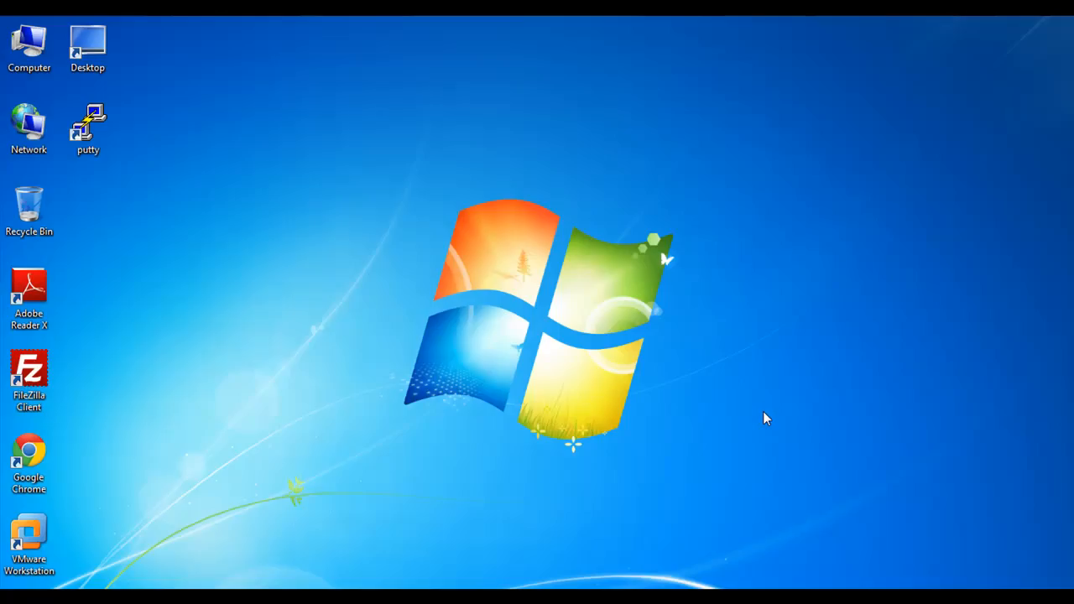
mouse_move(161, 208)
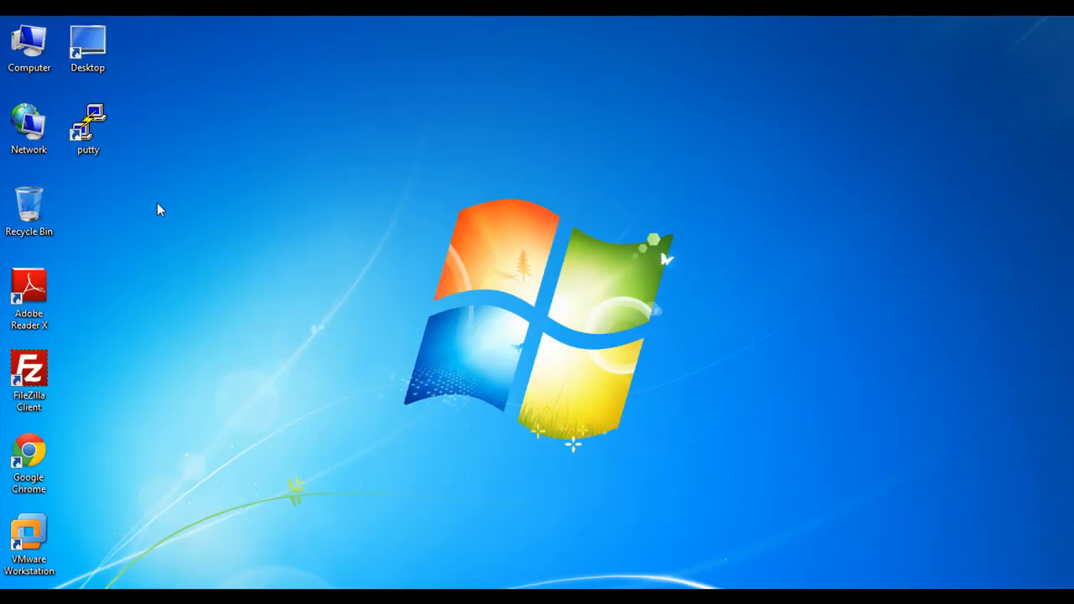
- Launch PuTTY, attempt SSH to sandbox.sapbasis.com, and dismiss the connection timeout error
double_click(87, 121)
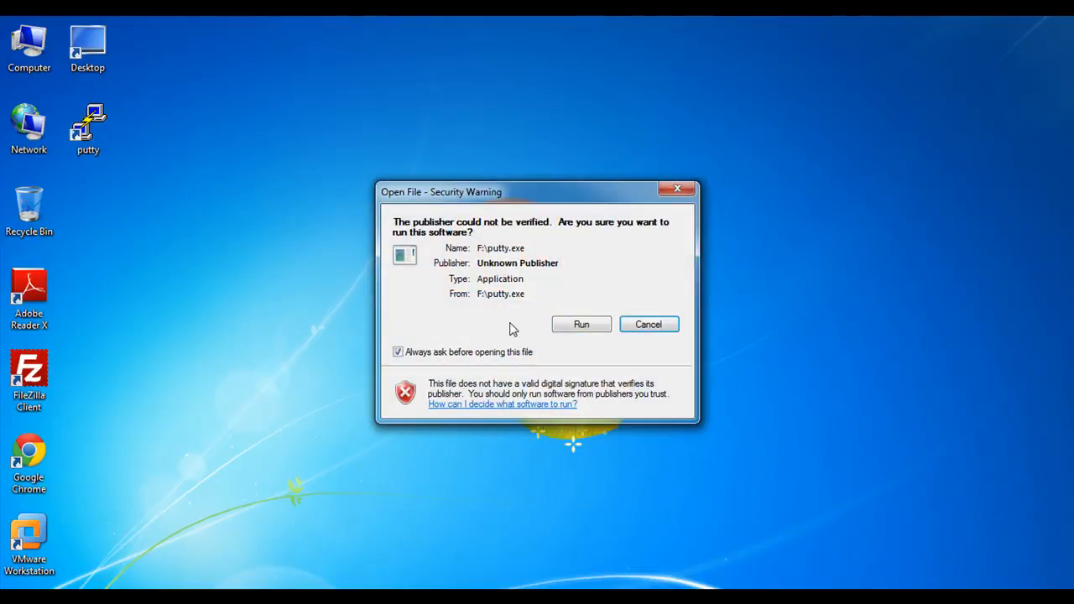
click(581, 324)
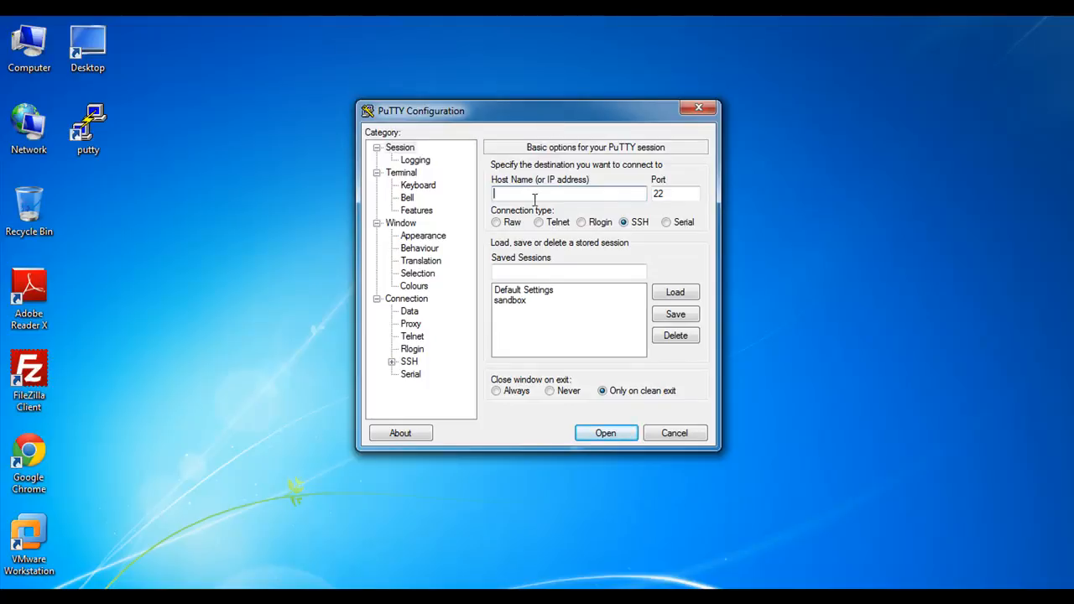
text(sandbox.s)
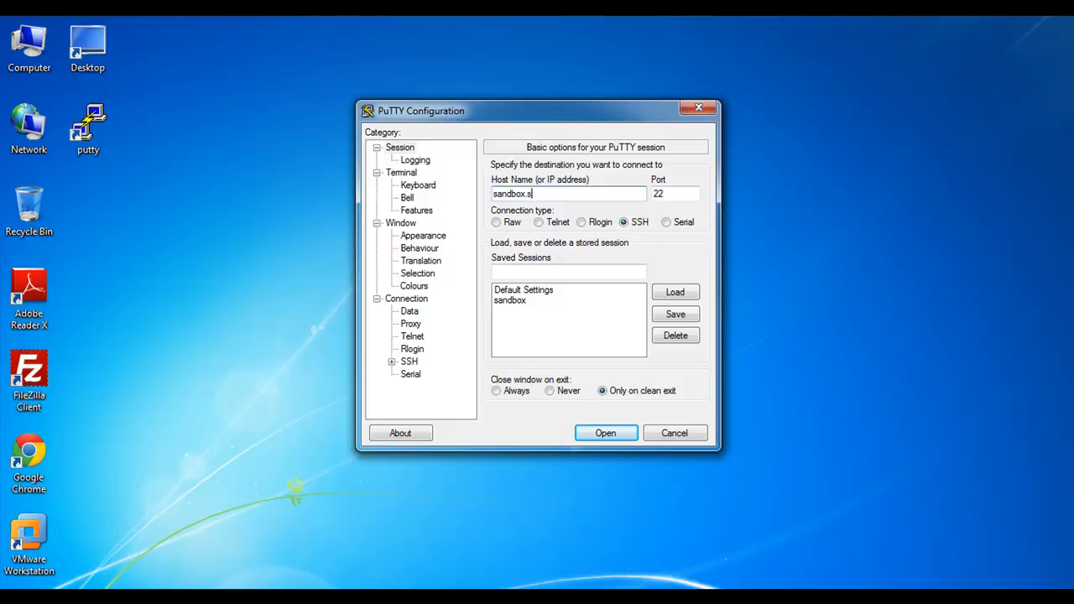
text(apbasis)
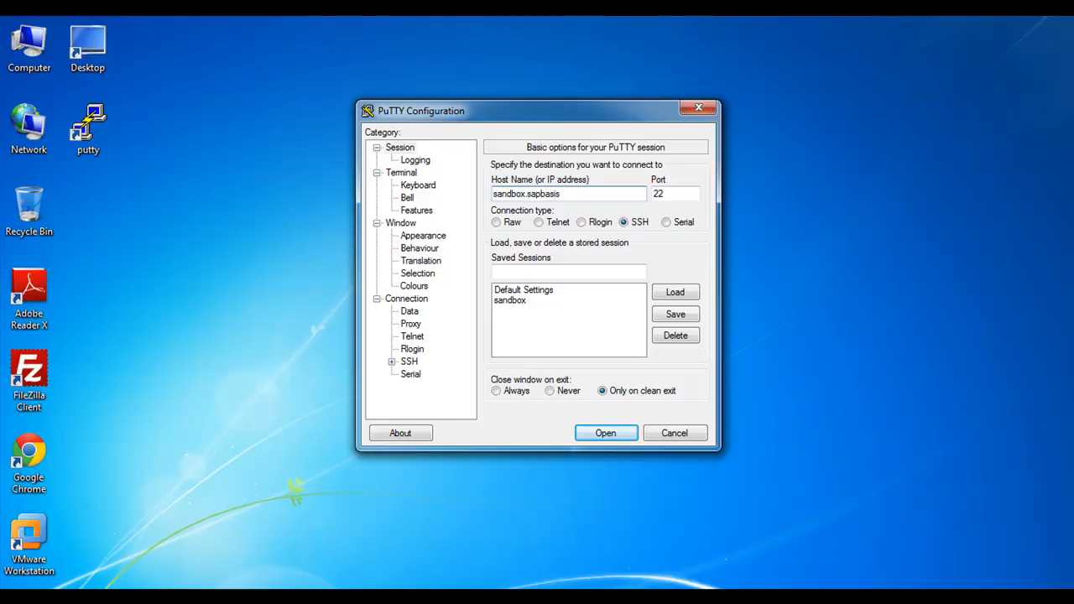
text(.com)
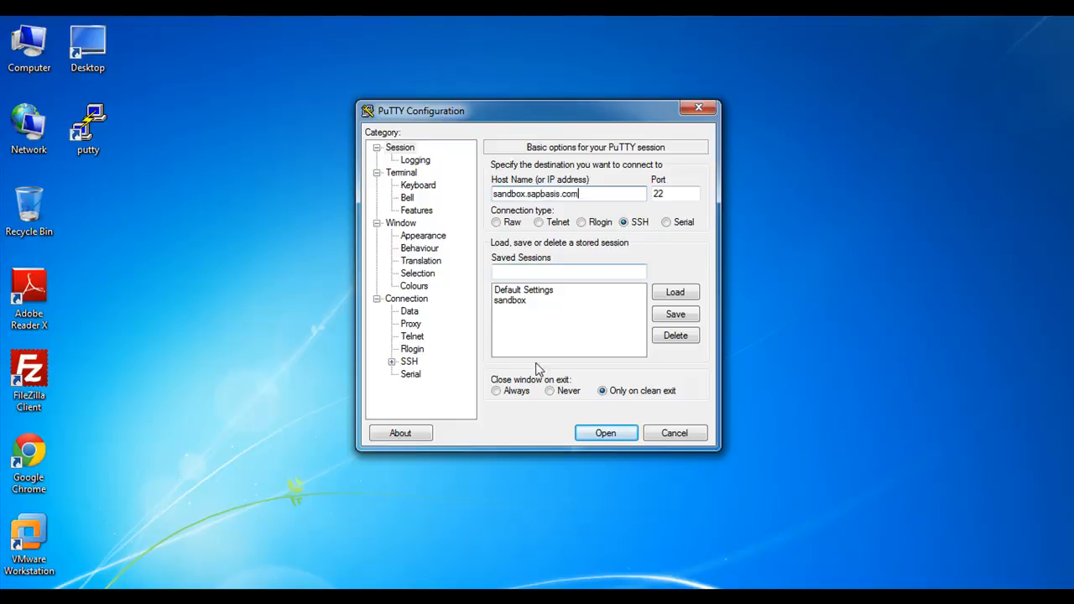
click(604, 433)
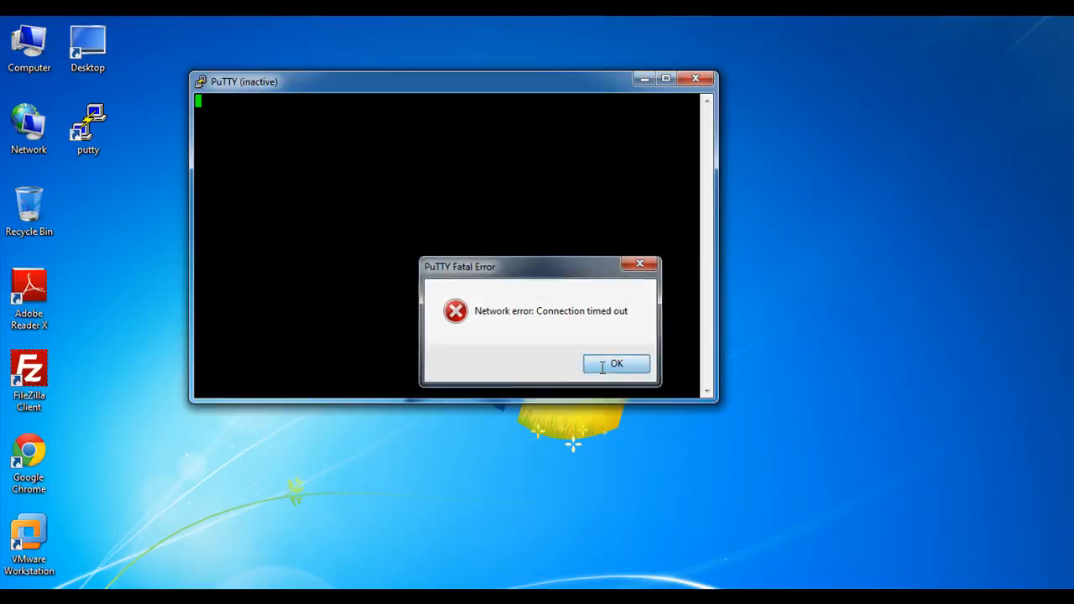
click(618, 363)
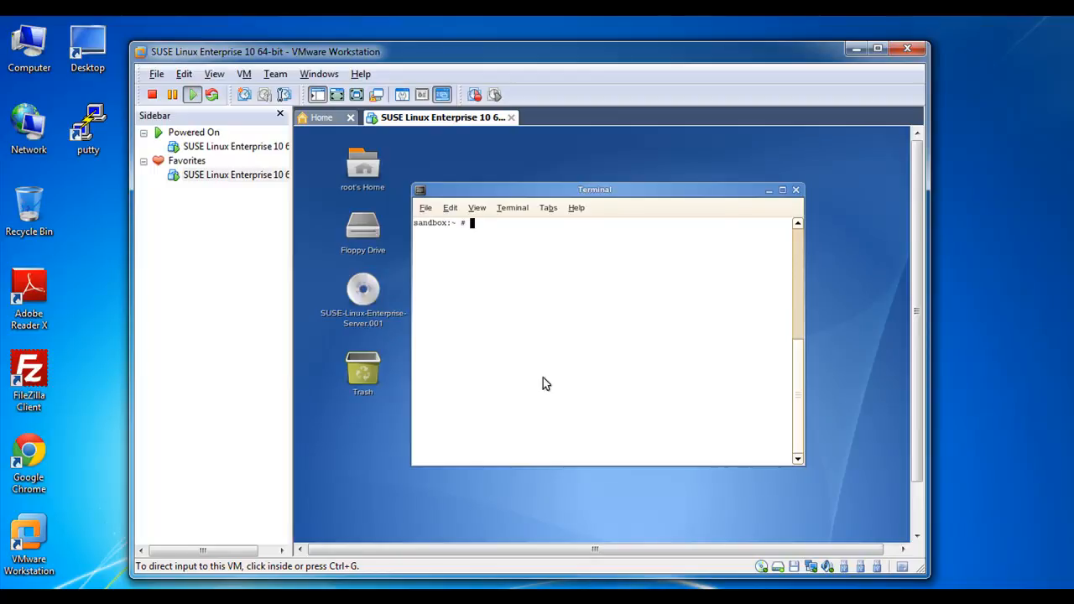
- Run hostname and ifconfig in the guest terminal and select eth0's address 192.168.135.128
text(hostname)
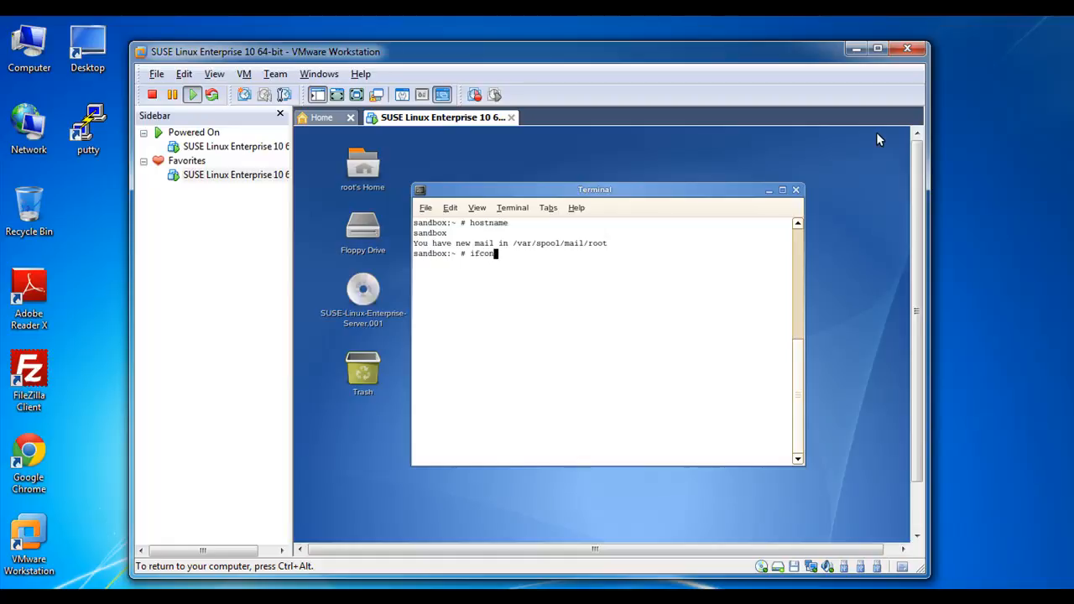
text(ig)
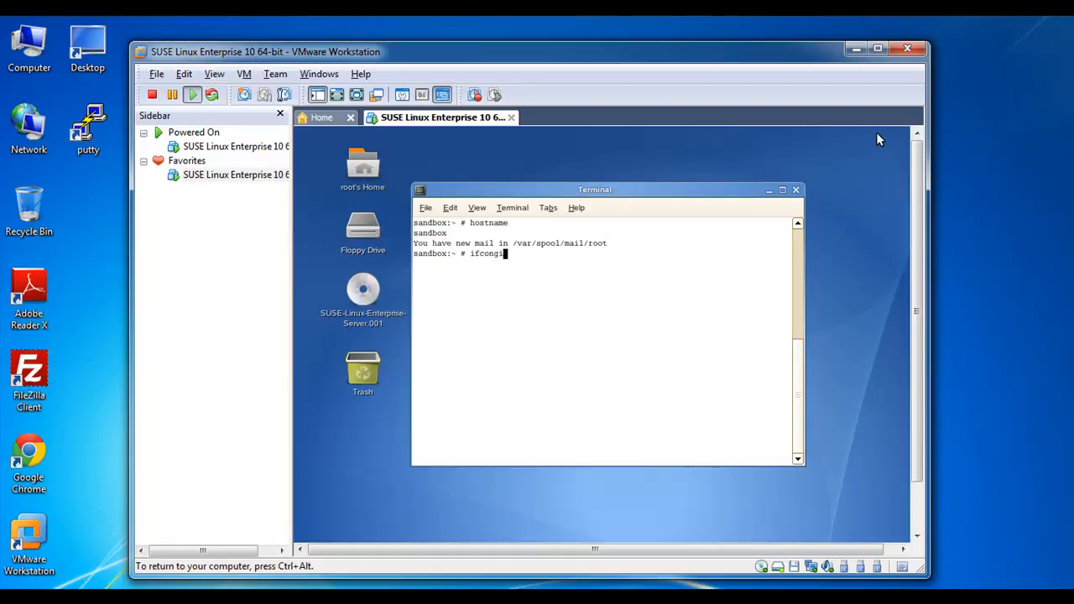
key(BackSpace)
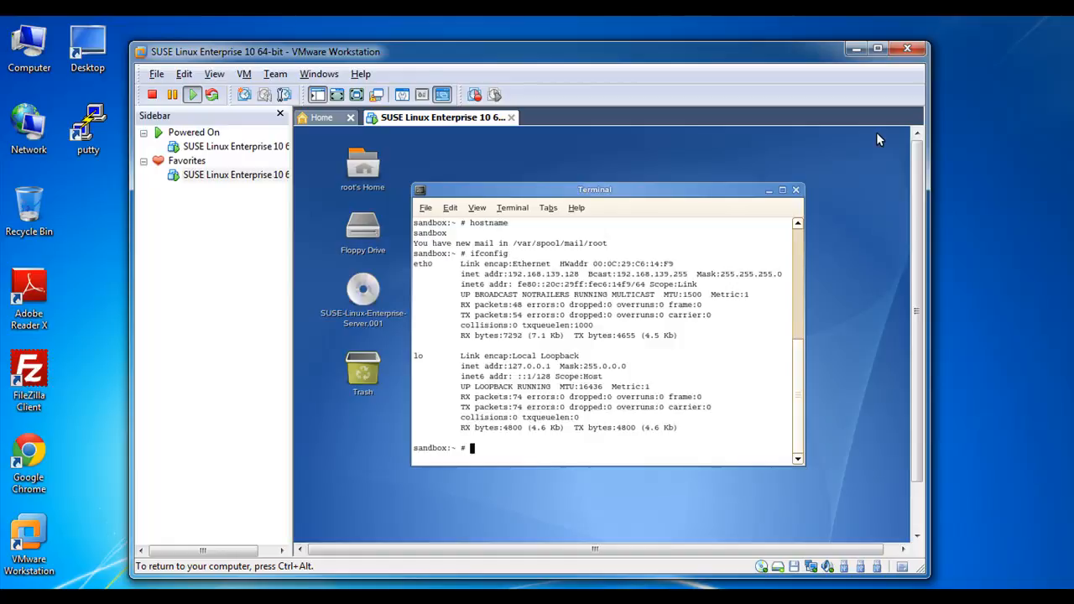
mouse_move(453, 370)
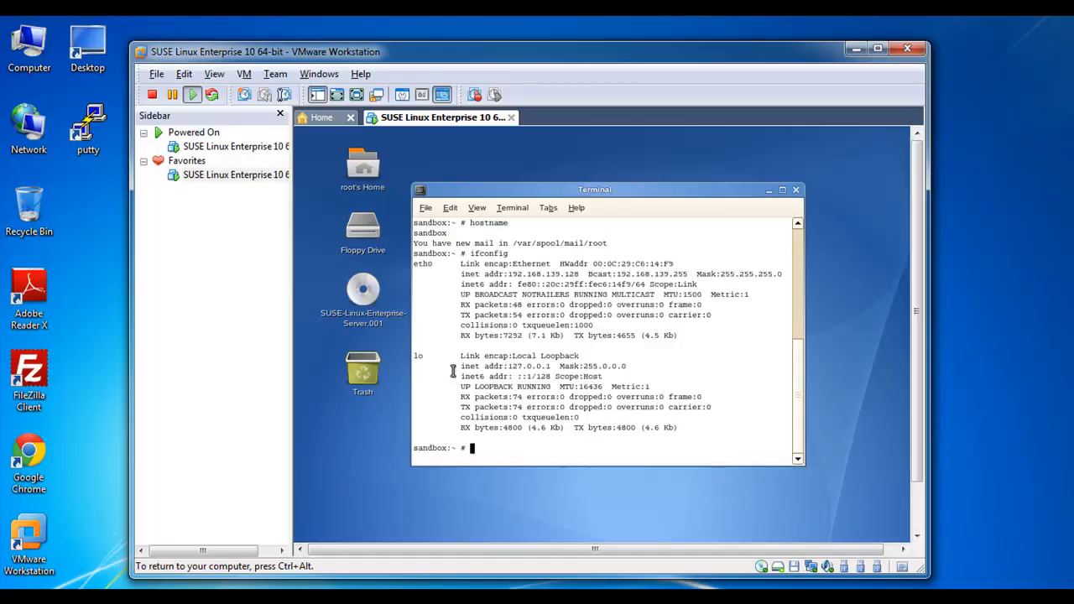
mouse_move(510, 274)
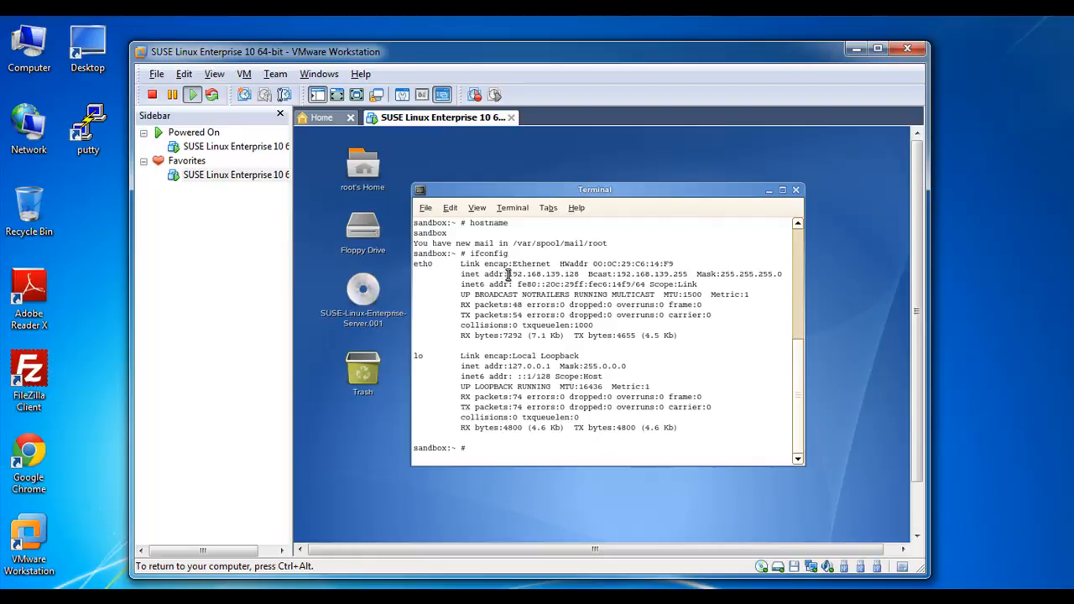
double_click(545, 273)
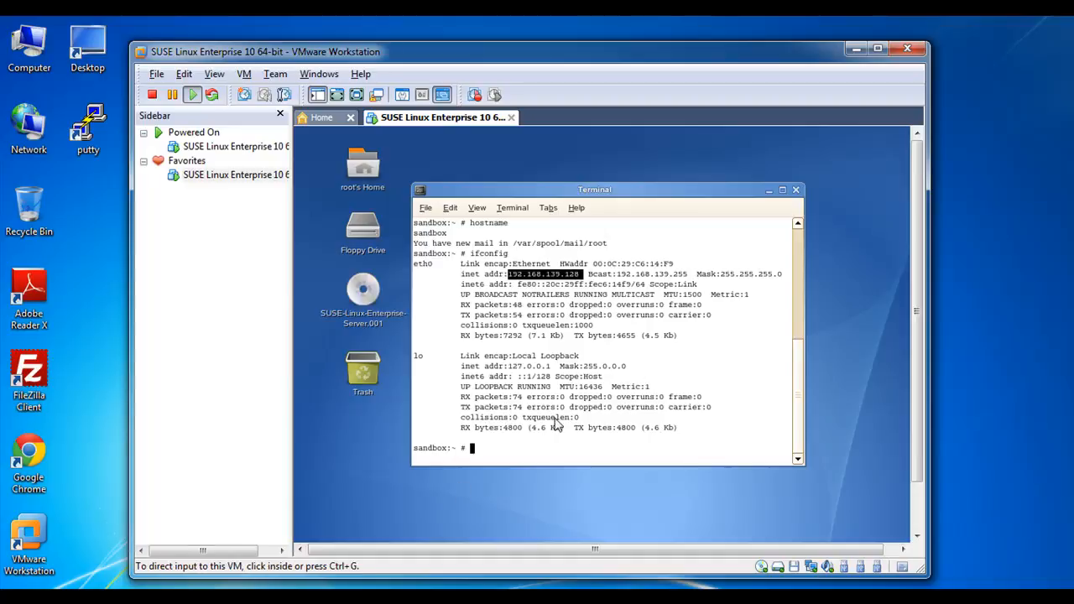
- From Start > Run, reach the drivers\etc folder holding the hosts file
click(9, 595)
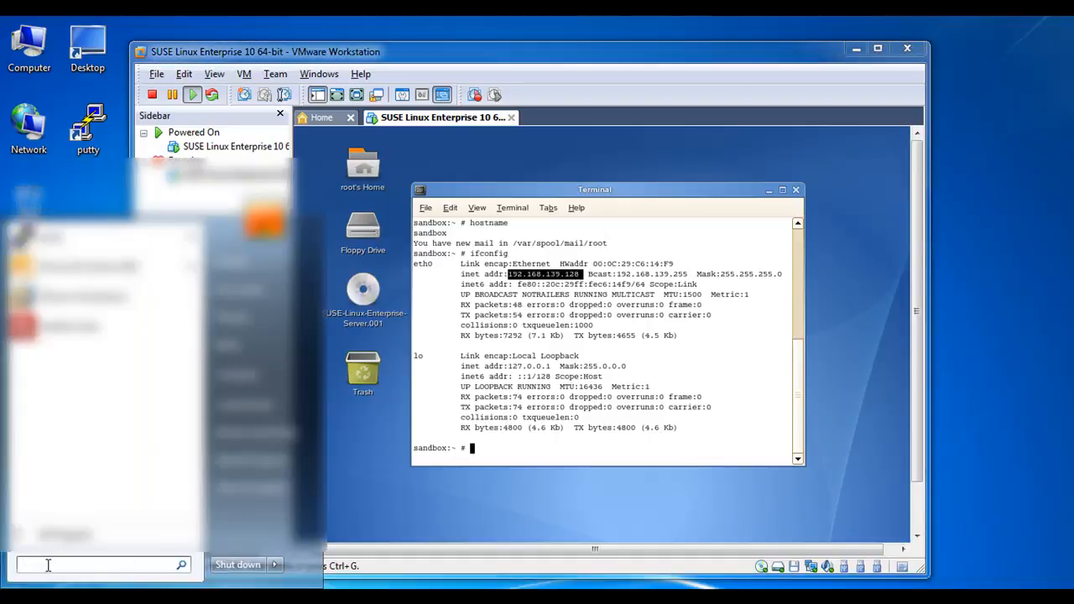
text(d)
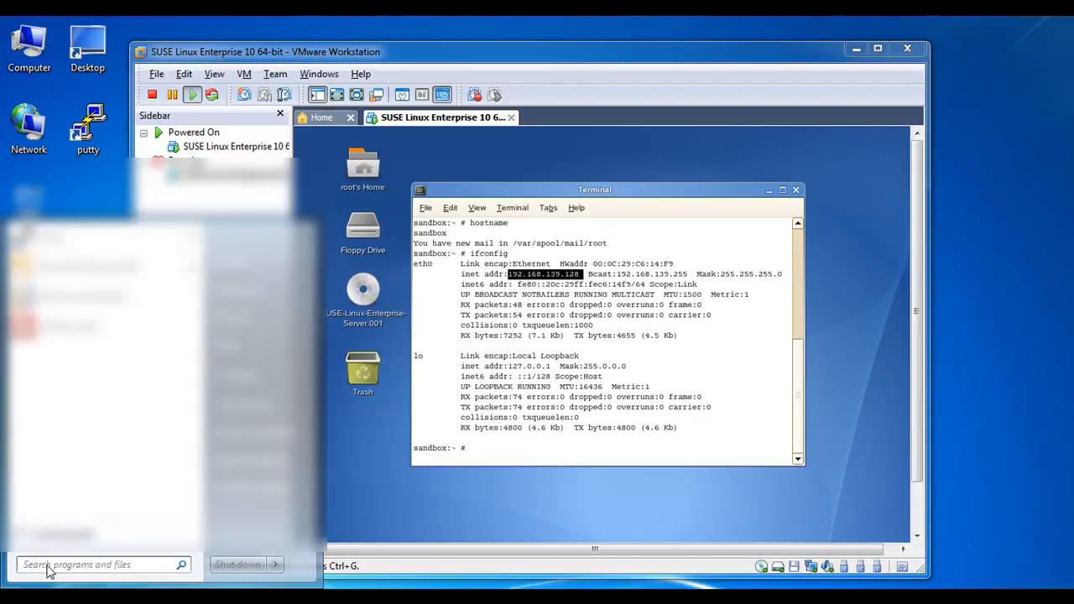
text(r)
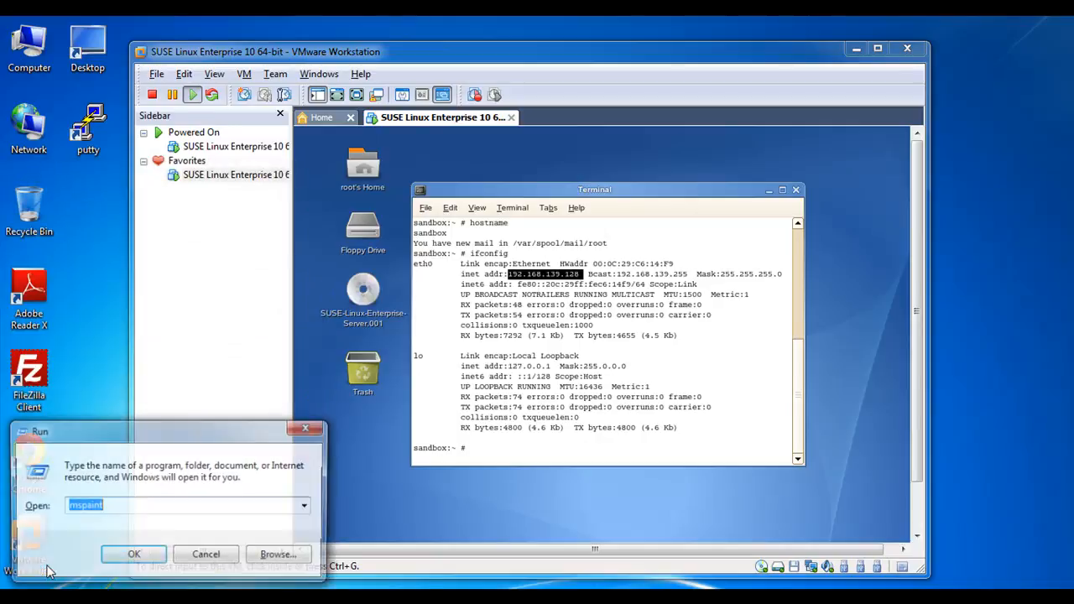
text(dri)
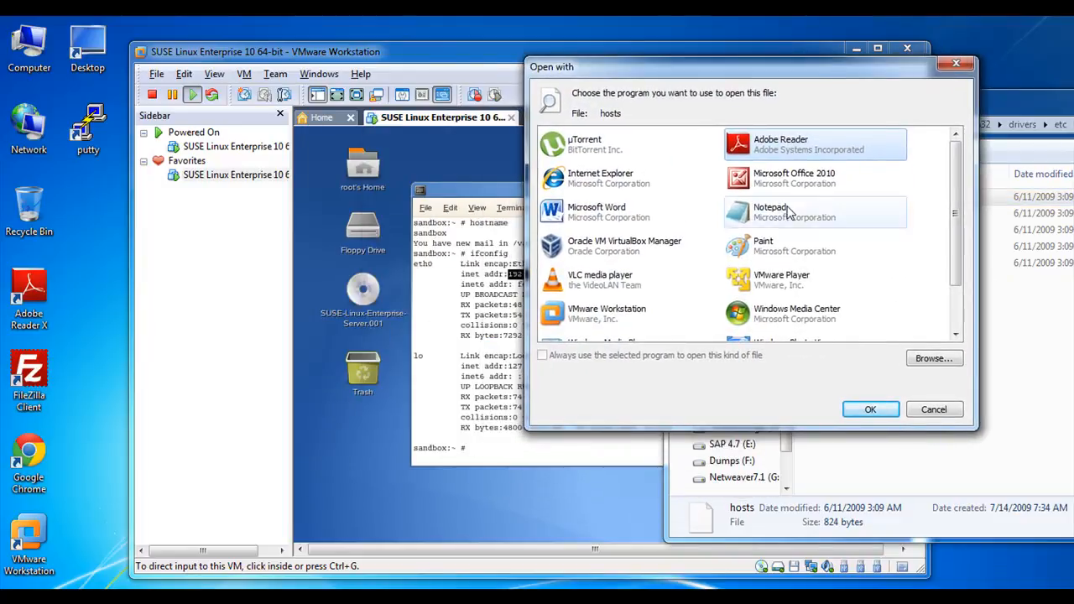
- Open the hosts file with Notepad
click(813, 211)
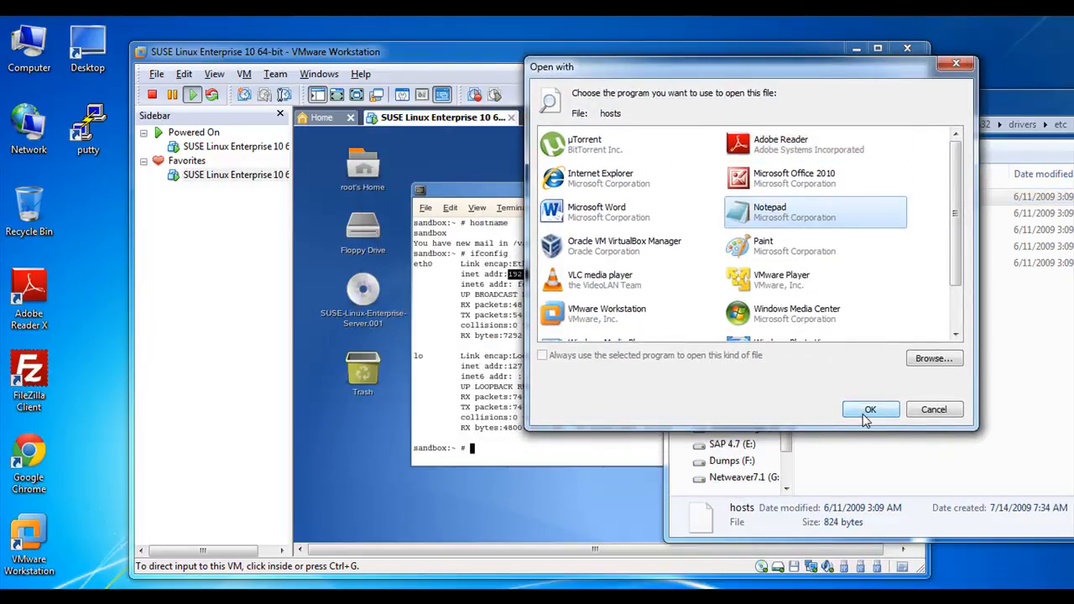
click(869, 409)
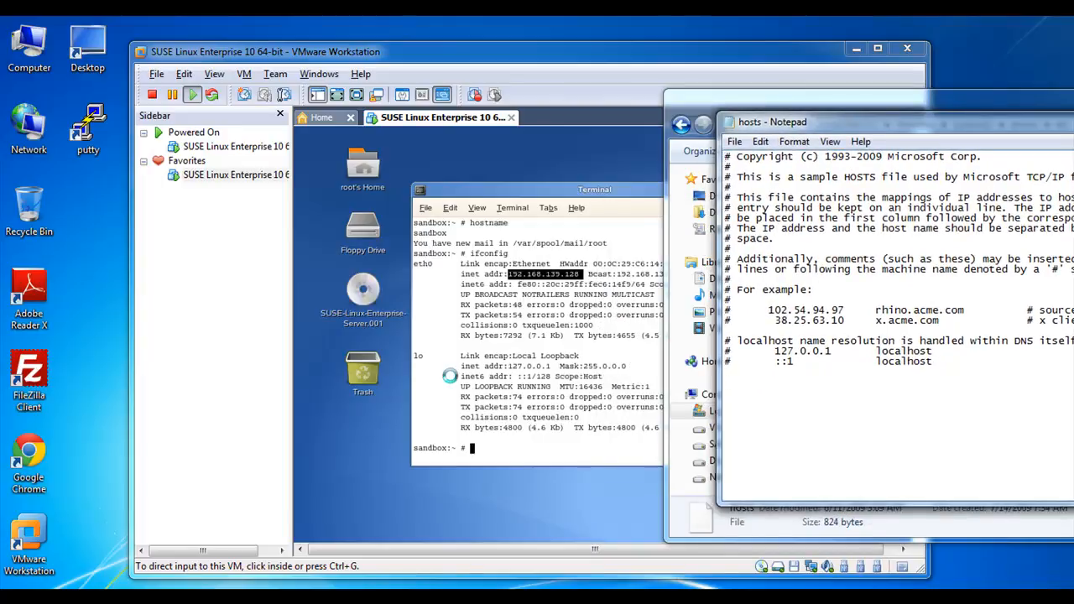
- Append the line '192.168.139.128 sandbox.sapbasis.com' to the end of the hosts file
text(1)
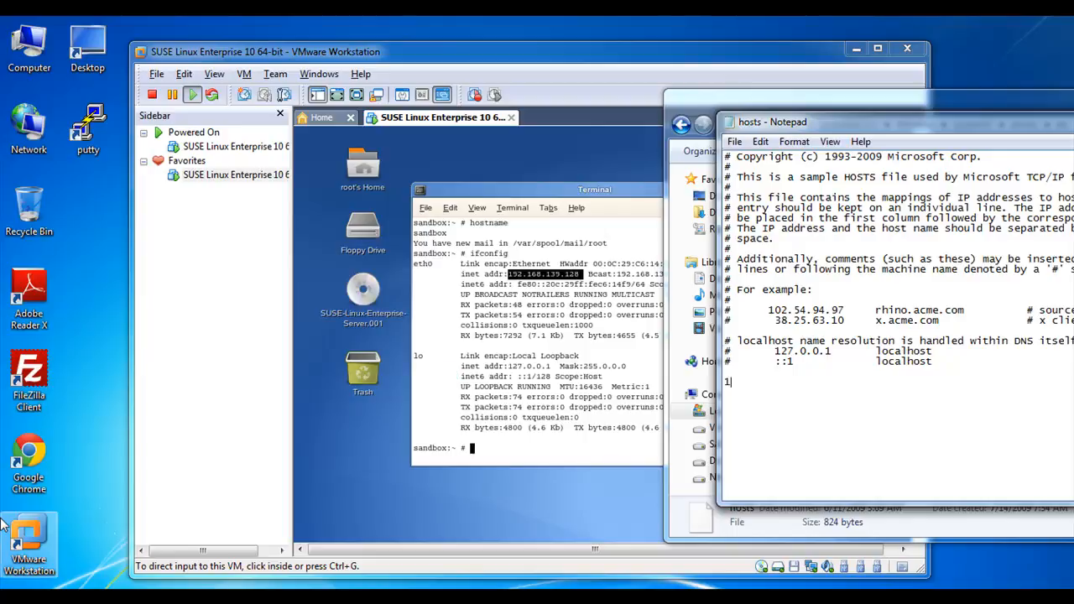
text(92.1)
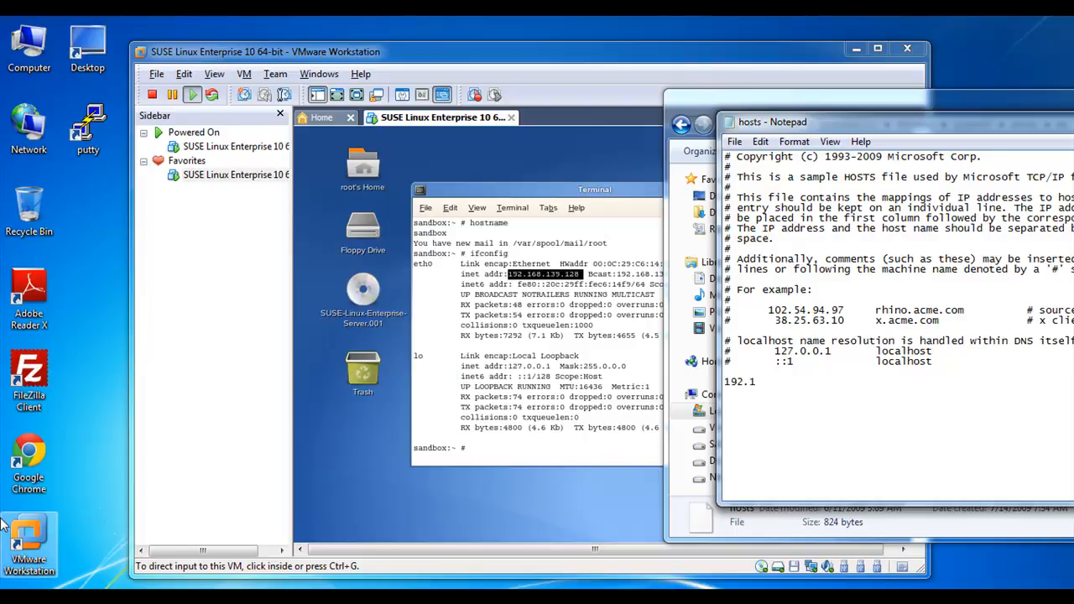
text(68.139)
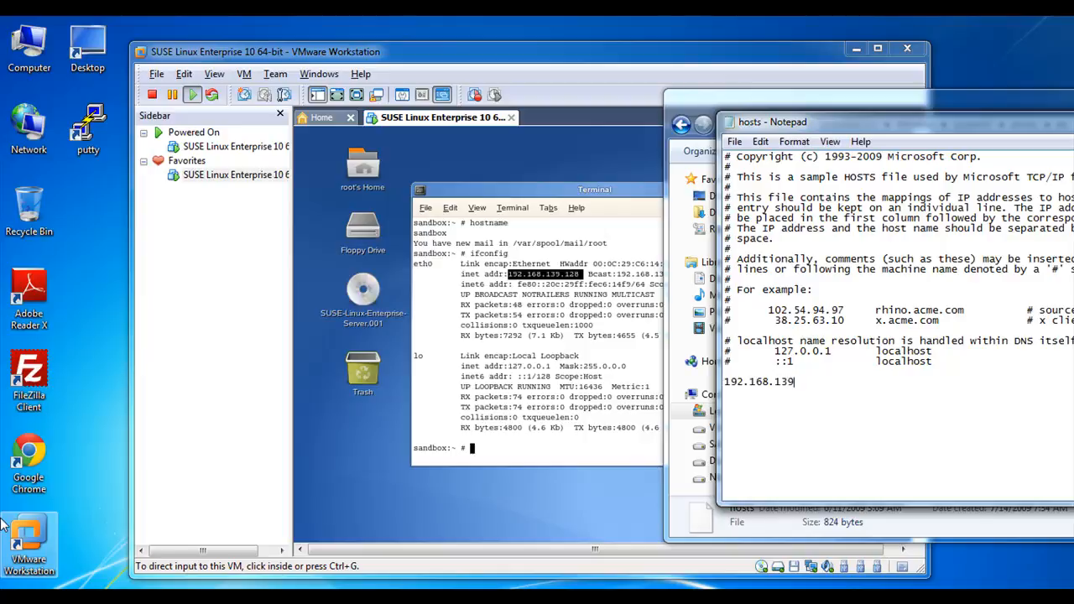
text(128)
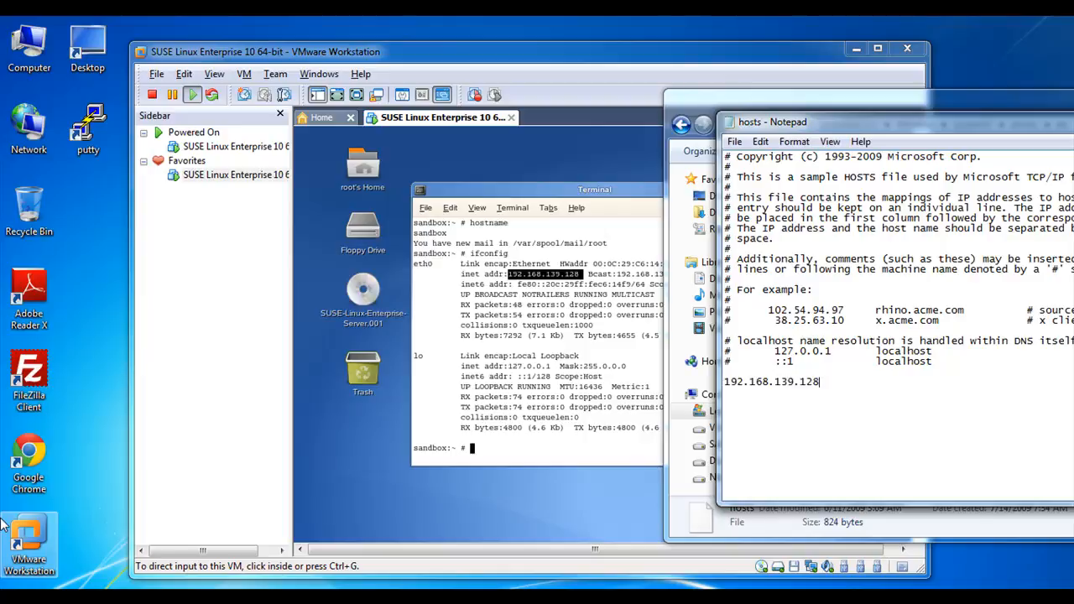
text(s)
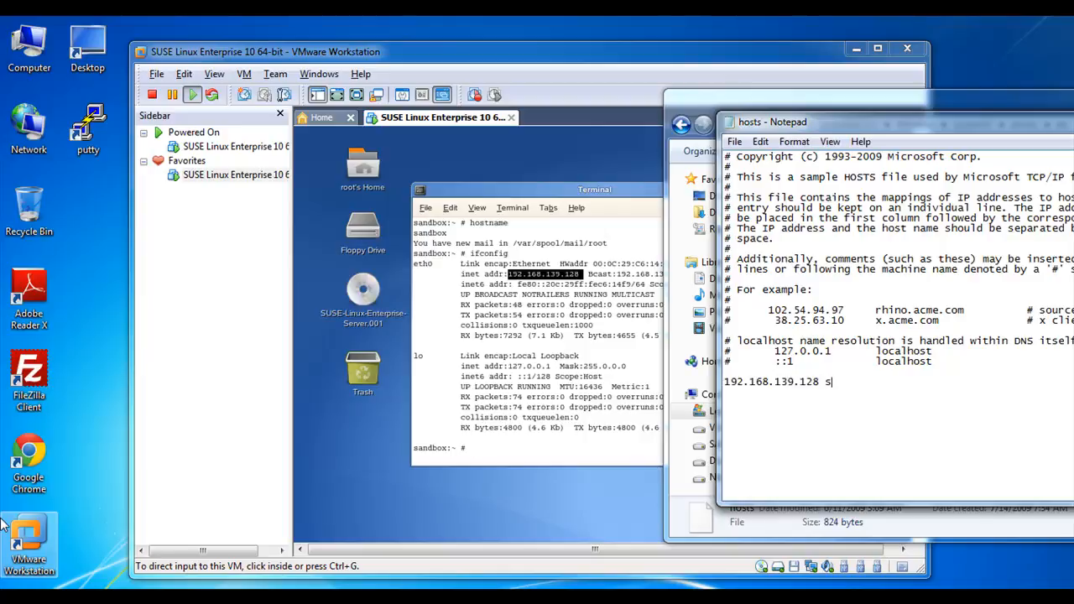
text(andbo)
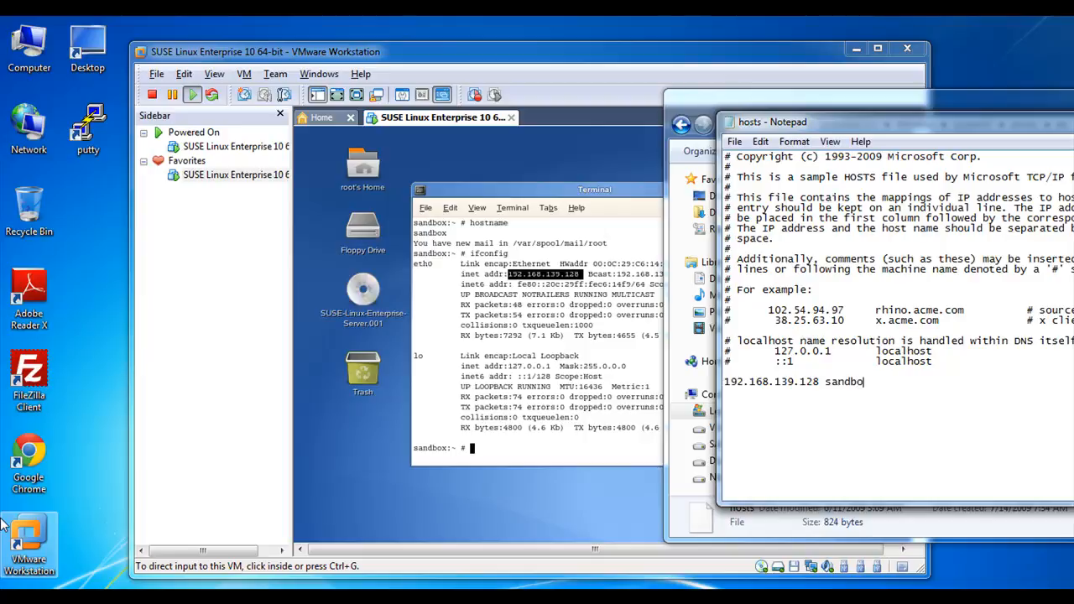
text(x.sapb)
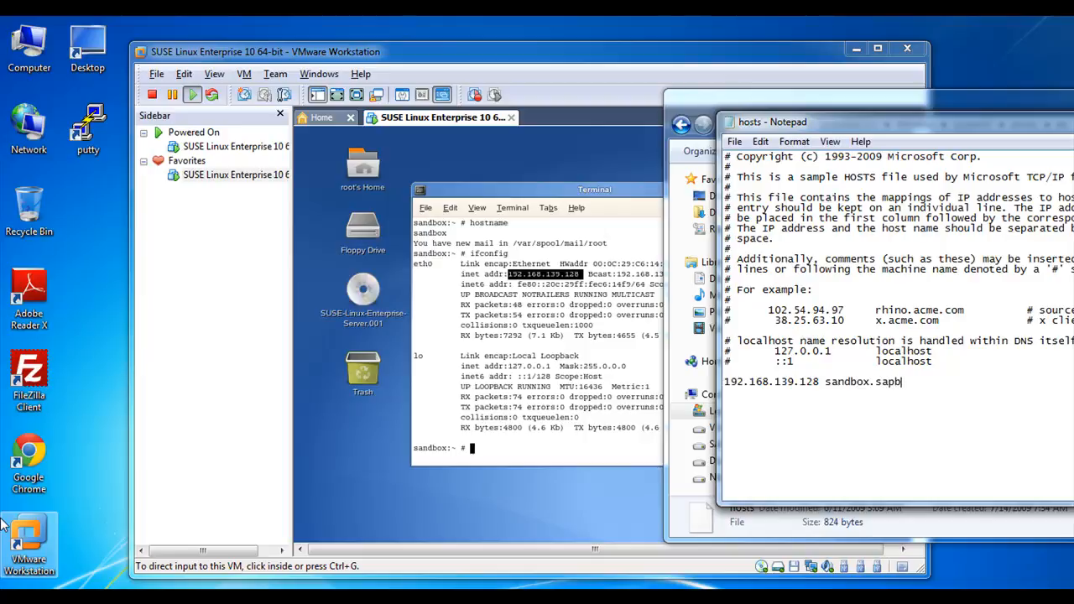
text(asis.com)
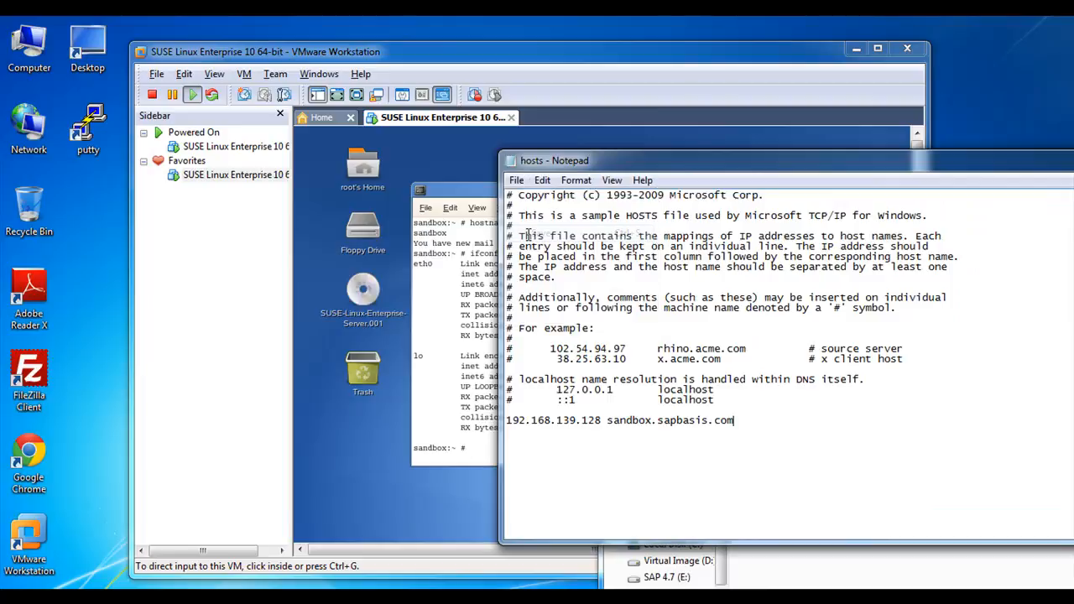
- Exit Notepad via File > Exit, saving the edited hosts file
click(516, 180)
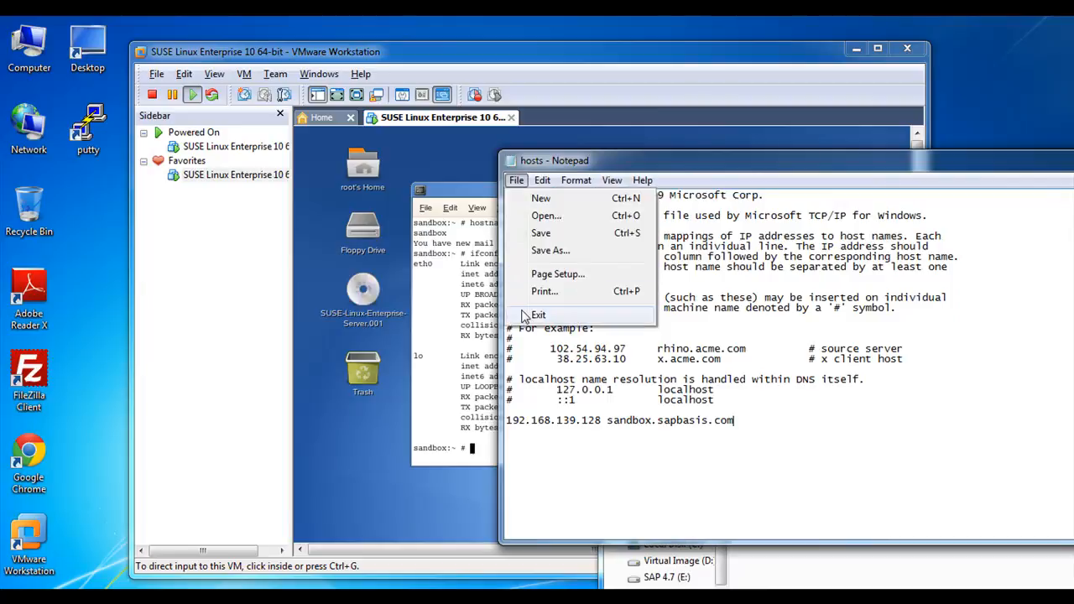
click(536, 316)
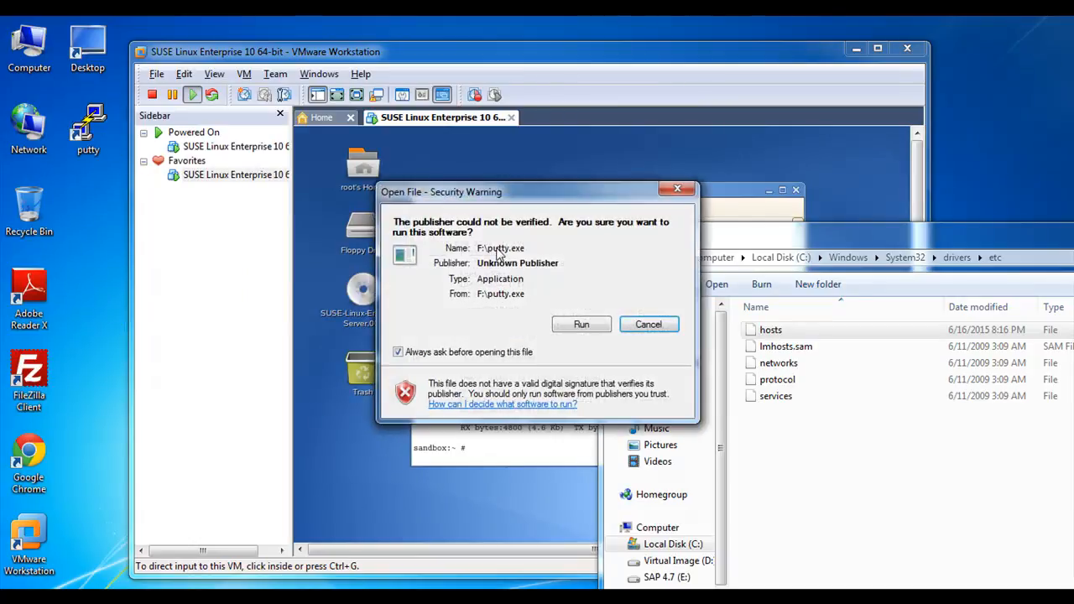
- Run PuTTY, connect over SSH to sandbox.sapbasis.com and trust the server's host key
click(581, 324)
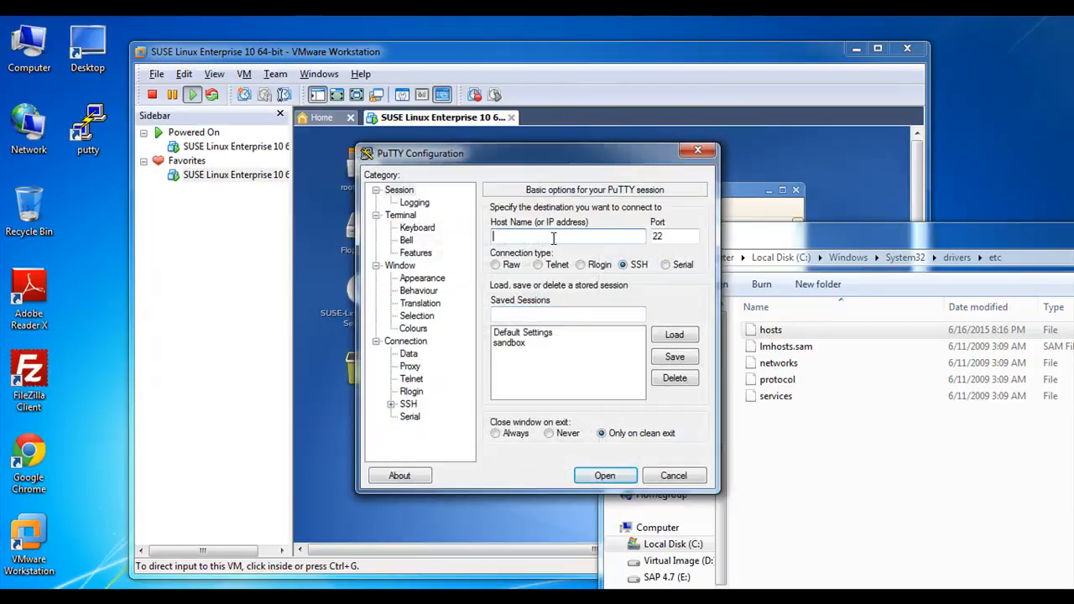
text(sandbox.sapbasis.com)
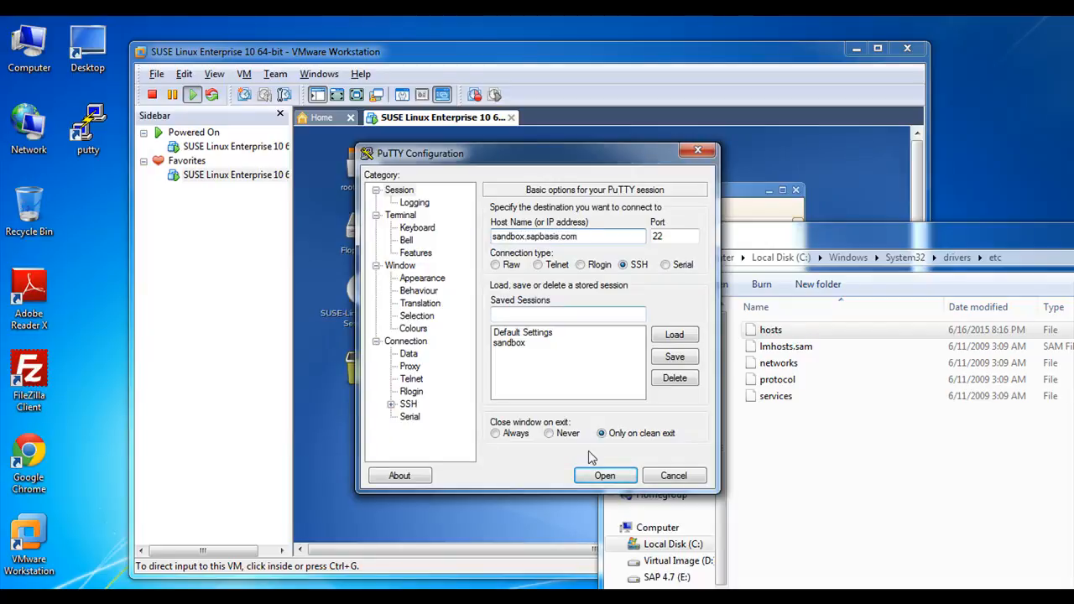
click(604, 475)
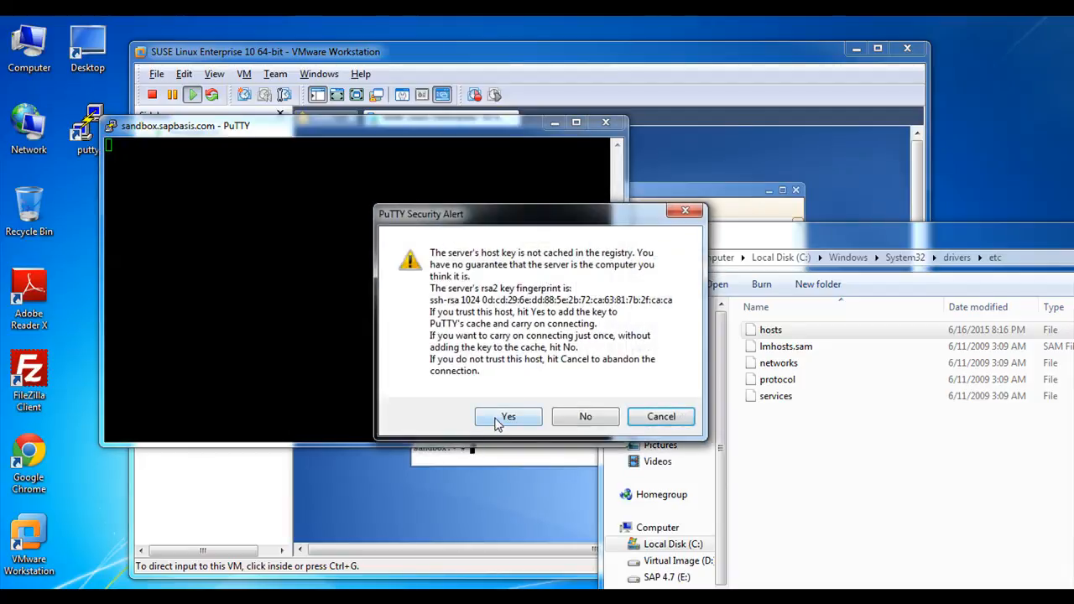
click(507, 416)
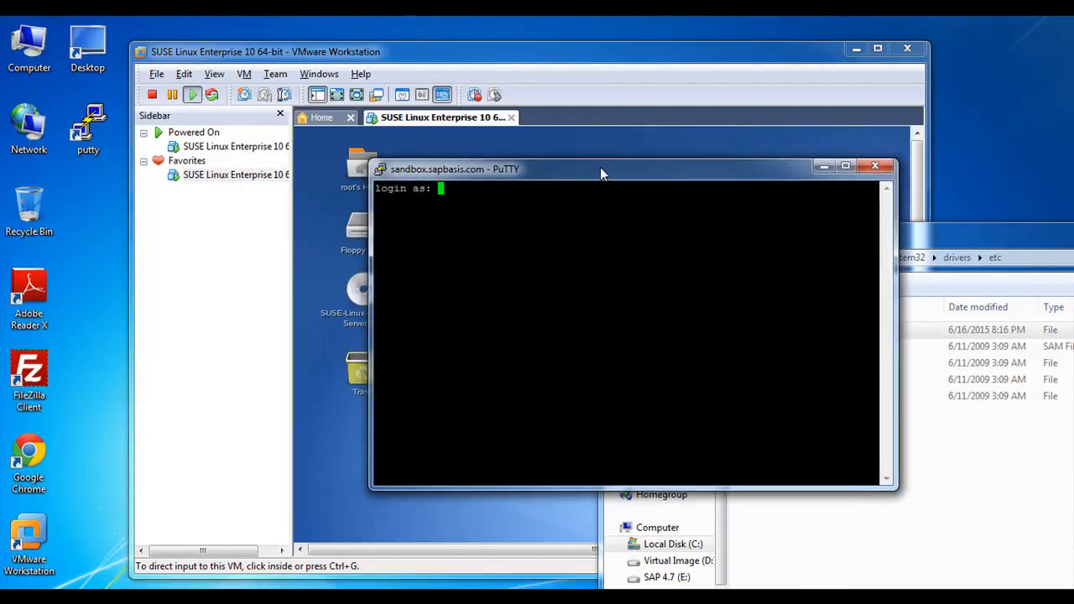
- Log in as root, confirm hostname returns sandbox, and begin exiting the session
text(r)
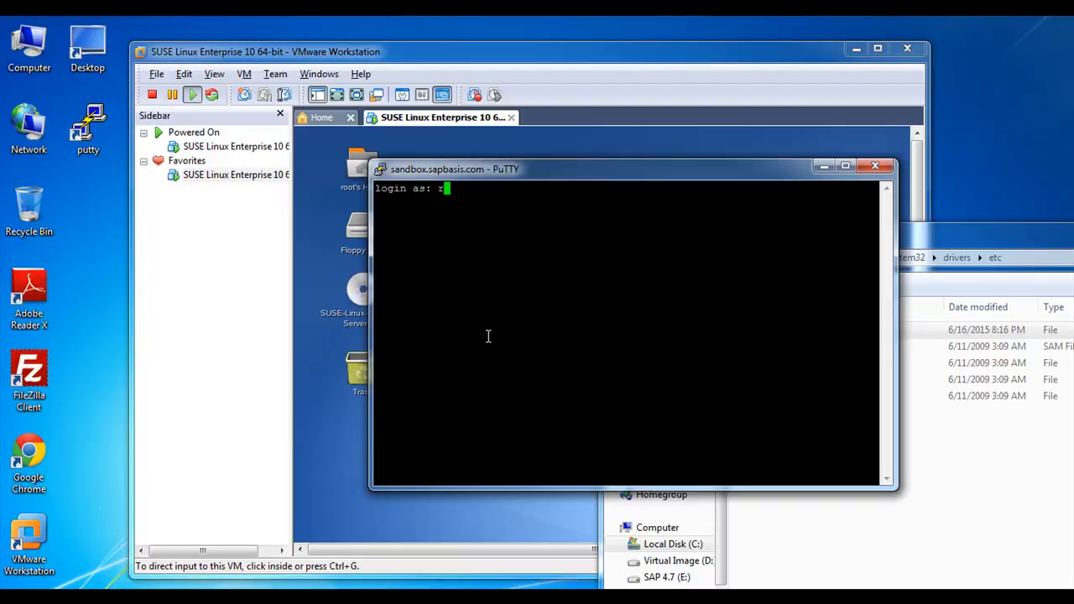
text(oot)
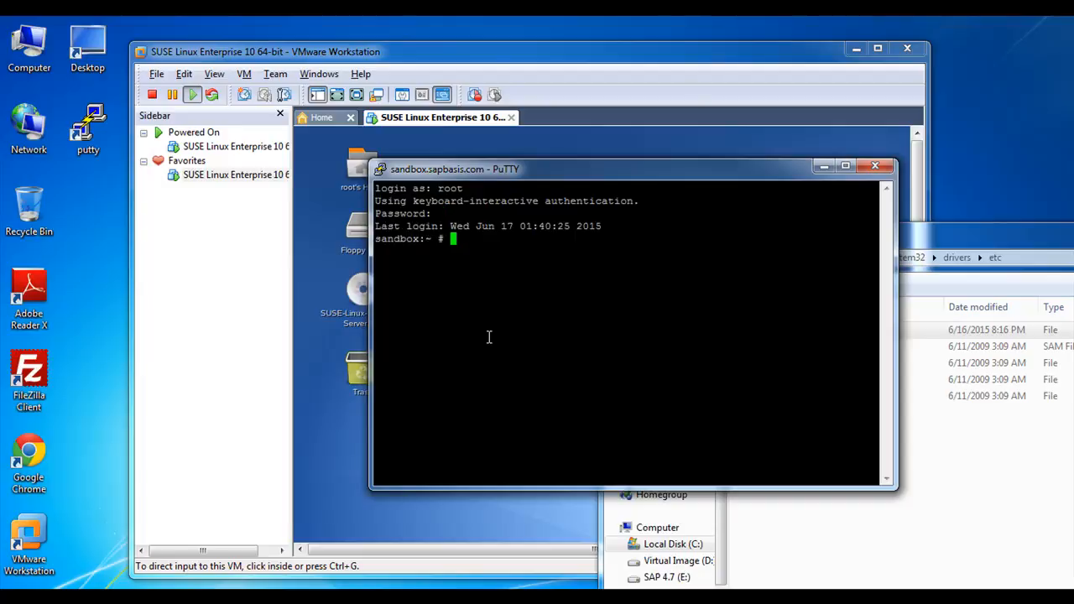
text(hostnam)
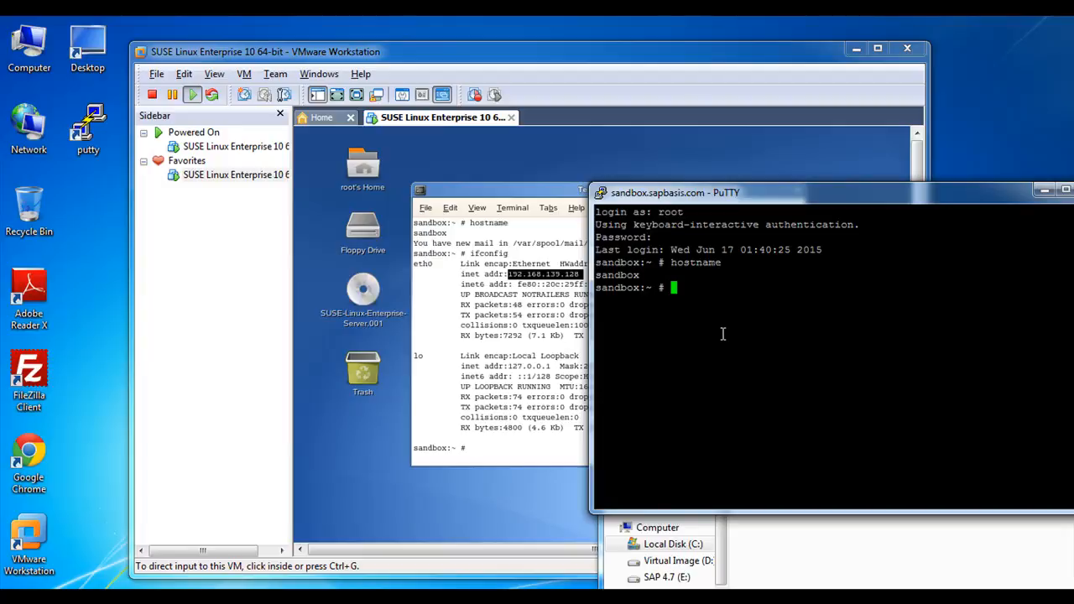
text(exi)
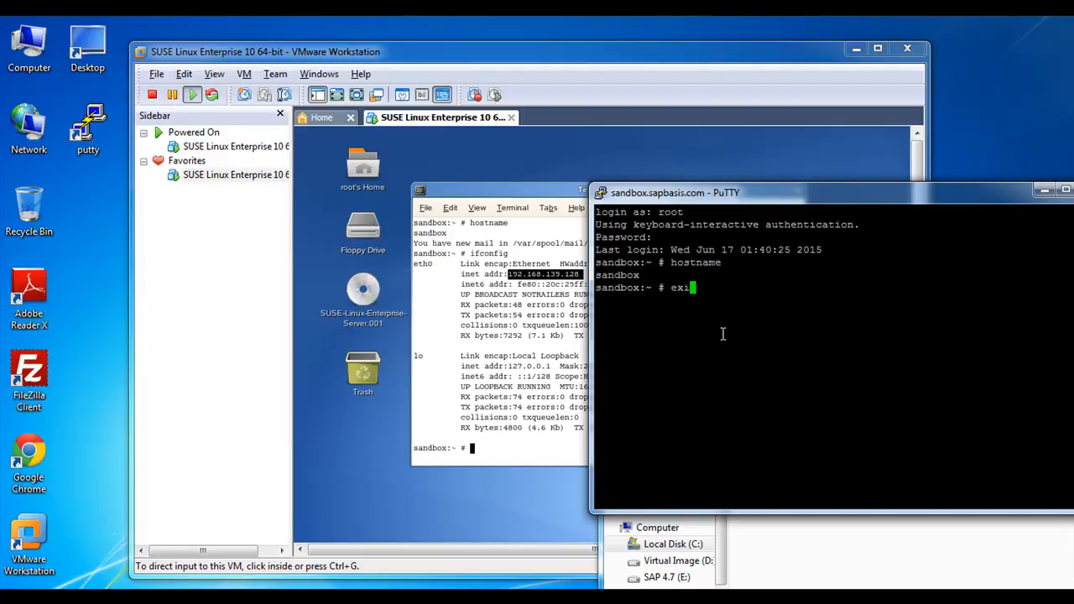